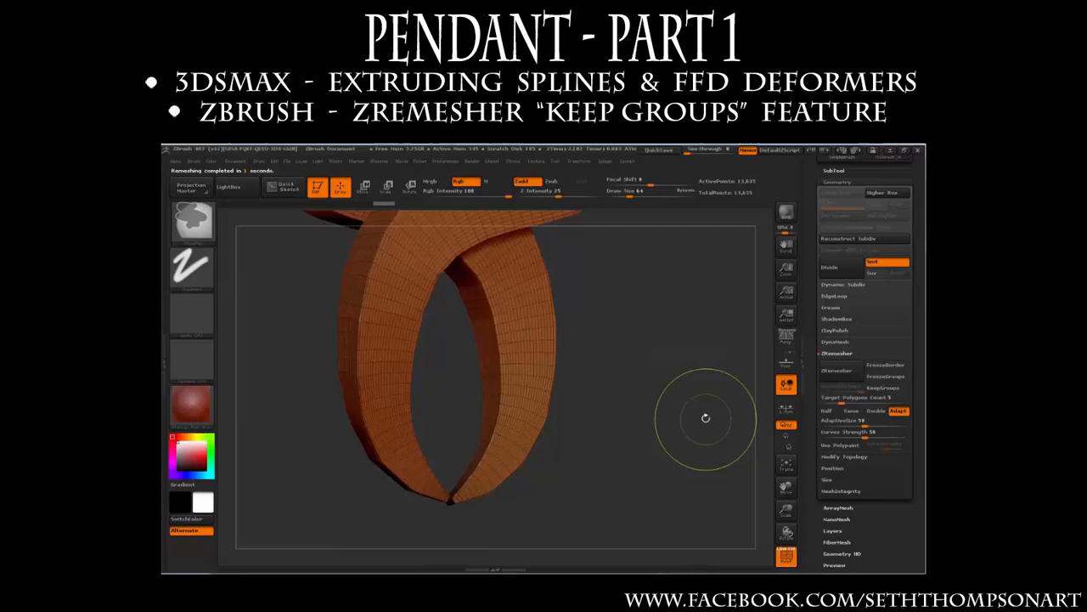
Step: Orbit around the original pendant to inspect its sides and thickness, then face the front
left_click(837, 352)
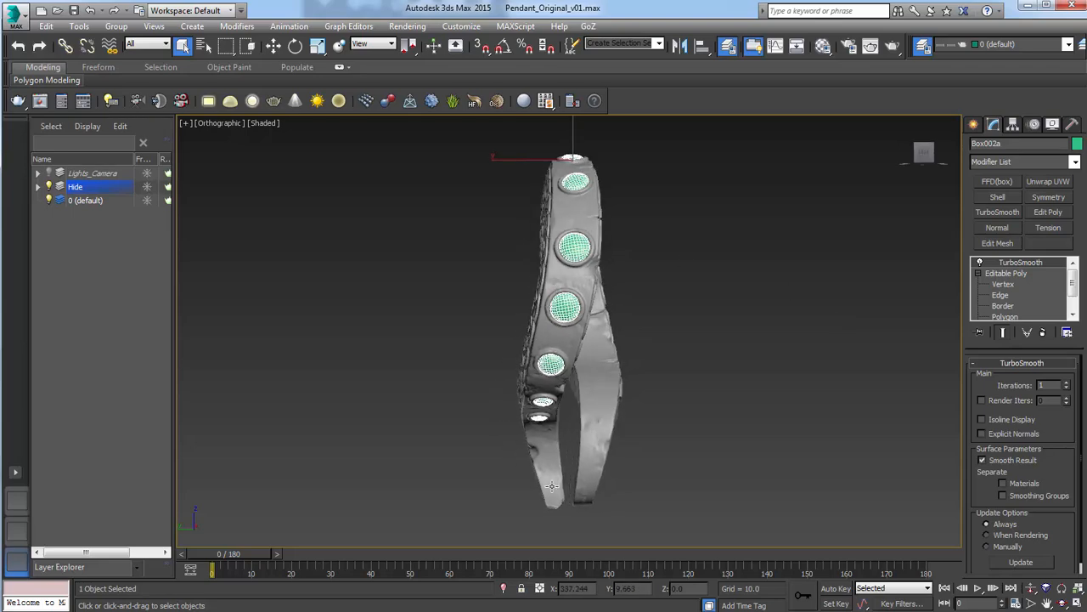
left_click_drag(569, 331, 774, 332)
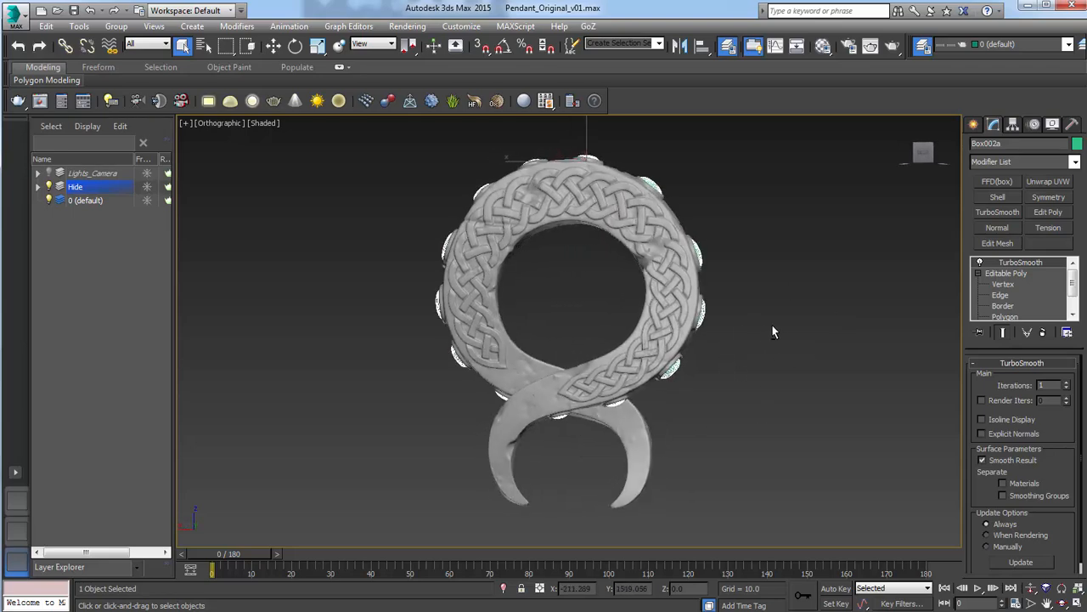
left_click_drag(773, 332, 677, 258)
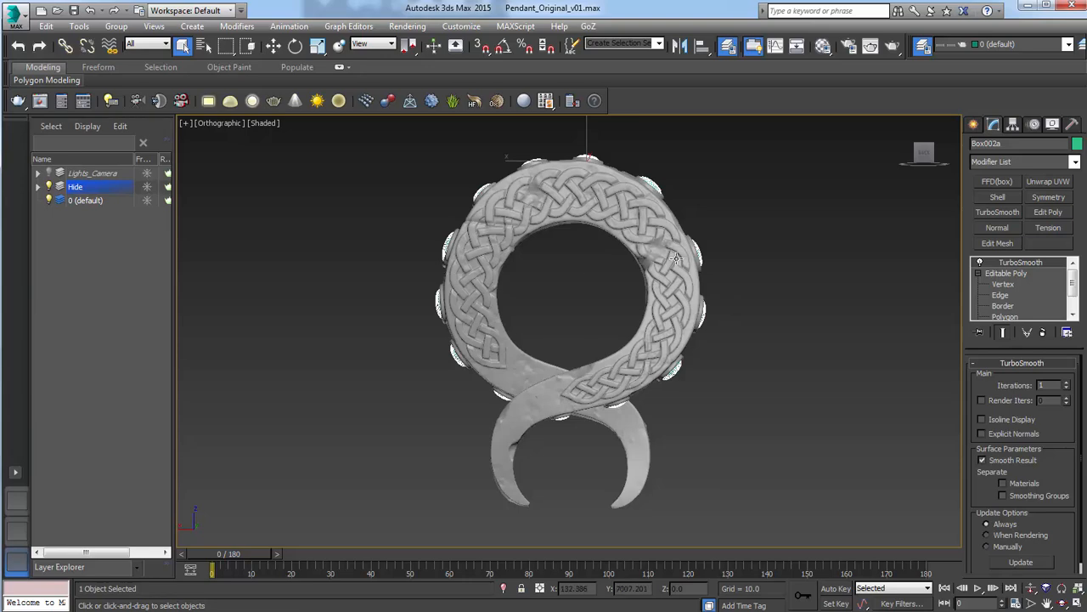
left_click_drag(676, 260, 751, 303)
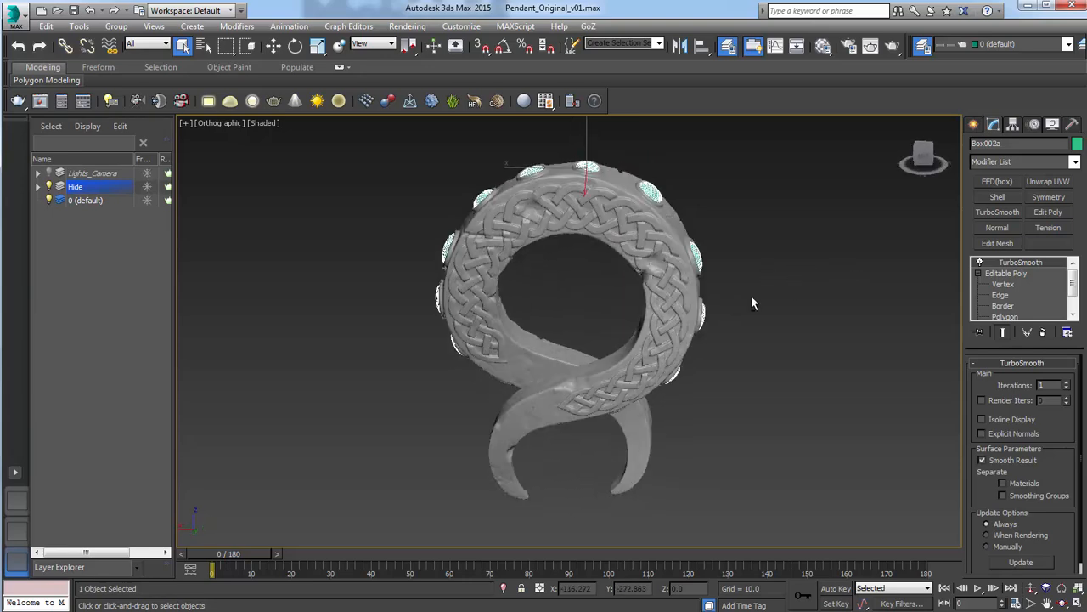
left_click_drag(752, 303, 705, 282)
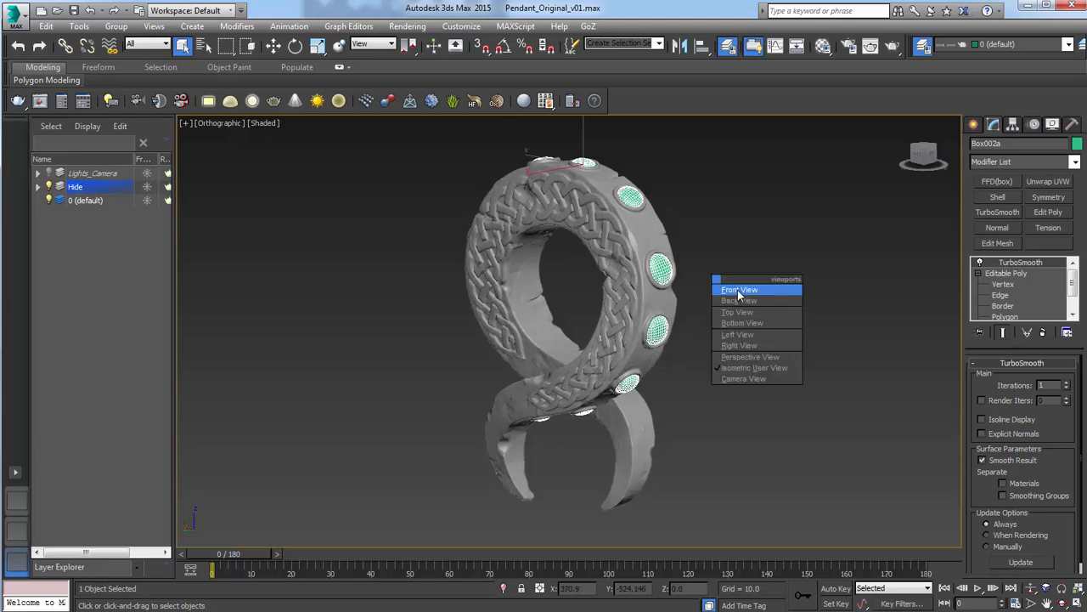
left_click(738, 289)
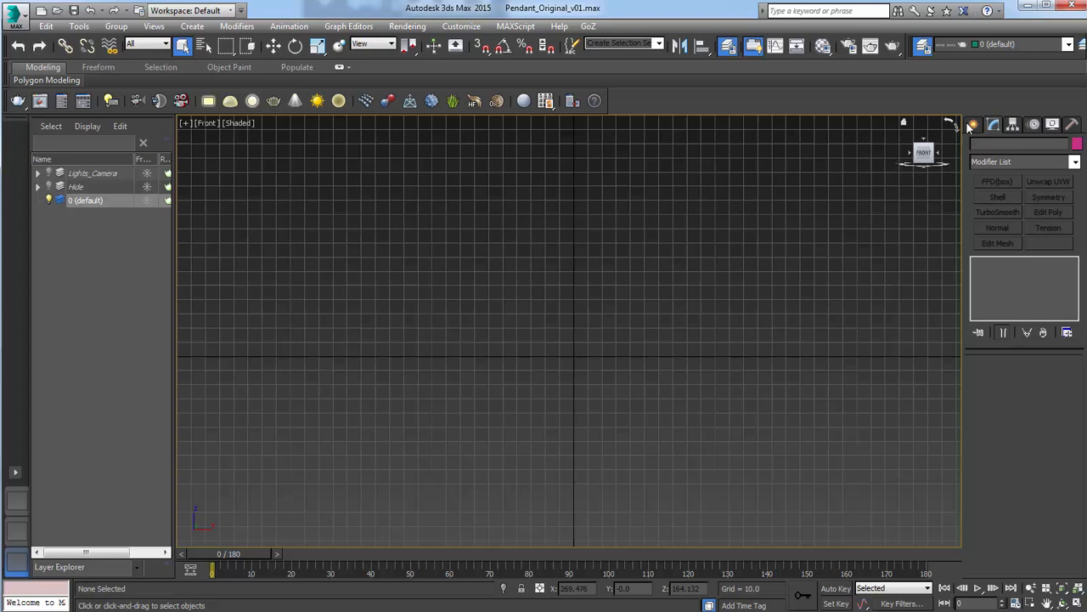
Step: Draw a large cylinder at the scene centre and display it in wireframe
left_click(973, 124)
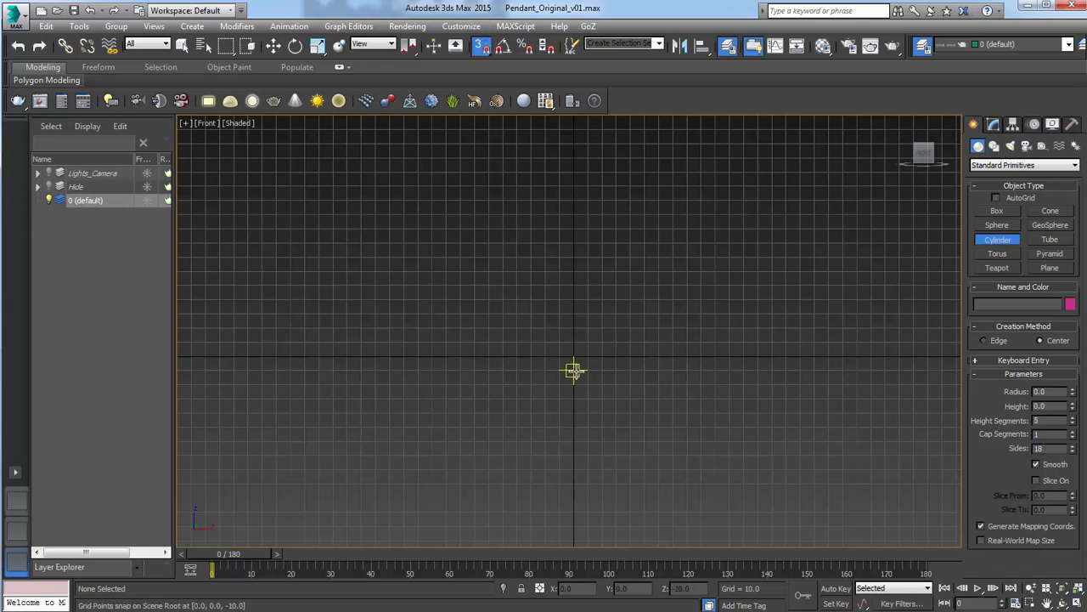
left_click_drag(573, 371, 659, 437)
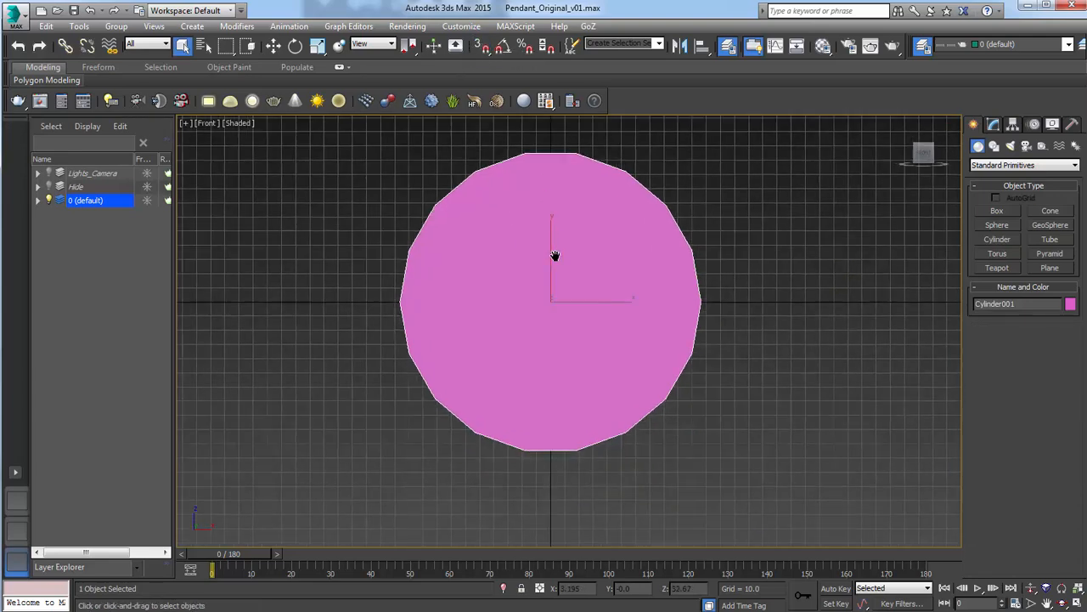
key("F3")
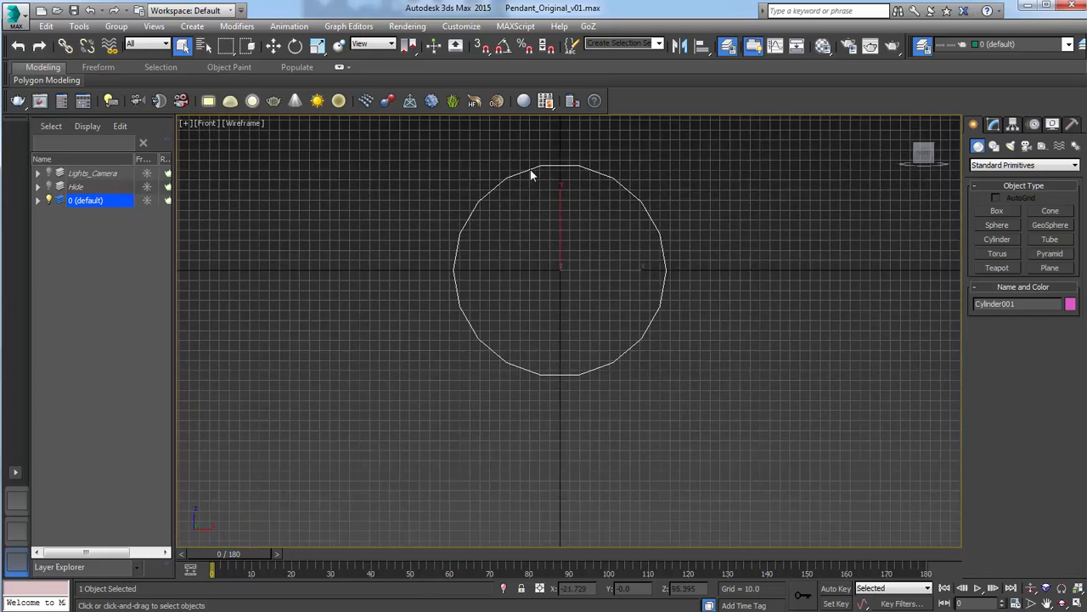
mouse_move(565, 230)
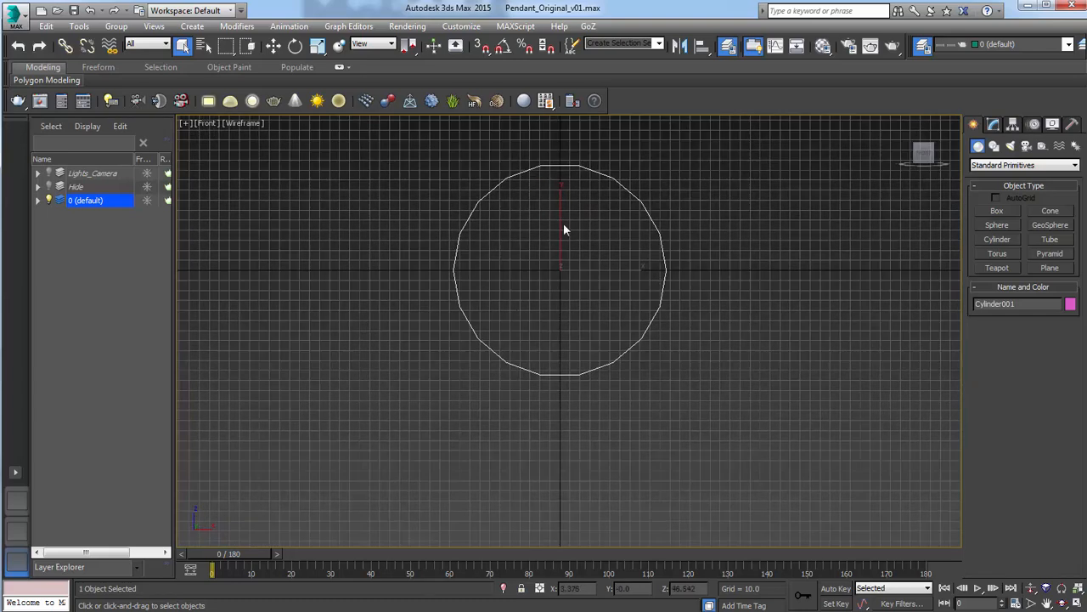
Step: Clone the cylinder, shrink the copy, and squash it into an oval below the circle
left_click(273, 46)
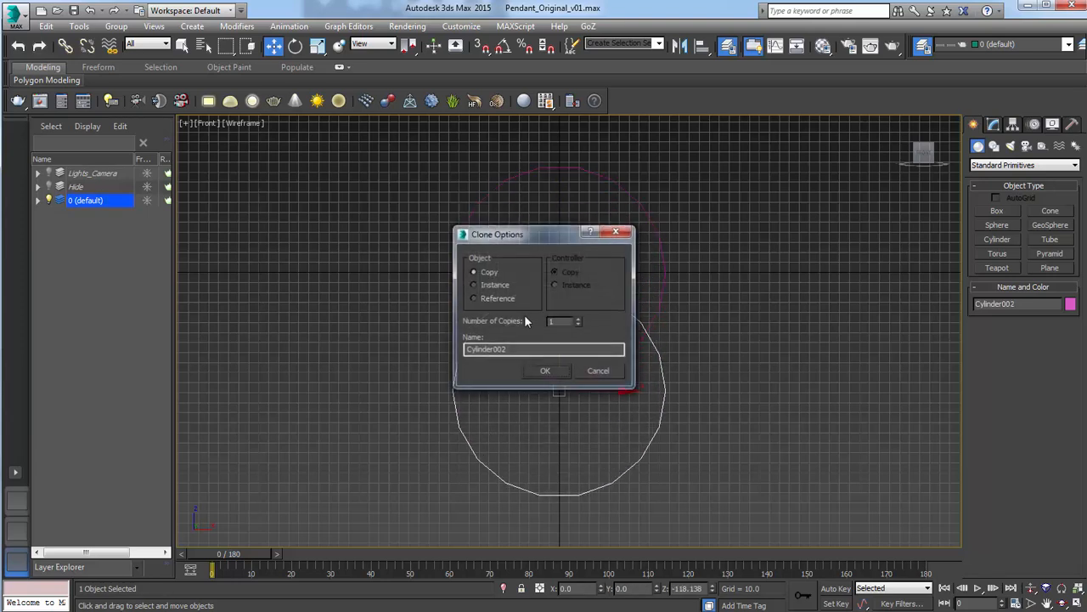
left_click(545, 370)
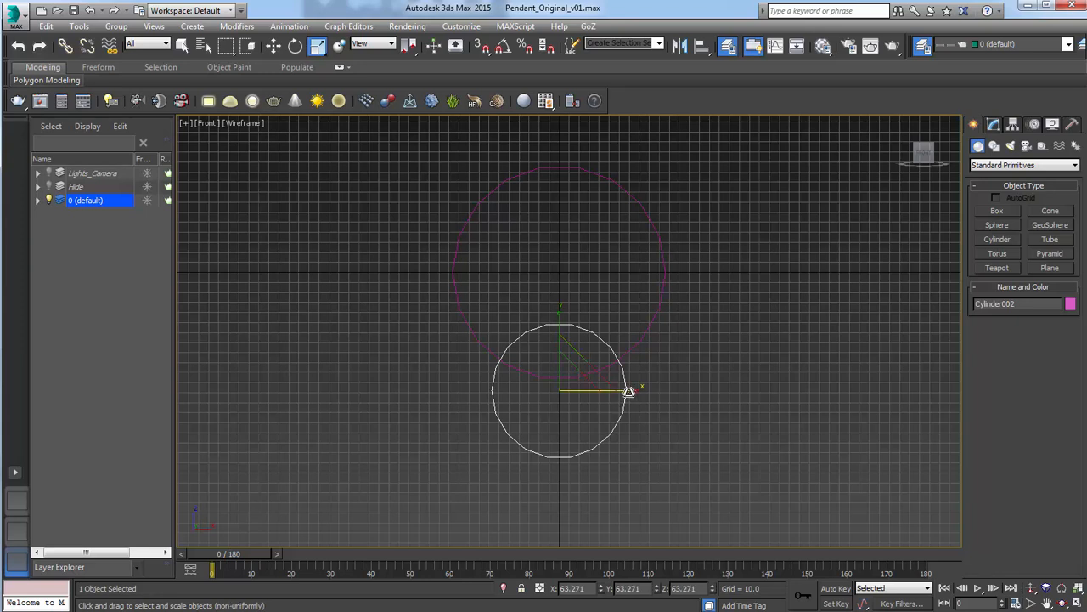
left_click_drag(627, 390, 565, 381)
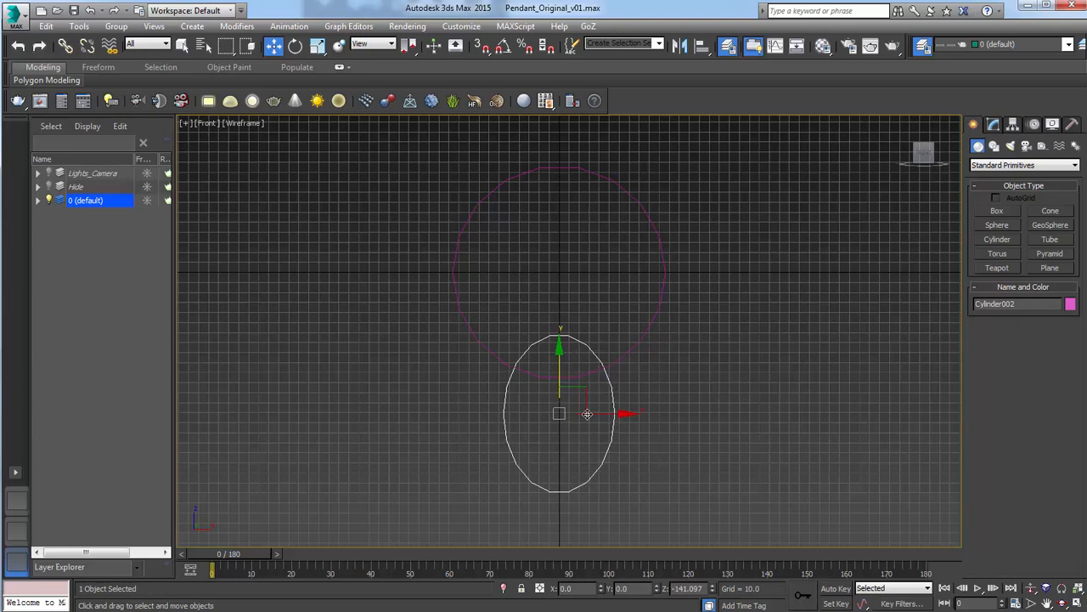
left_click_drag(588, 414, 588, 398)
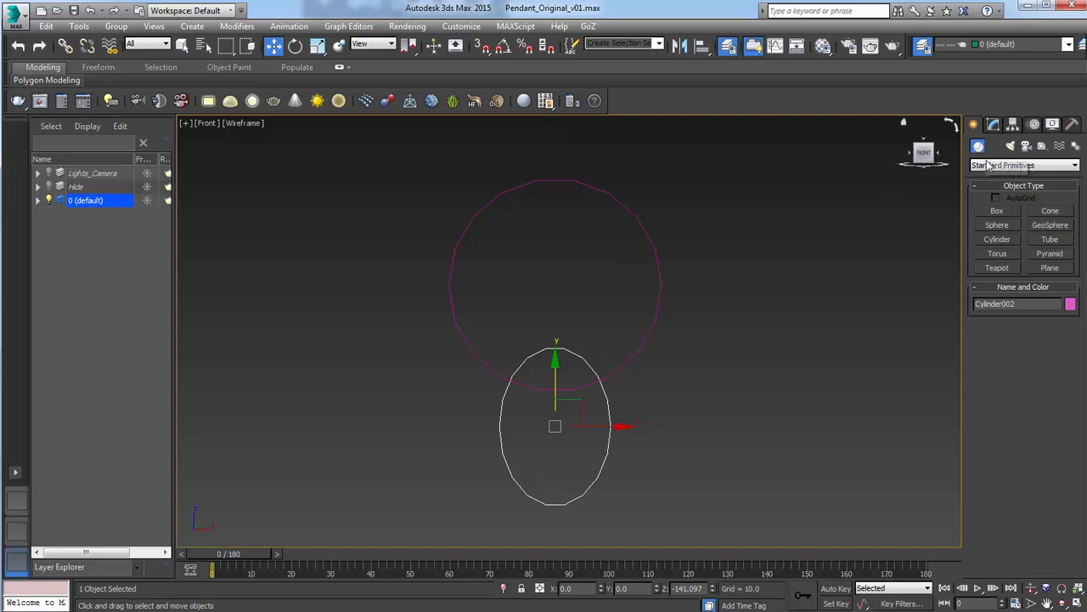
Step: Draw a closed nine-vertex line spline zigzagging across both guide circles
left_click(1023, 165)
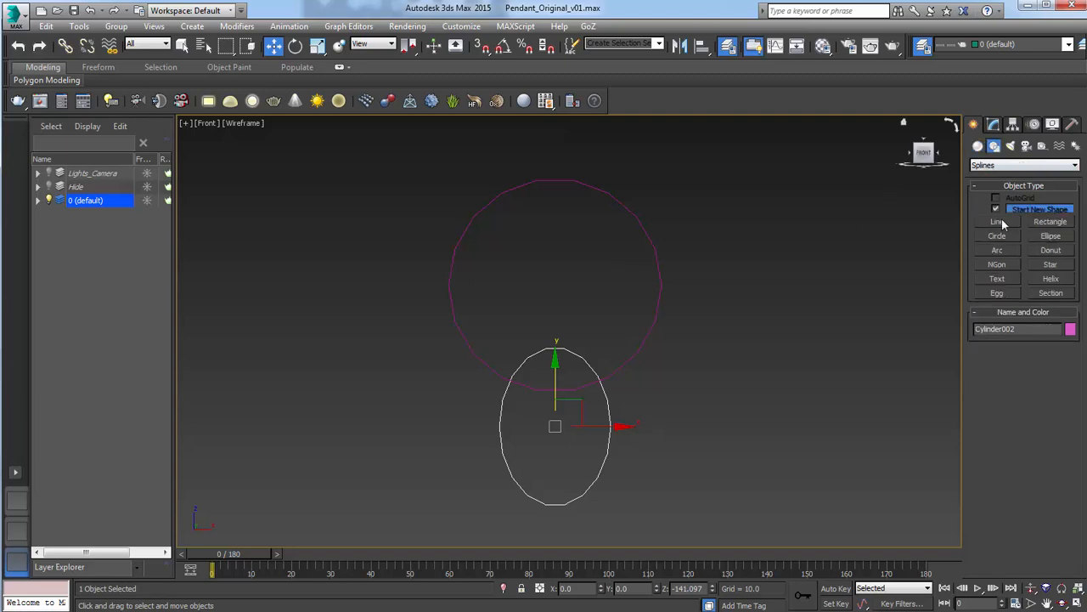
left_click(997, 221)
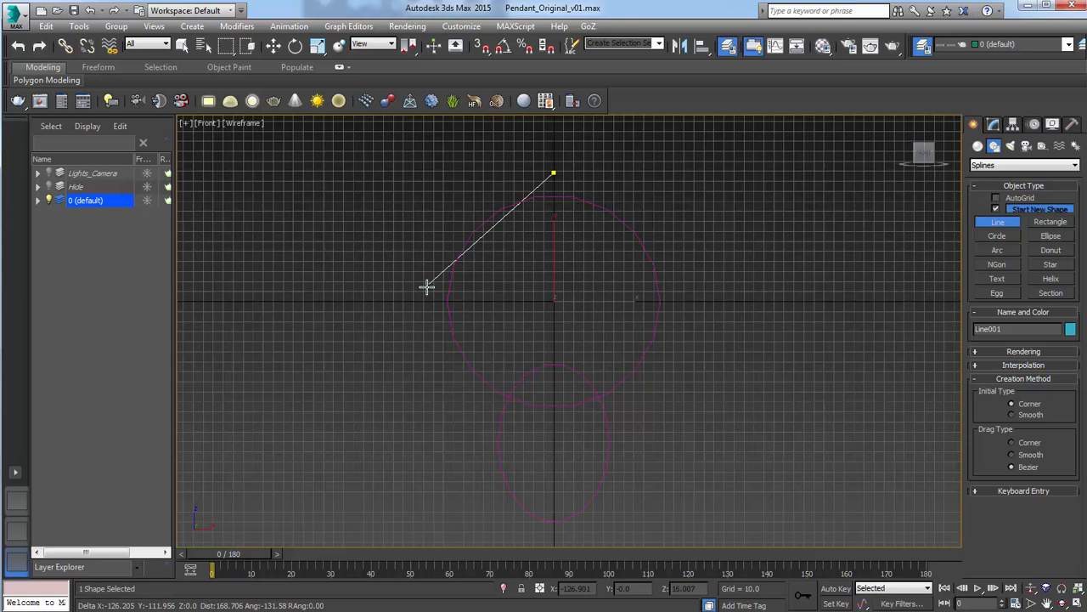
mouse_move(423, 302)
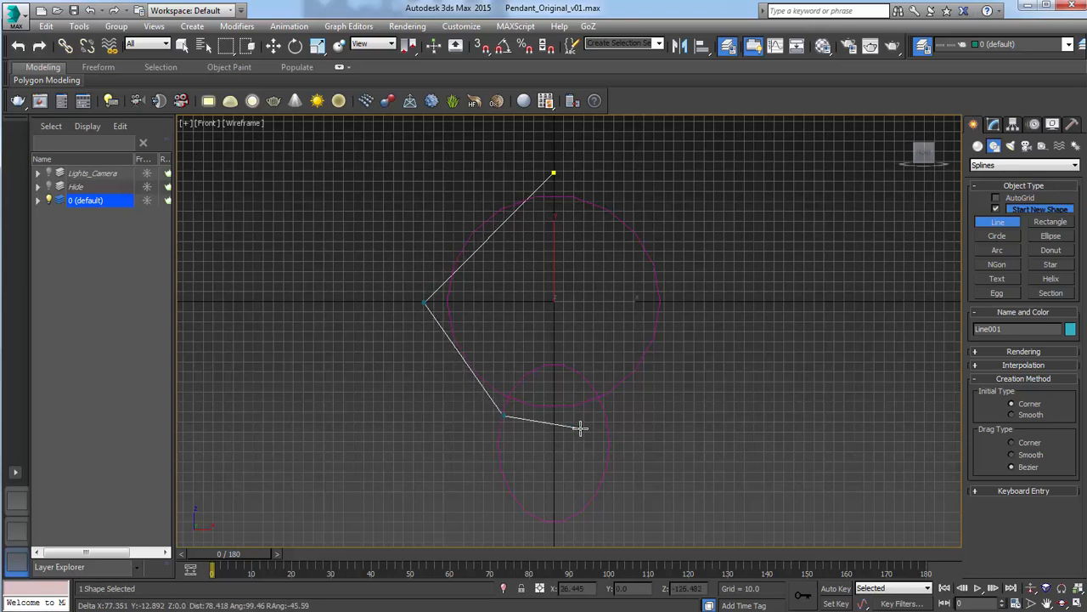
left_click(586, 510)
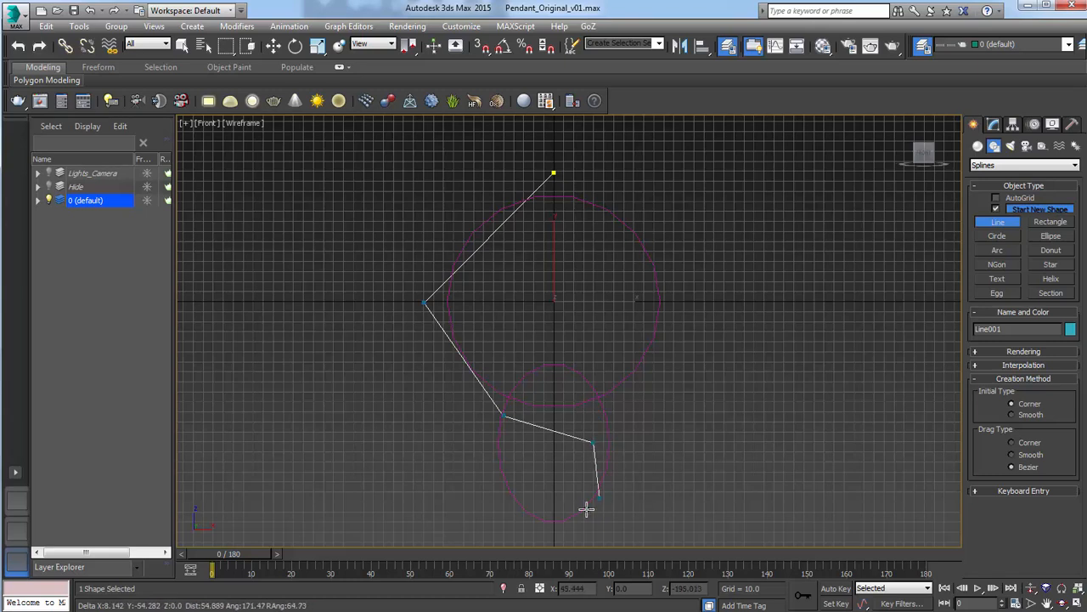
left_click(630, 442)
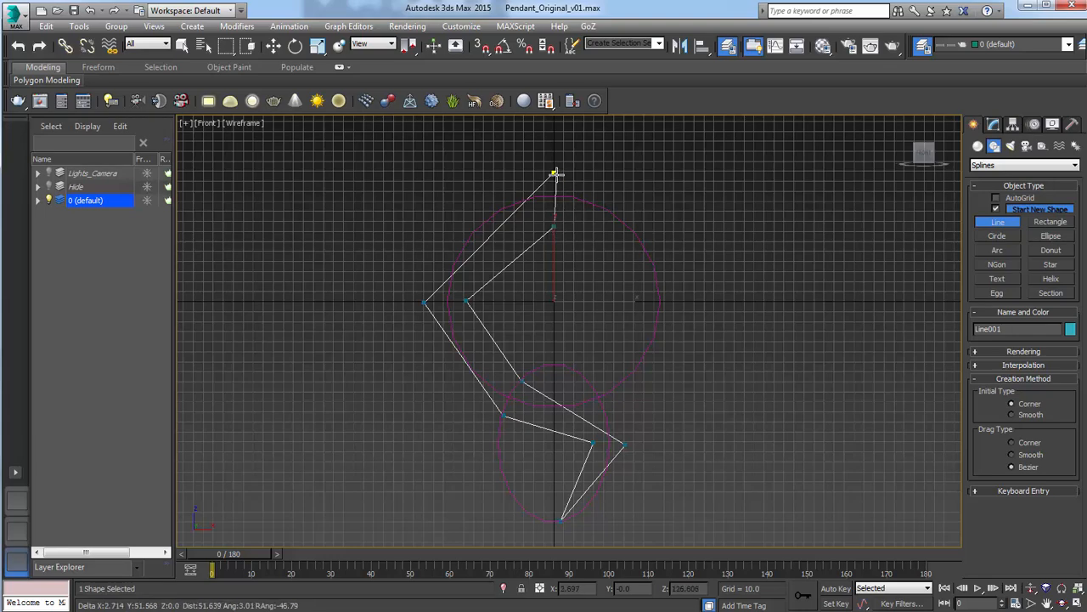
left_click(554, 175)
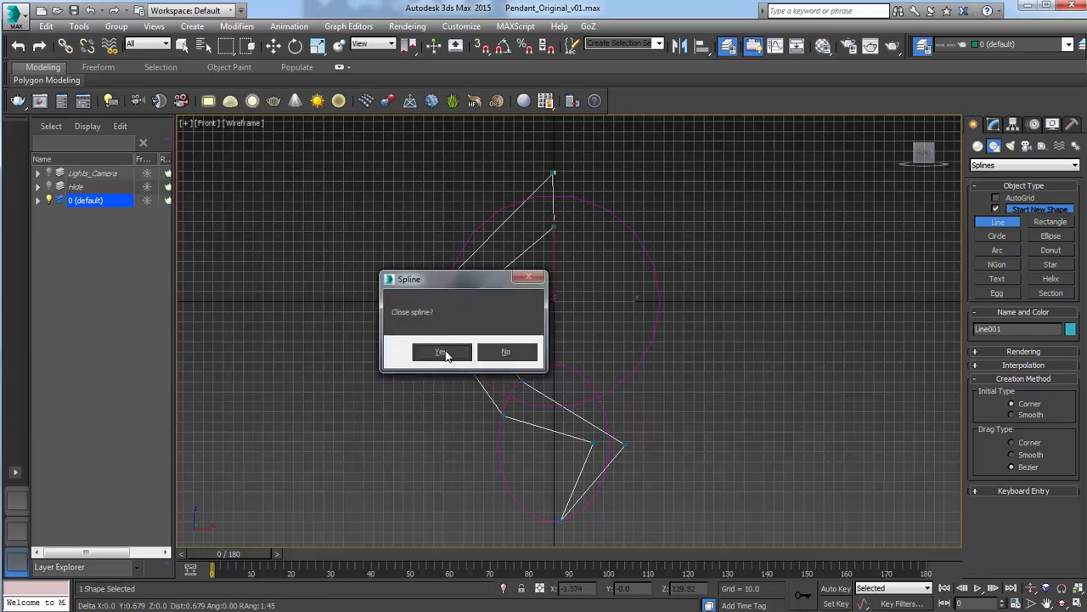
left_click(441, 352)
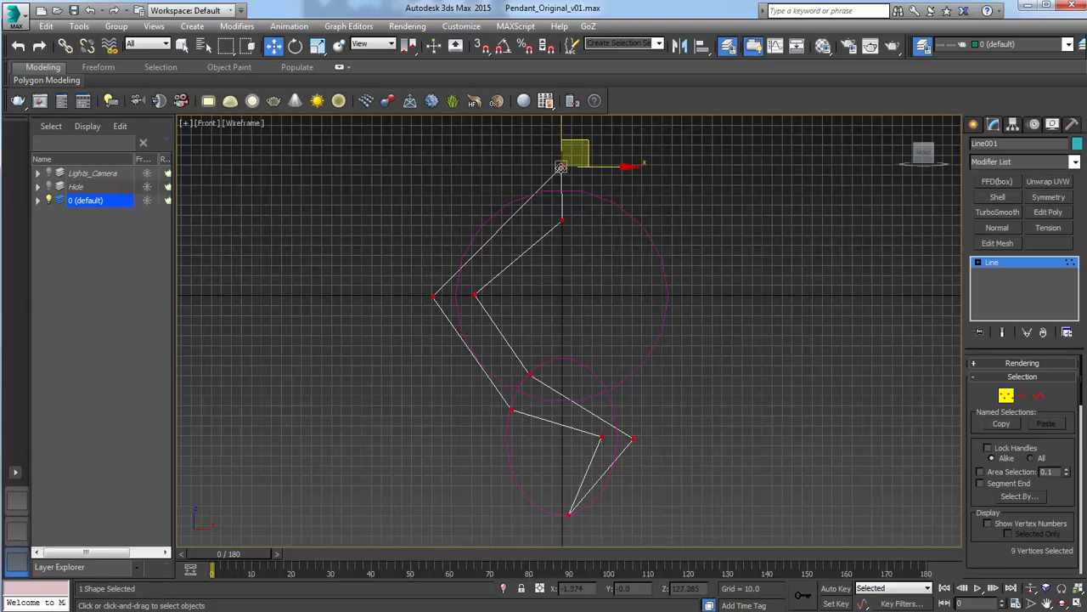
Step: Make the selected vertices smooth and pull the top vertex's handles to reshape the curve
right_click(561, 166)
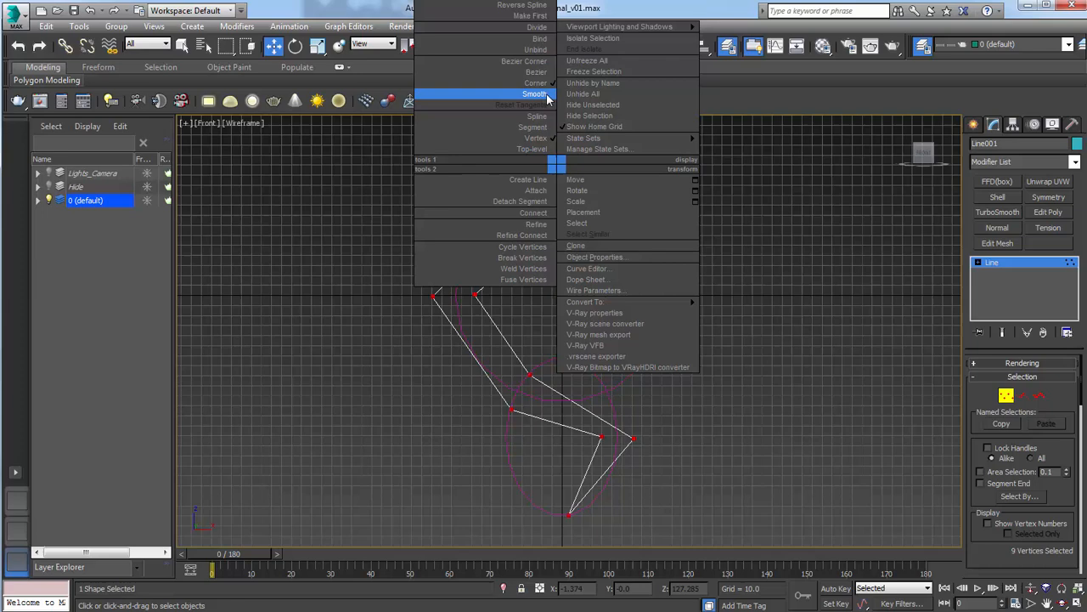
left_click(535, 93)
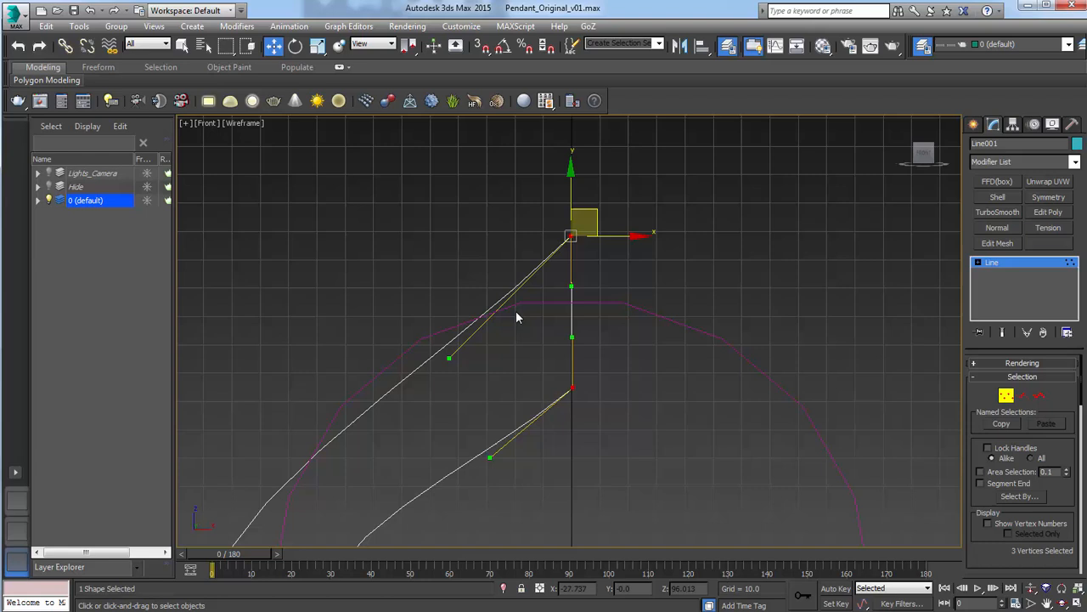
left_click(528, 341)
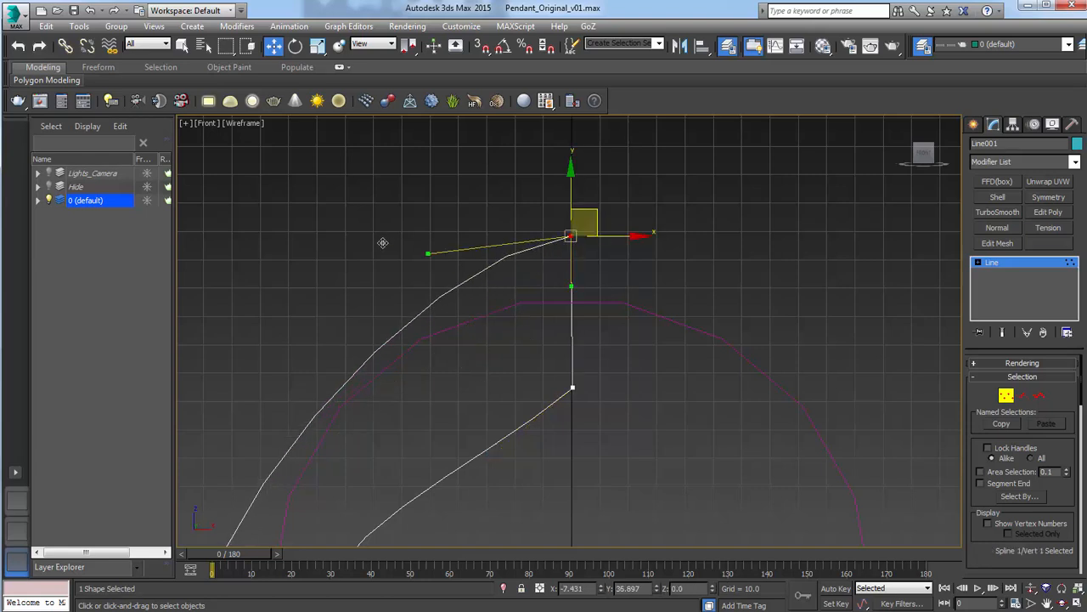
left_click_drag(428, 253, 371, 239)
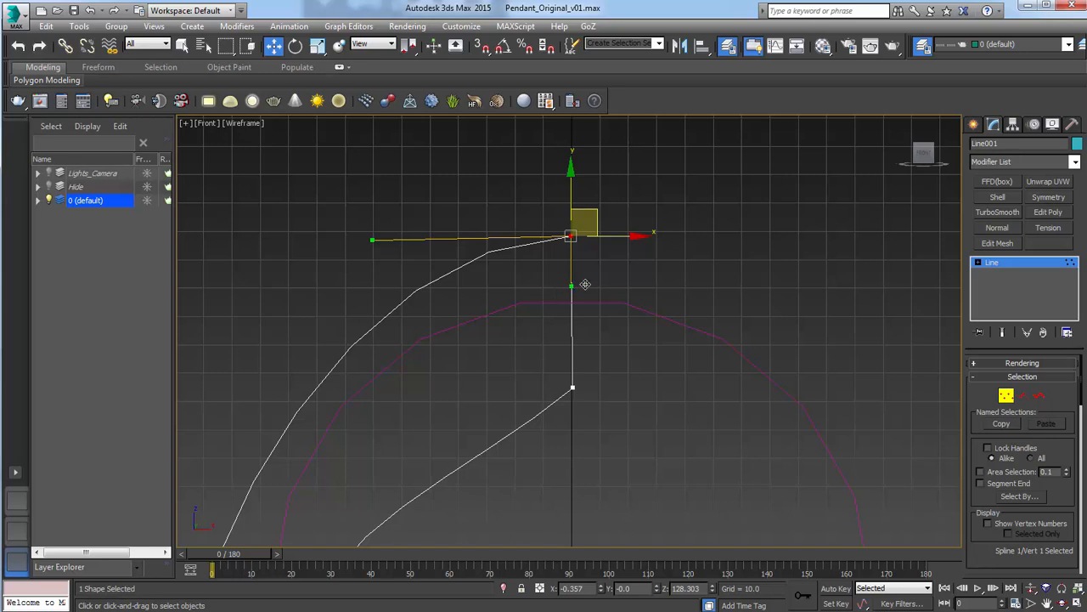
mouse_move(619, 208)
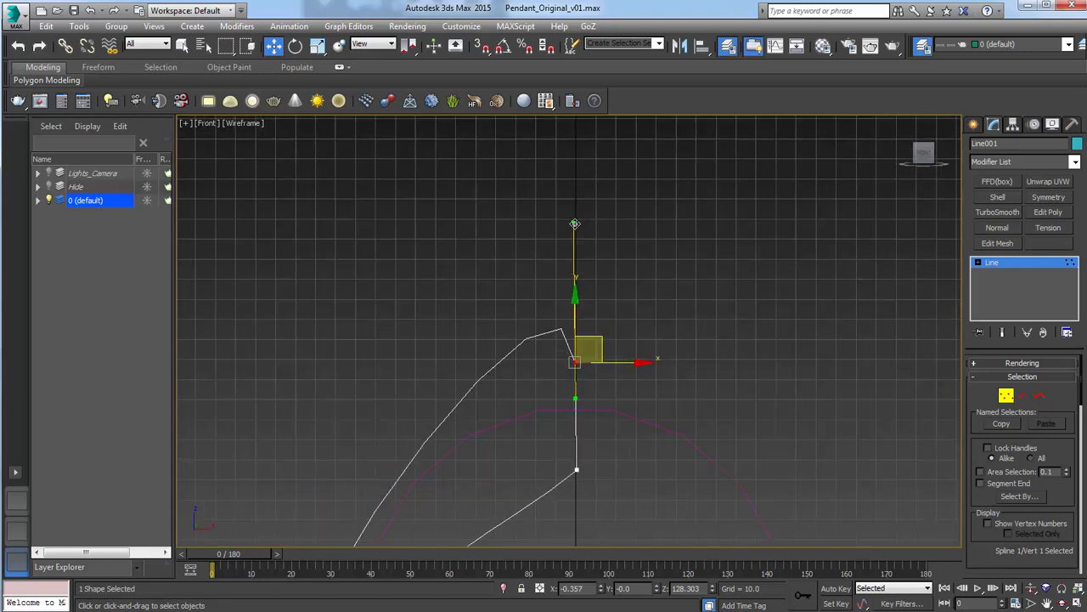
left_click_drag(574, 223, 555, 241)
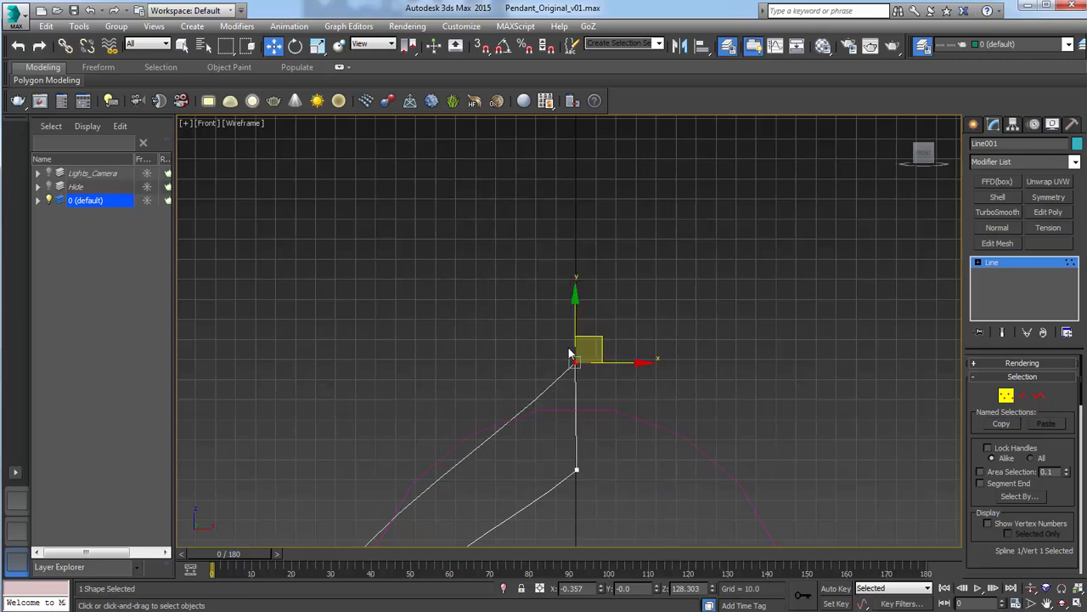
Step: Convert the top vertex to Bezier Corner and drag its handles to round the top
right_click(576, 356)
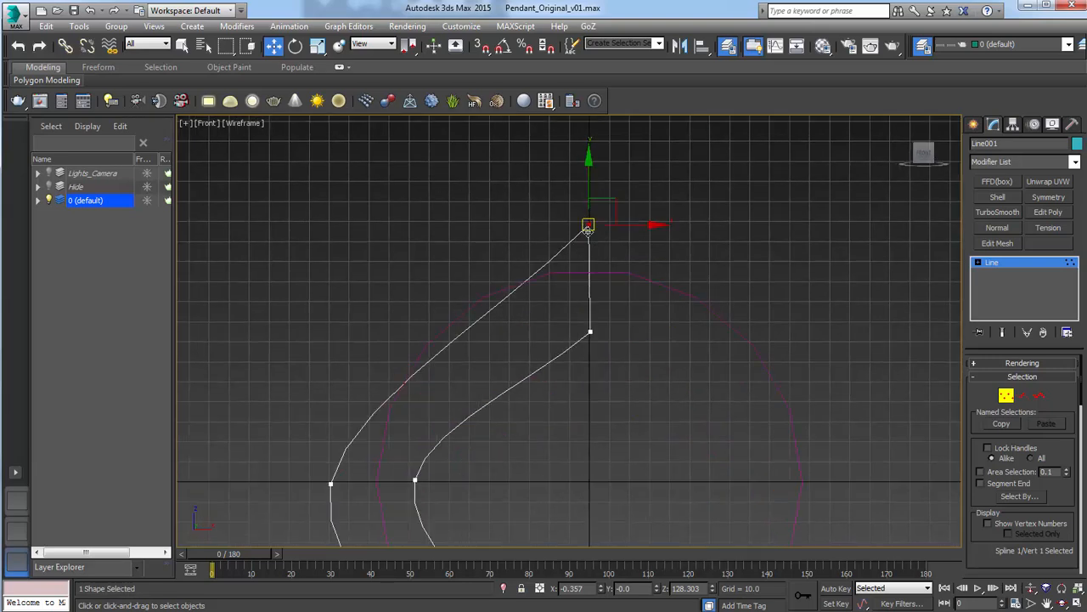
right_click(588, 225)
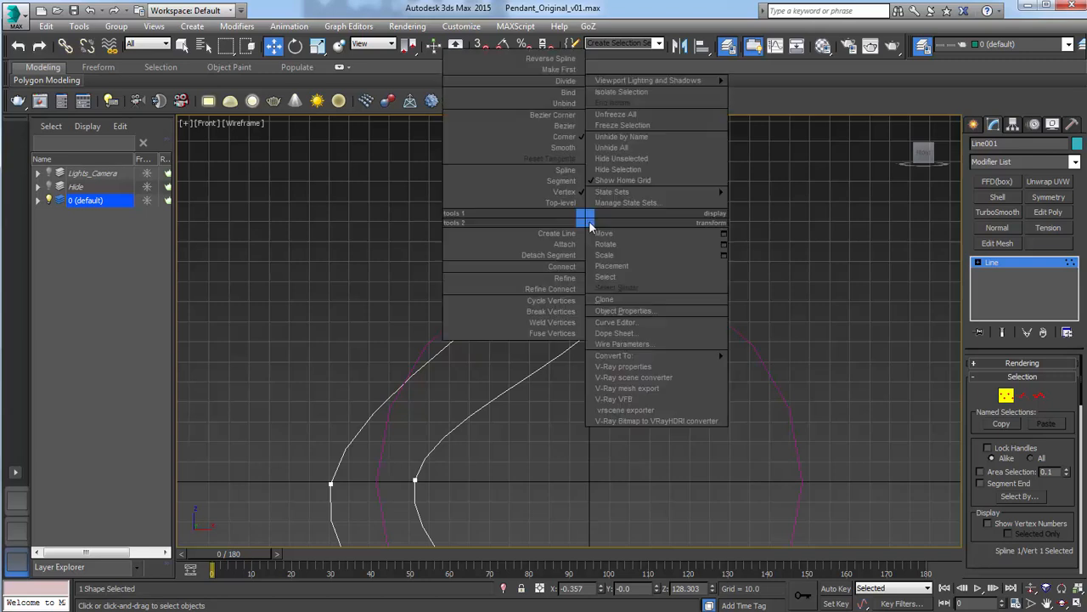
left_click(603, 233)
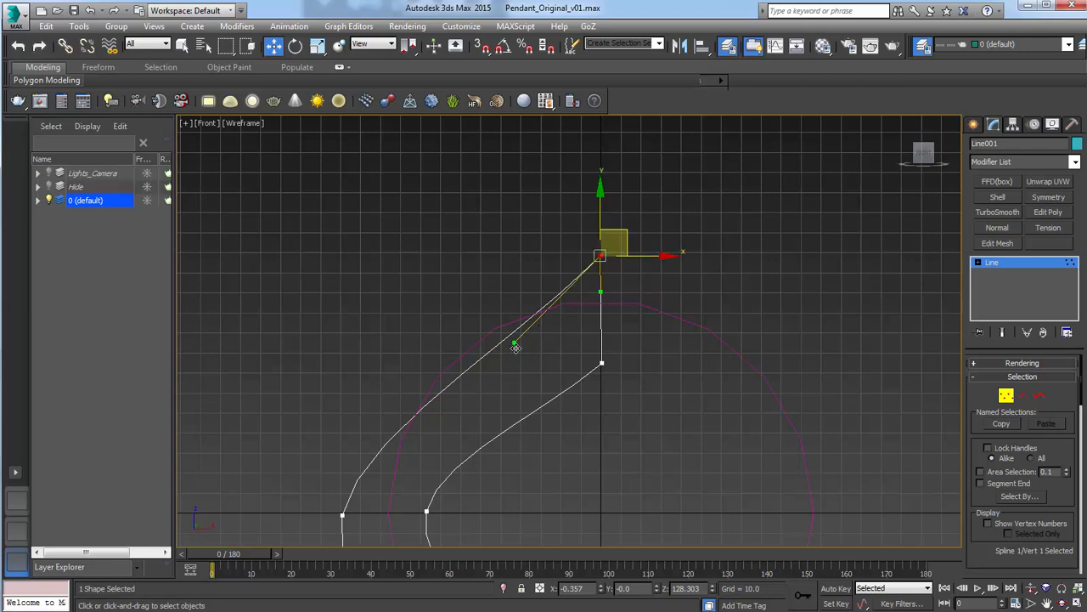
left_click_drag(514, 347, 469, 253)
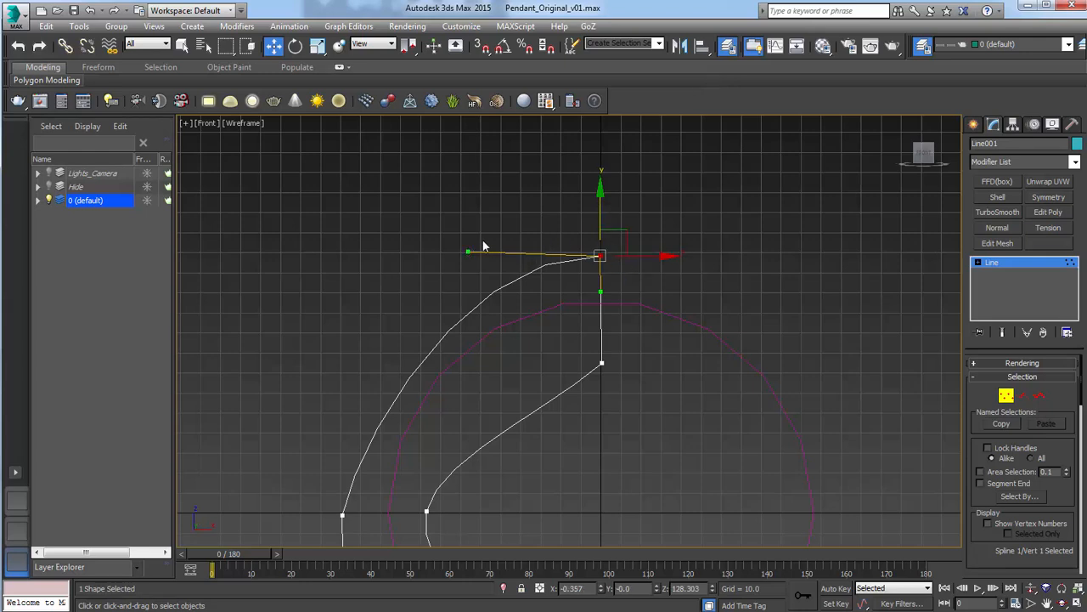
left_click_drag(468, 252, 468, 270)
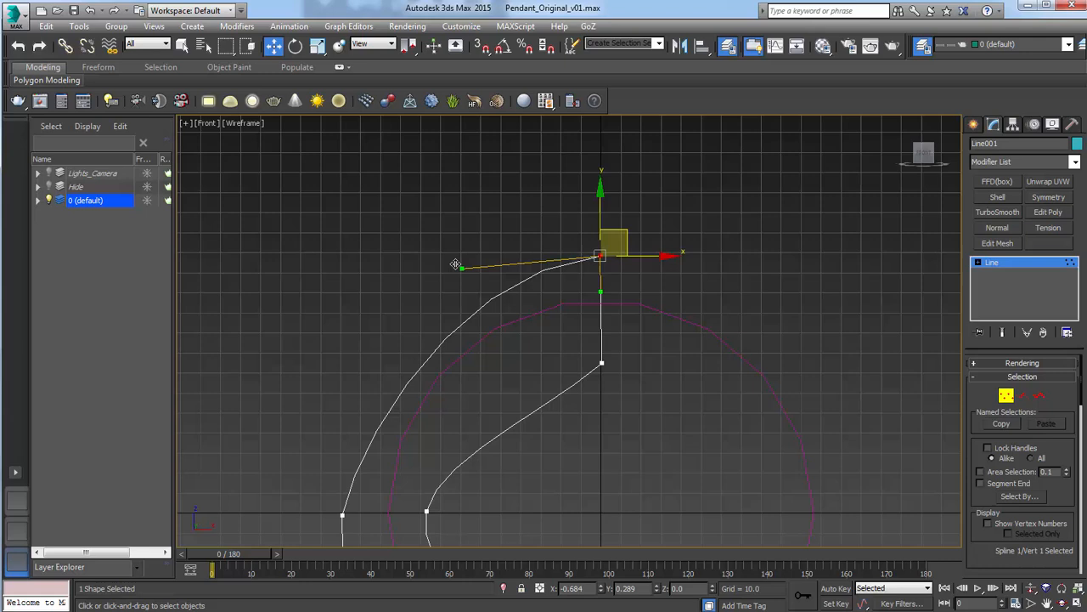
left_click_drag(458, 263, 443, 258)
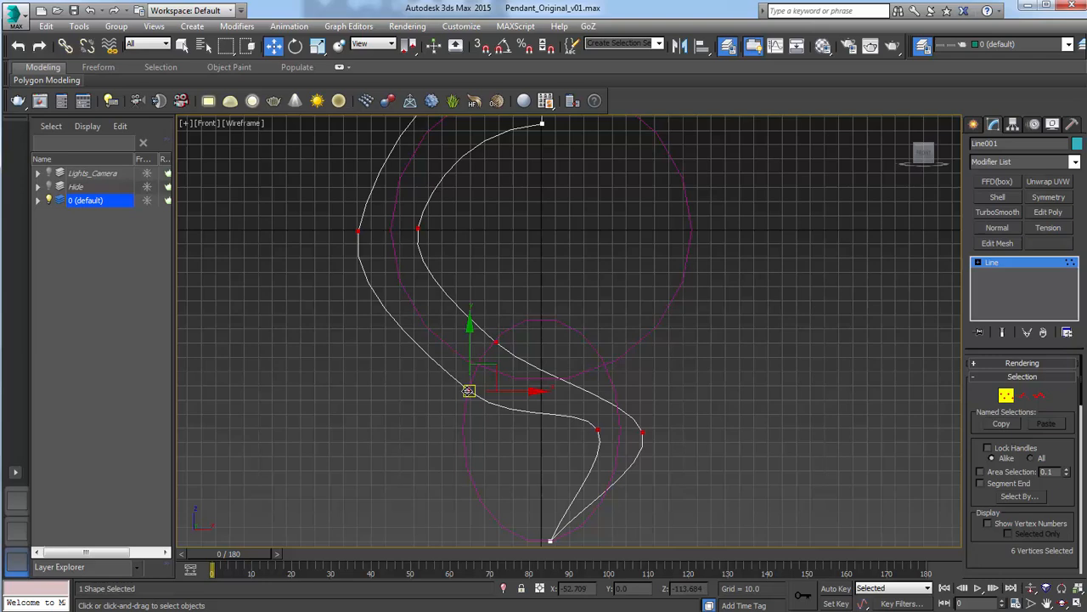
Step: Make the six inner vertices Bezier and drag their handles to smooth the bends and bottom tip
right_click(469, 392)
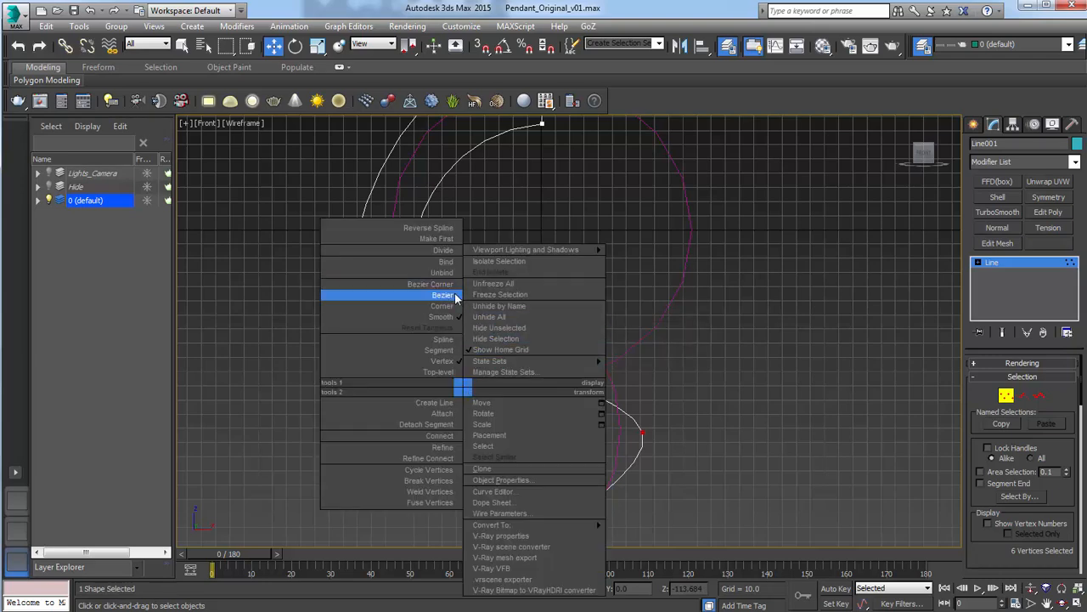
left_click(442, 295)
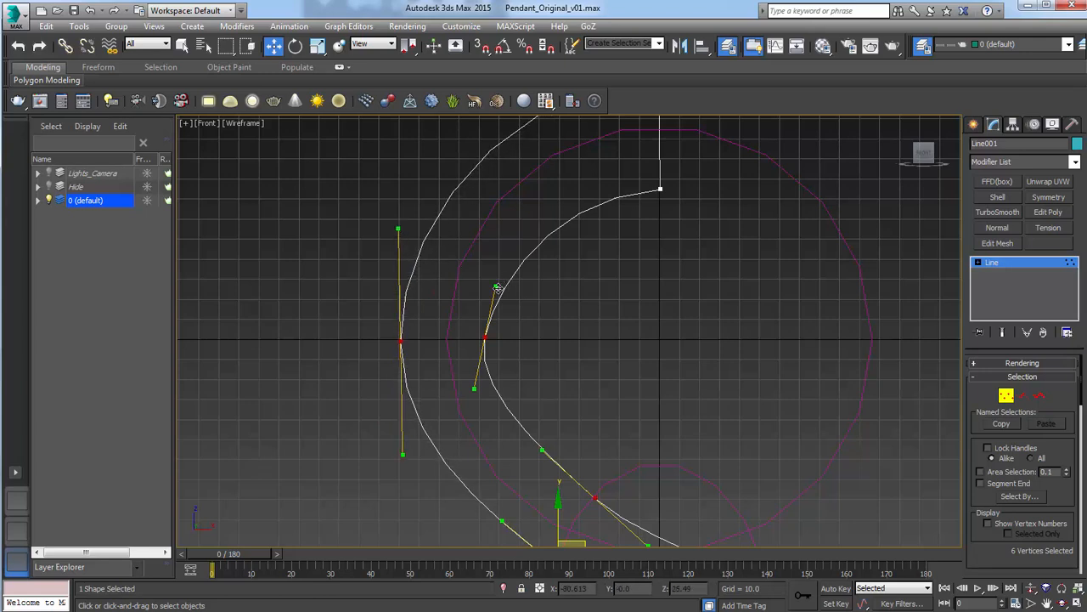
left_click_drag(497, 287, 487, 262)
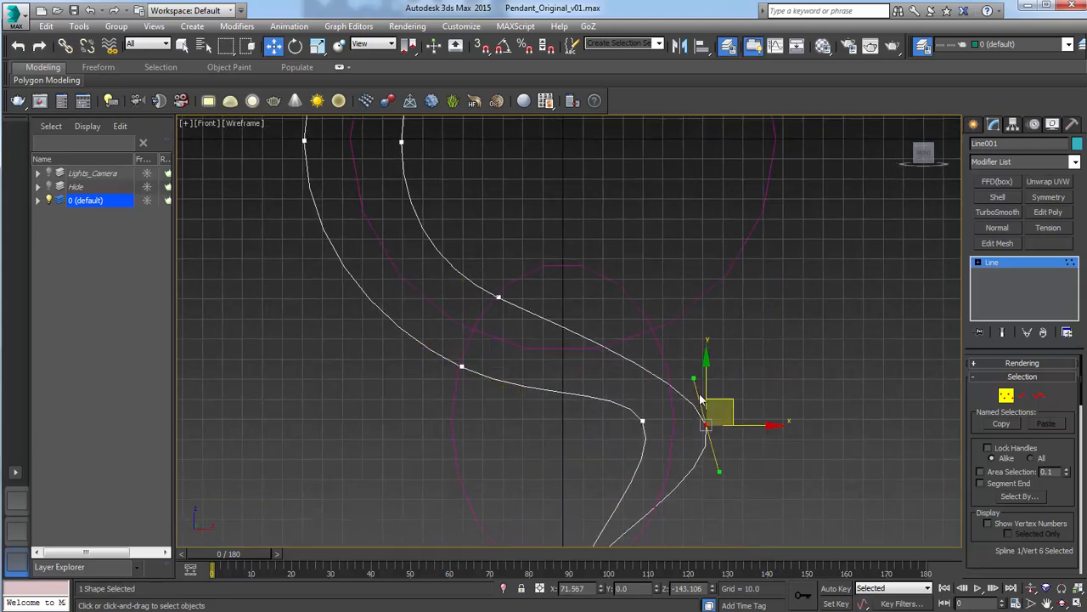
left_click_drag(707, 408, 707, 379)
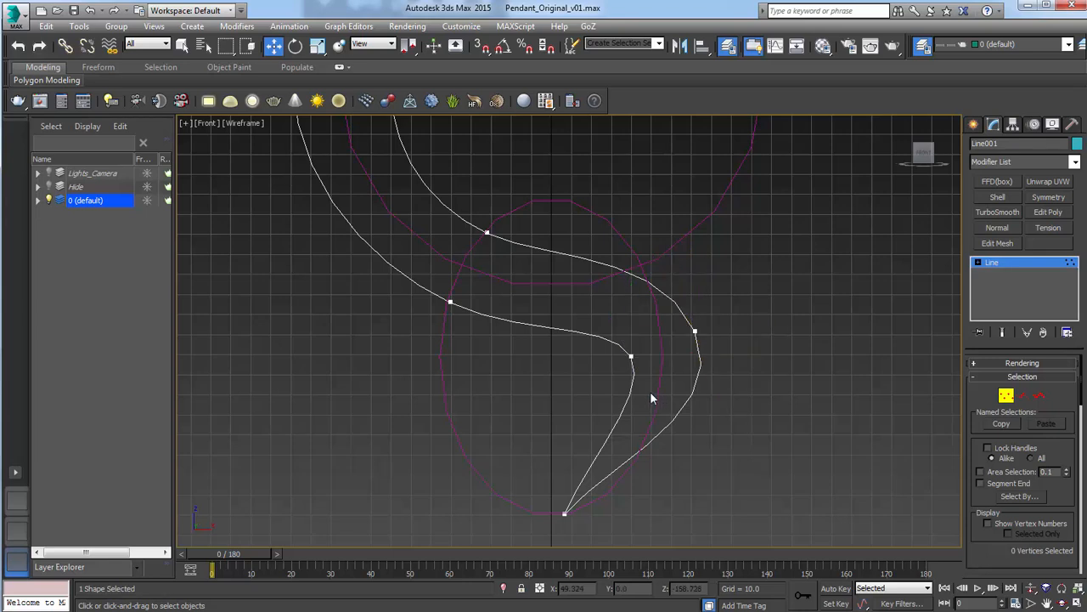
left_click(631, 357)
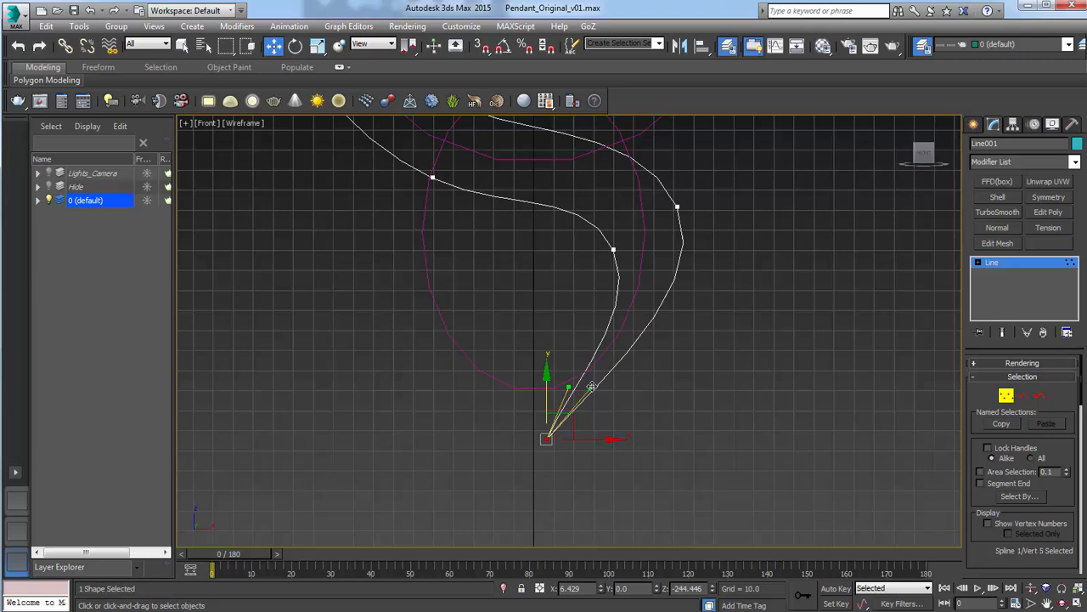
left_click_drag(592, 388, 617, 403)
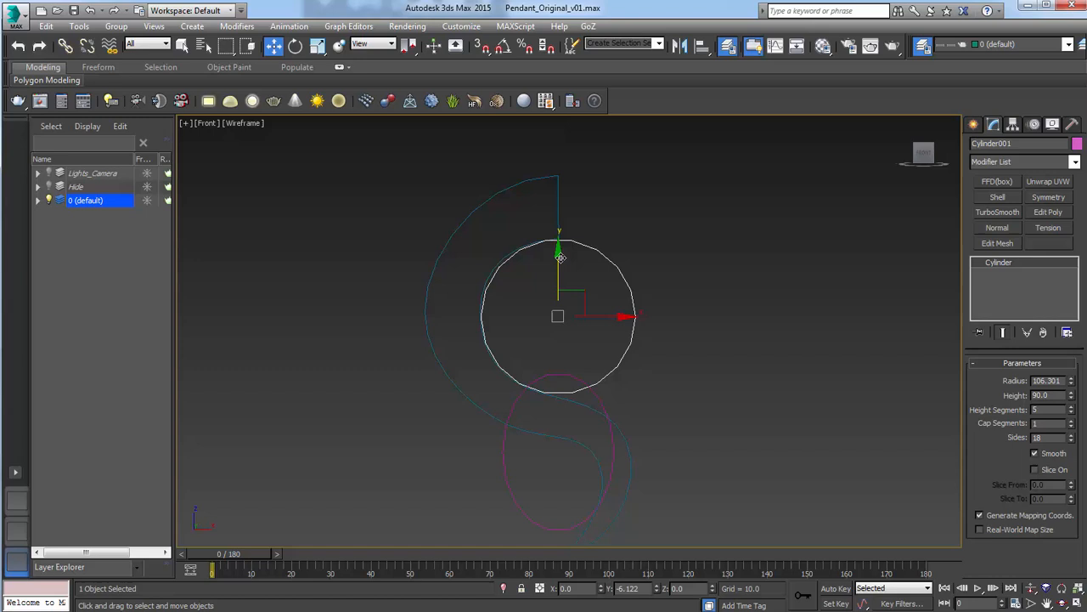
Step: Move the upper guide circle into place, select the lower ellipse, and reshape the bottom tip
left_click_drag(559, 257, 561, 406)
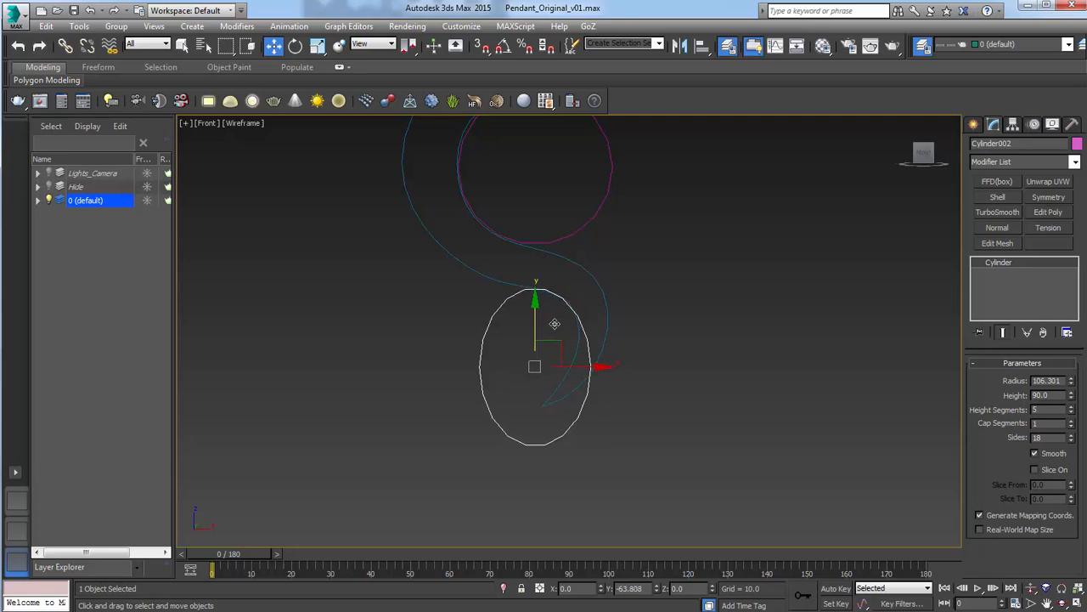
left_click(317, 46)
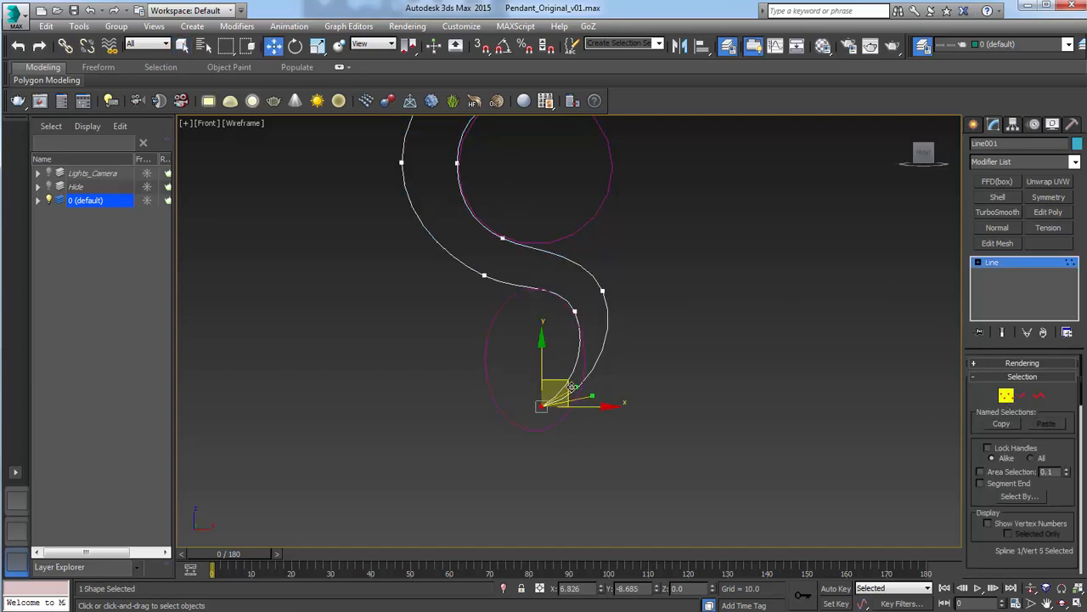
left_click_drag(567, 386, 567, 416)
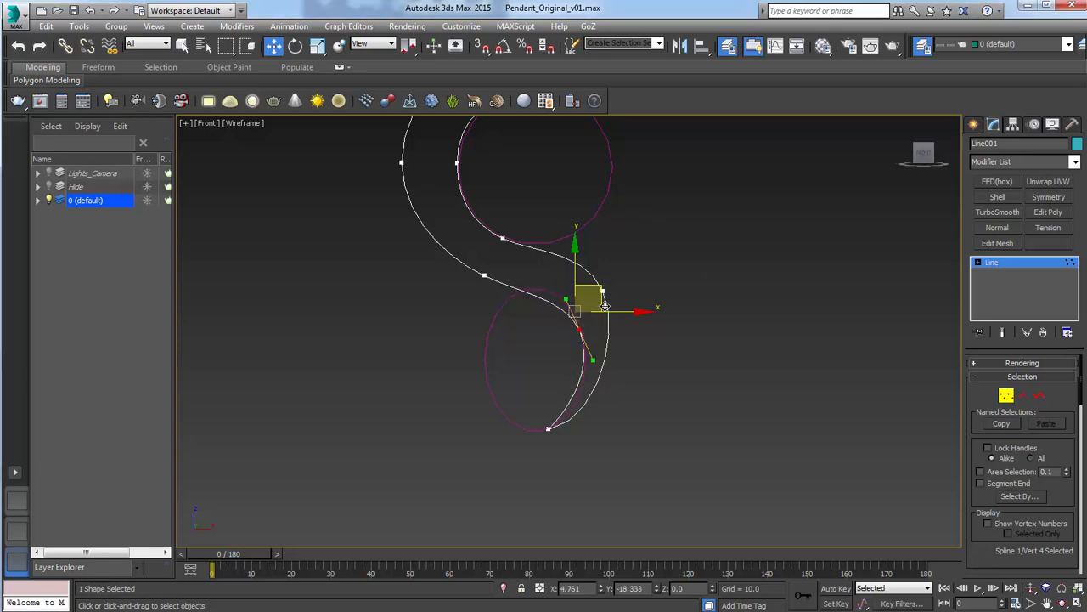
Step: Move the bend vertices onto the lower loop and adjust handles to smooth the S waist
left_click_drag(595, 301, 578, 323)
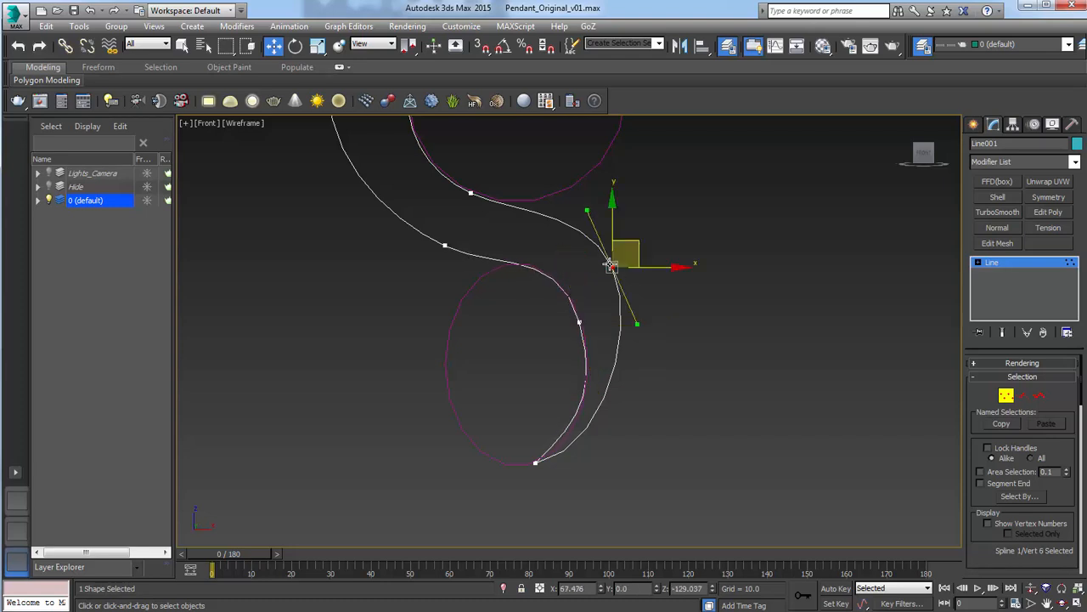
left_click_drag(612, 268, 617, 267)
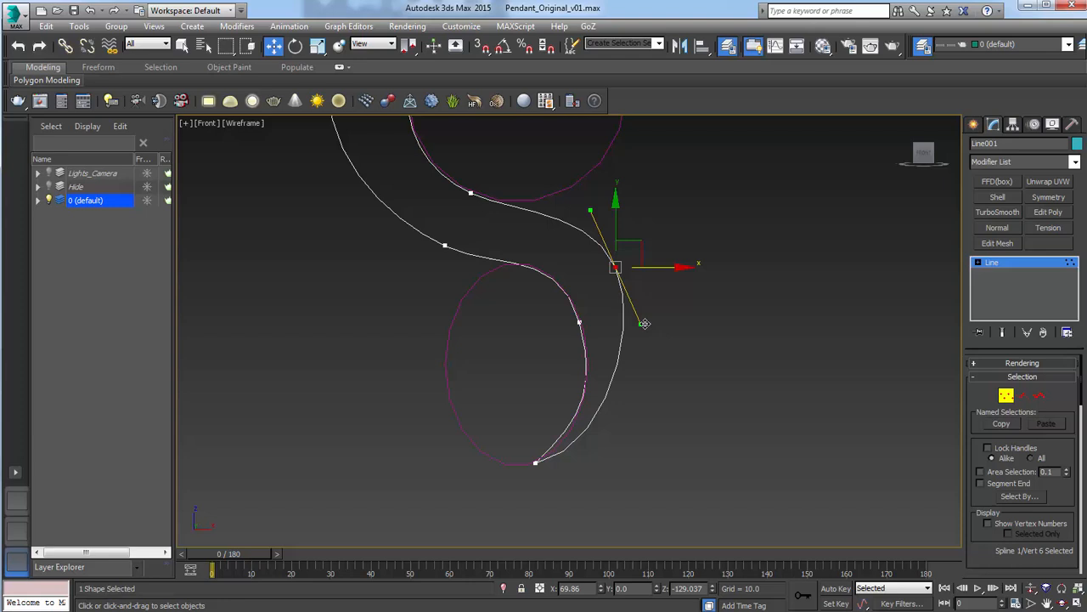
left_click_drag(644, 322, 536, 463)
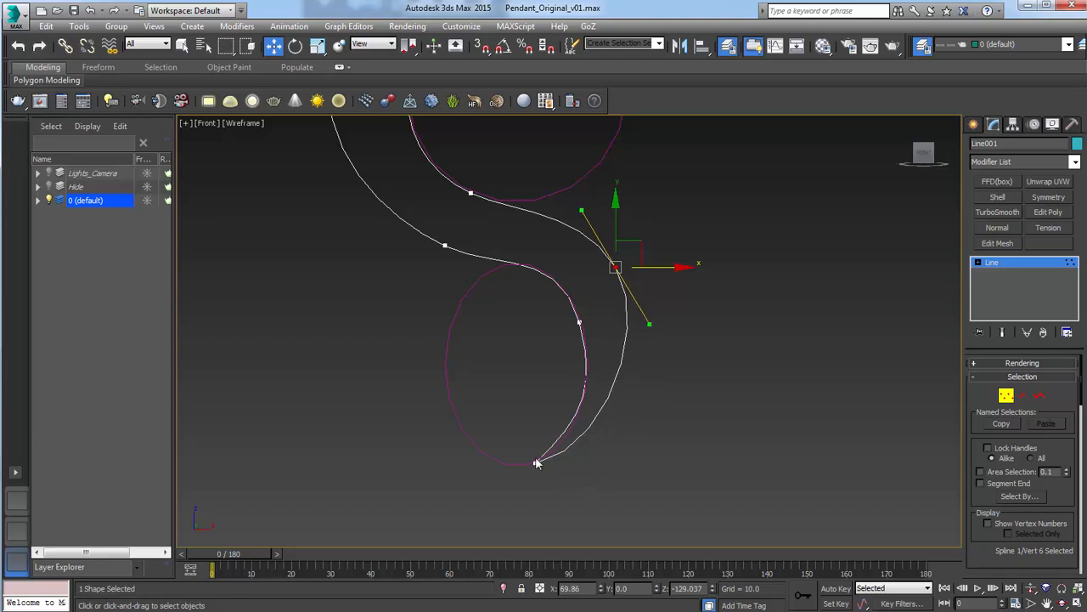
left_click(536, 462)
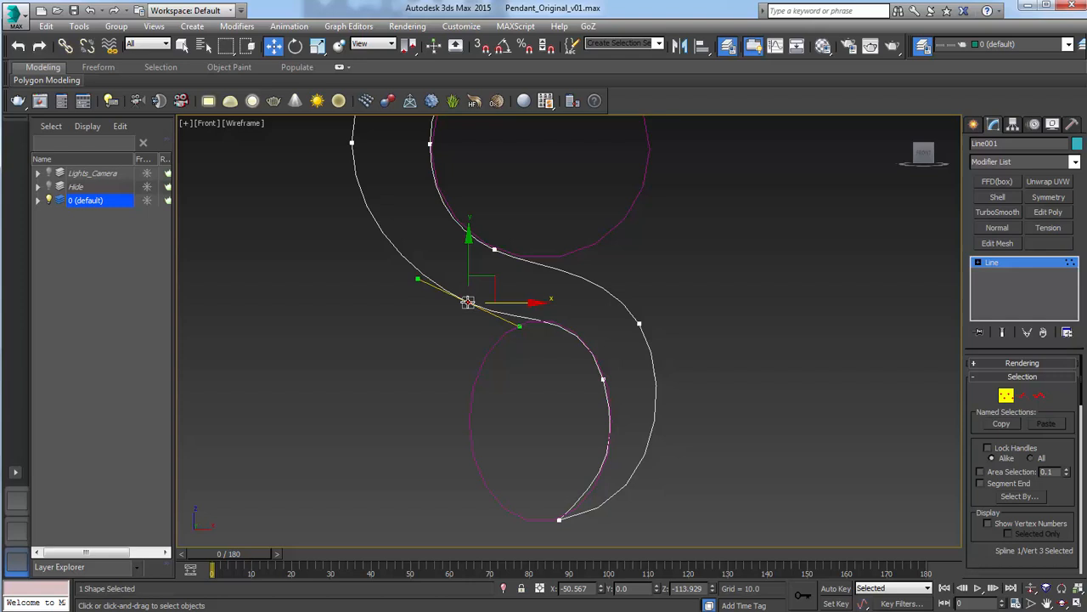
left_click_drag(469, 301, 458, 302)
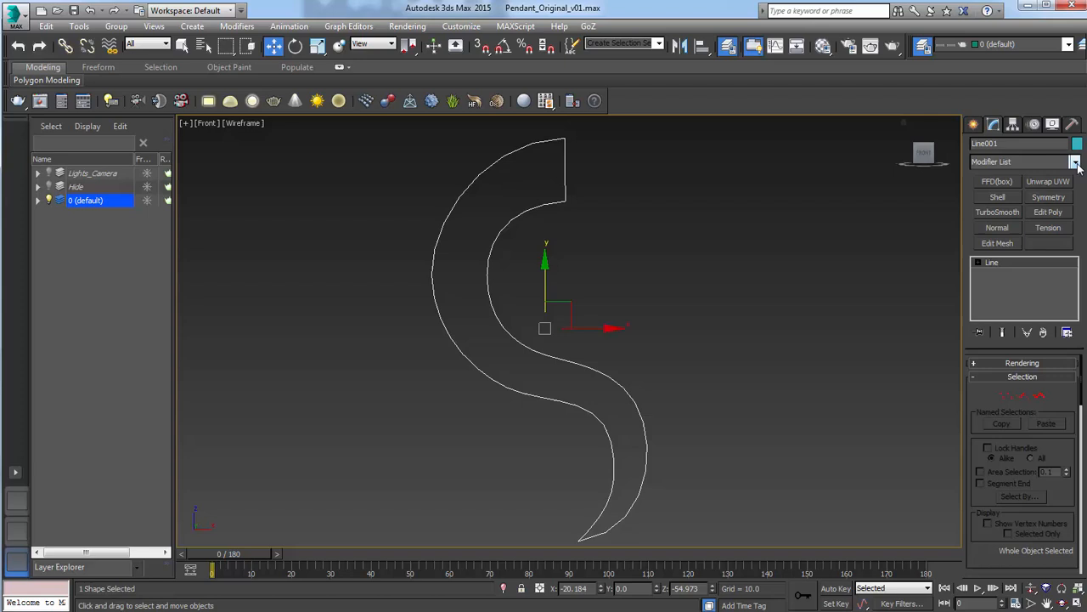
Step: Add an Extrude modifier with Amount 49.0 and view the piece from the left
left_click(1074, 161)
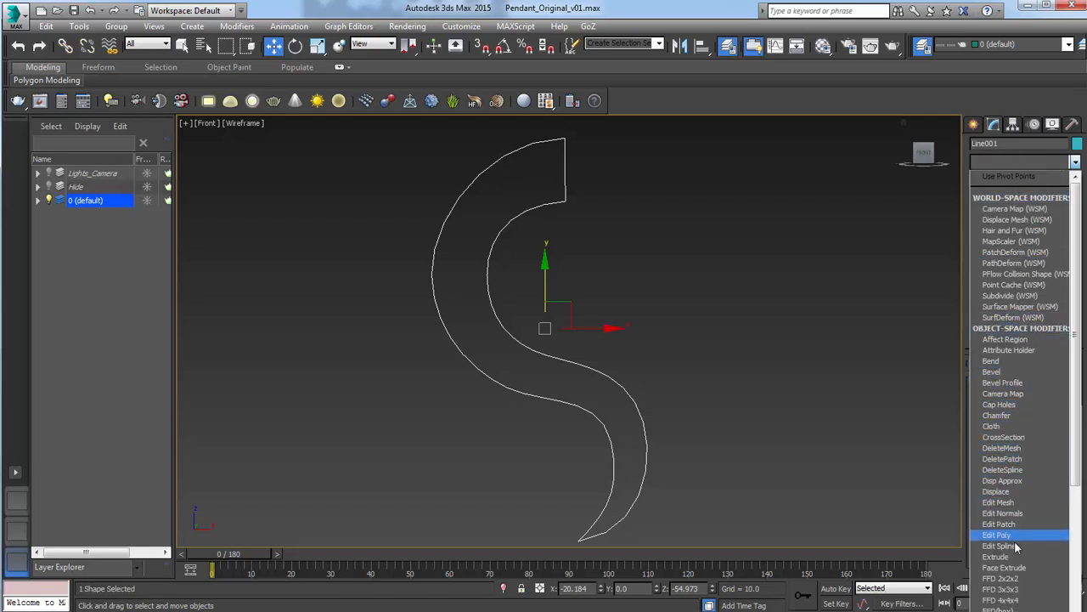
left_click(996, 556)
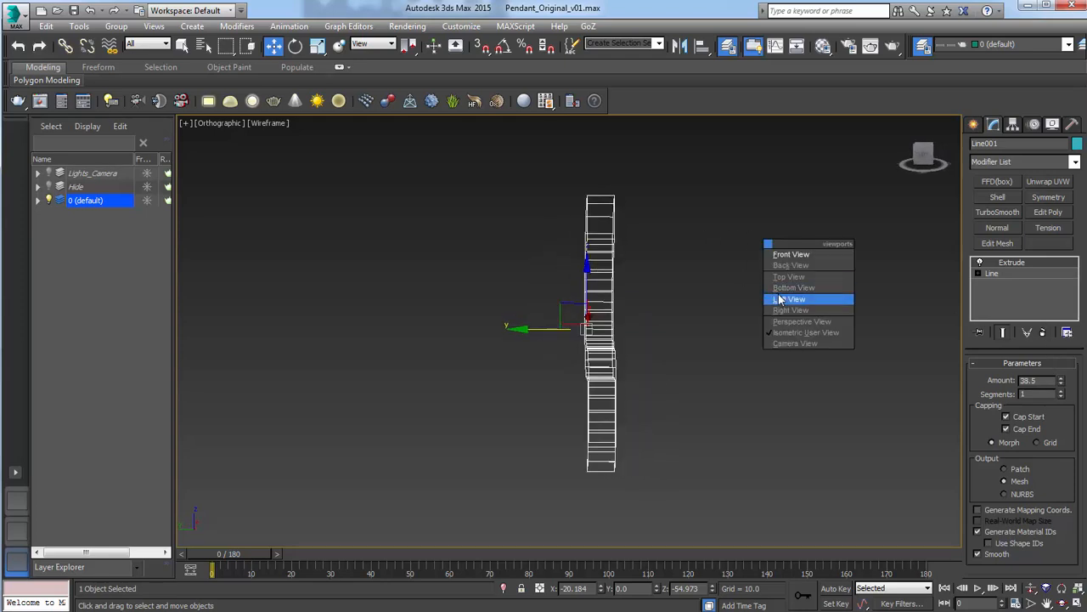
left_click(793, 298)
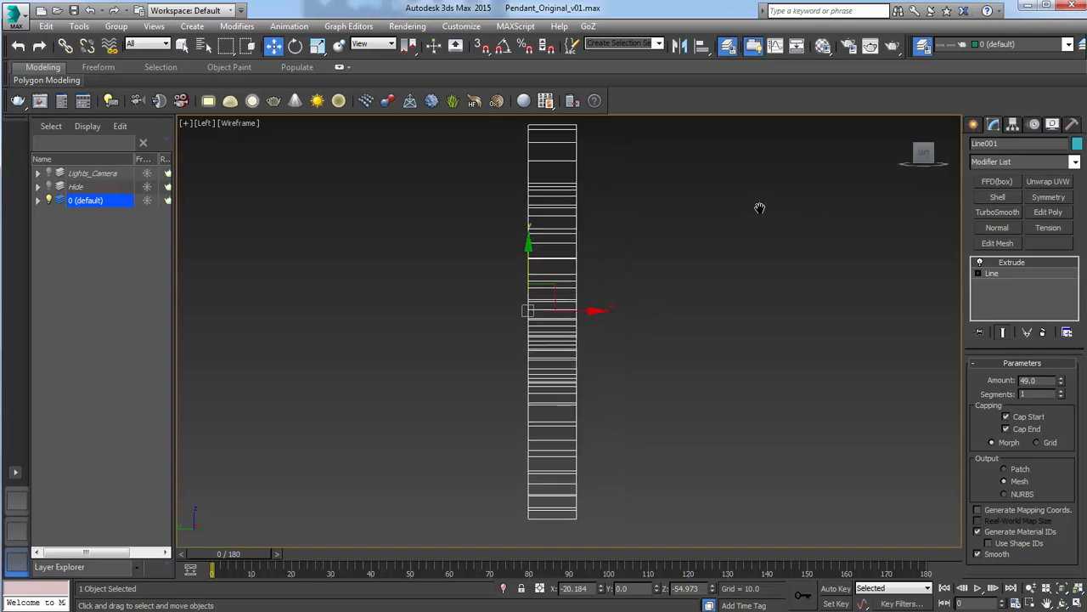
mouse_move(577, 173)
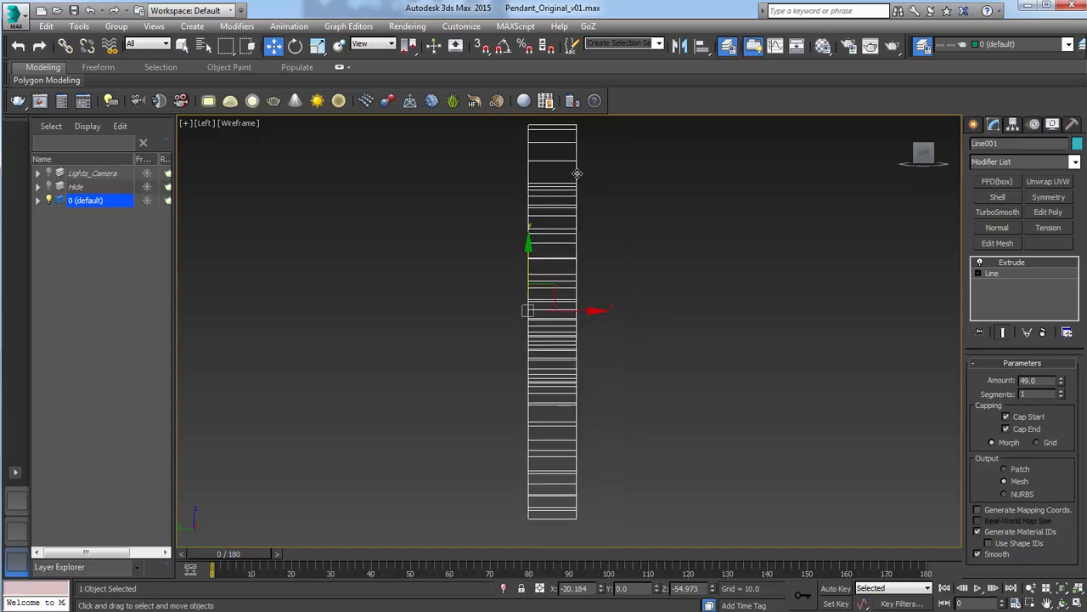
Step: Collapse the extruded strip's modifier stack and switch to adjusting only its pivot
right_click(1012, 262)
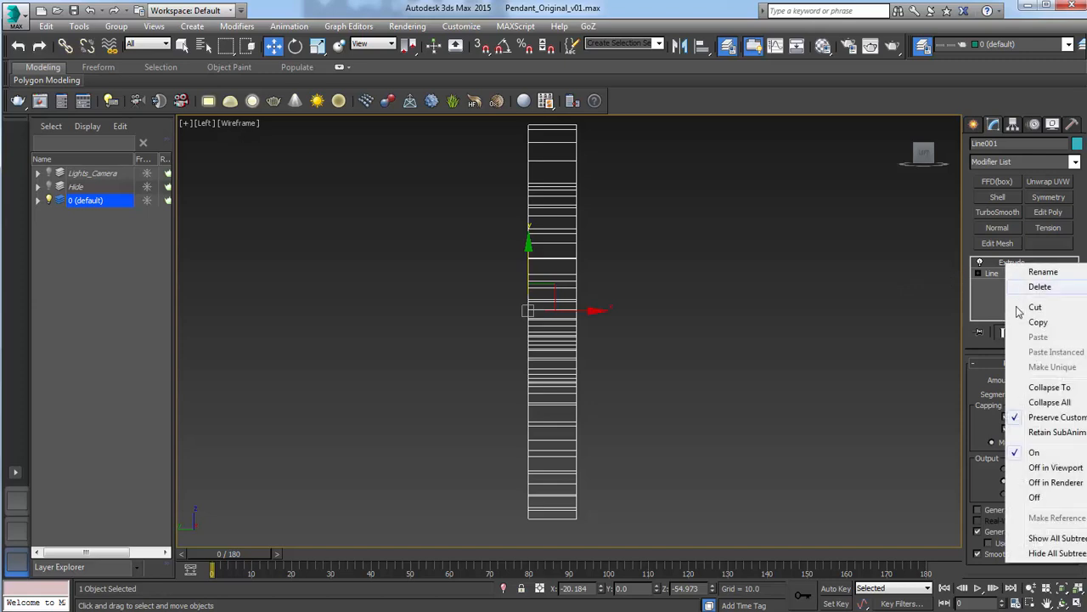
left_click(1049, 387)
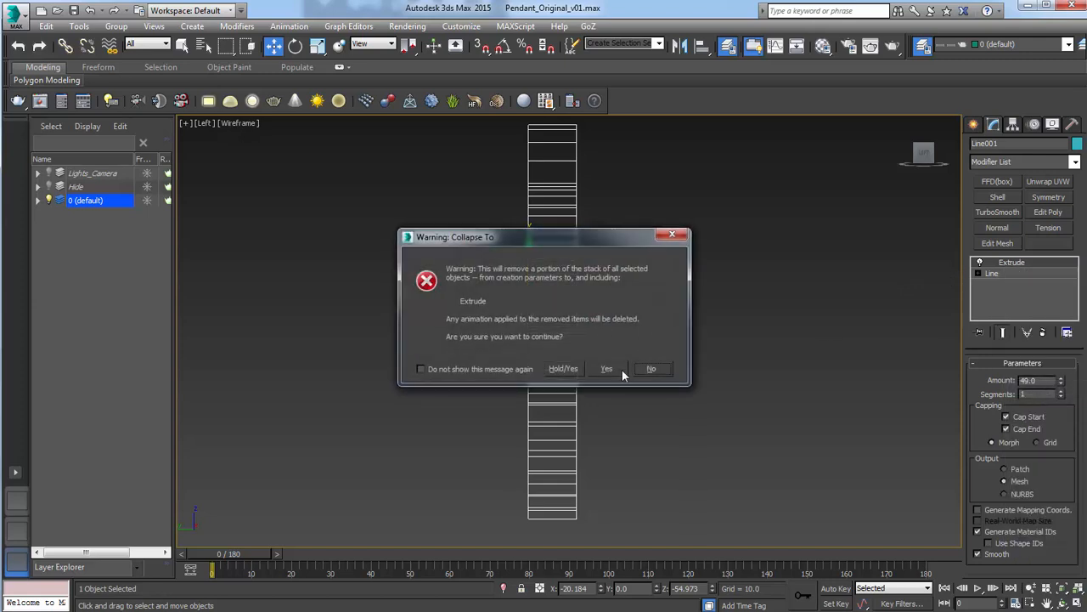
left_click(605, 368)
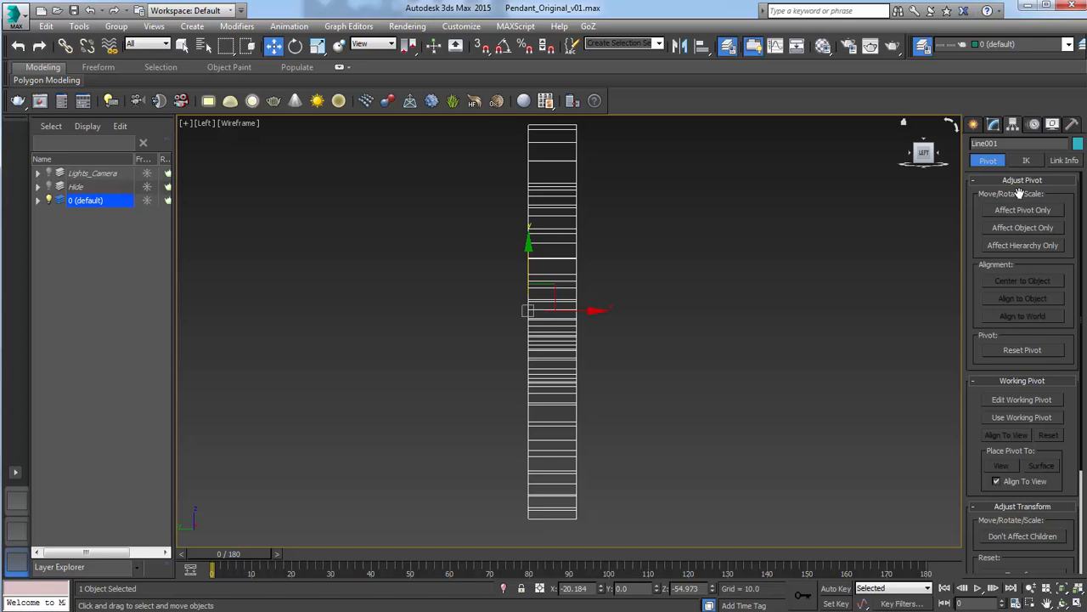
left_click(1022, 209)
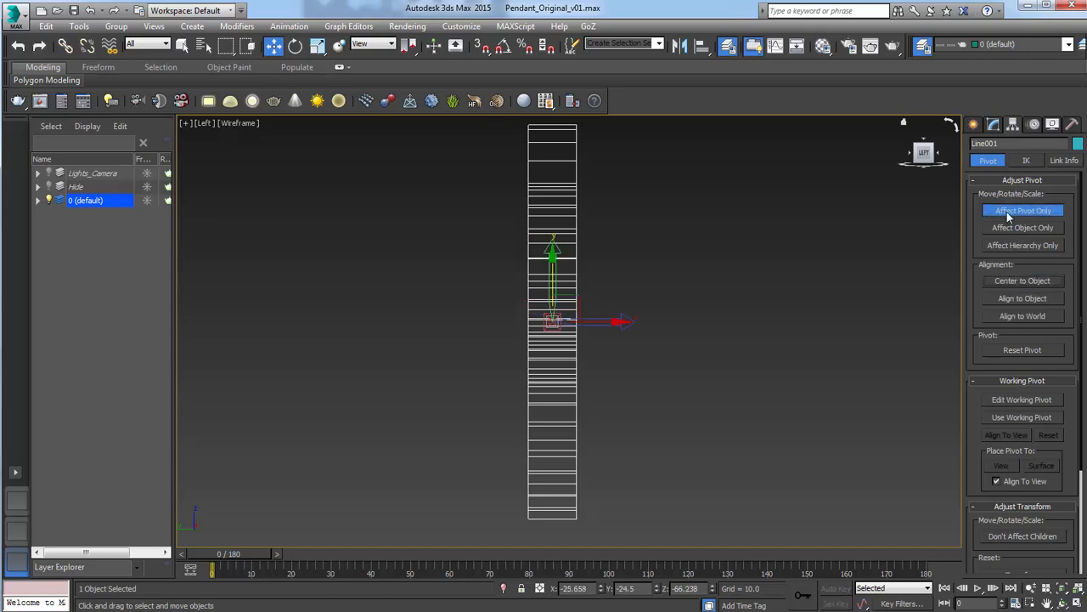
Step: Add an FFD(box) modifier and pinch its bottom and middle control points to taper the tip
left_click(993, 125)
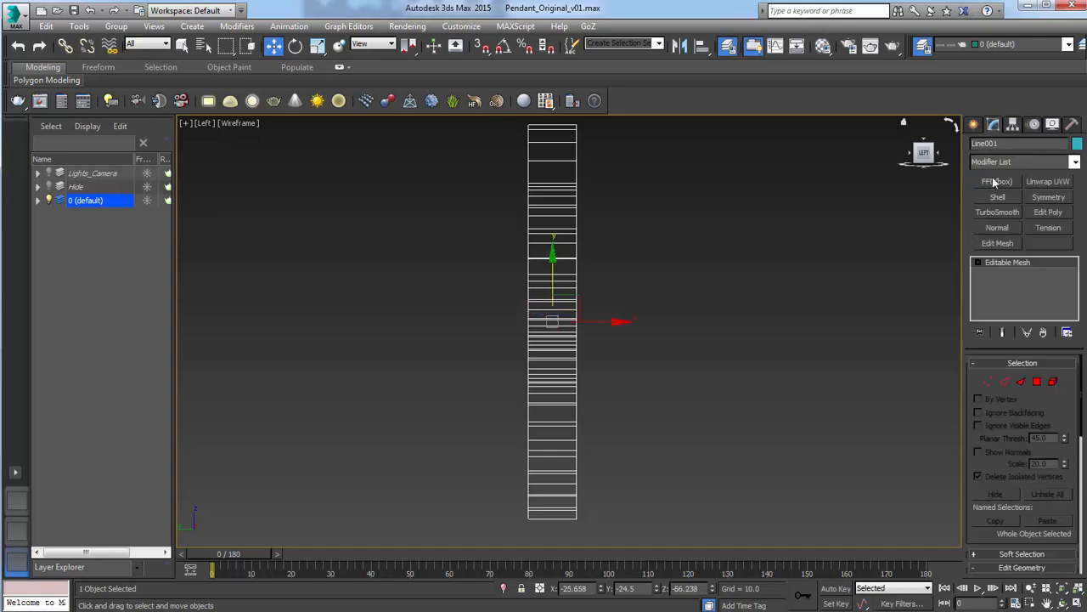
left_click(997, 181)
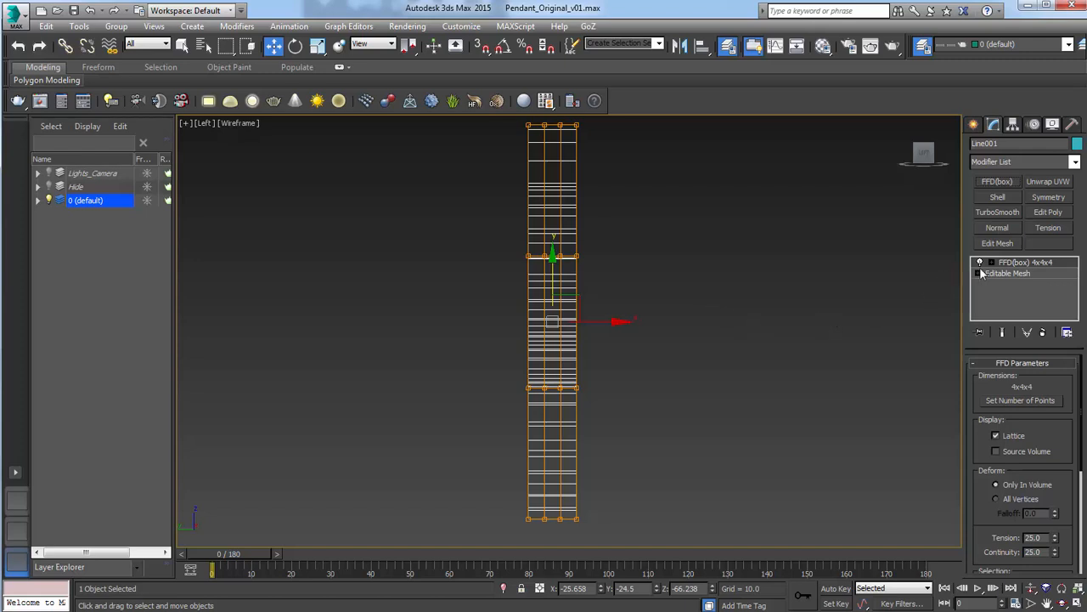
left_click(980, 261)
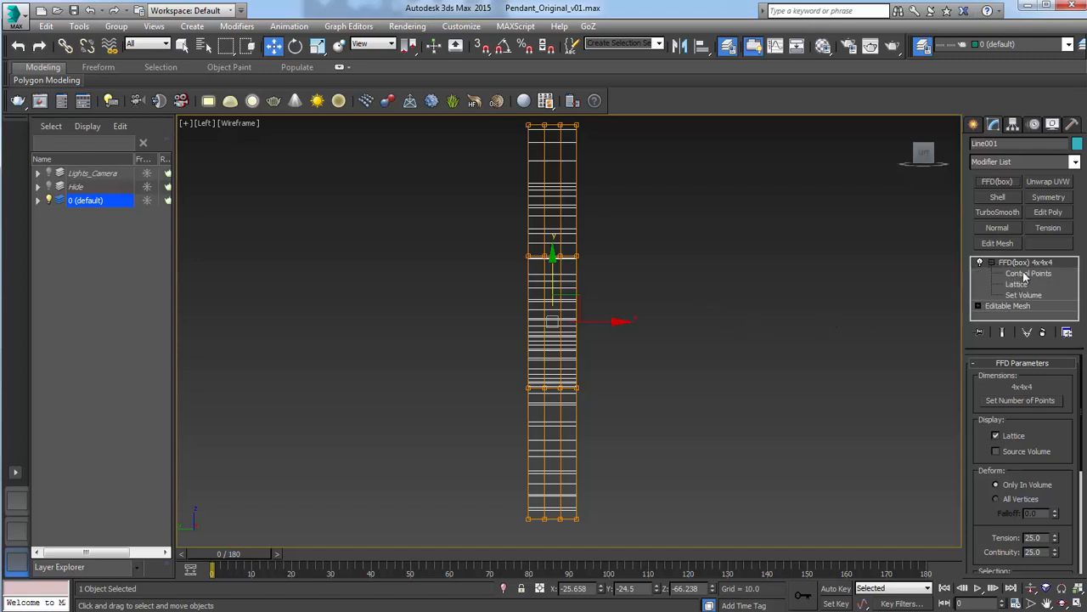
left_click(1029, 273)
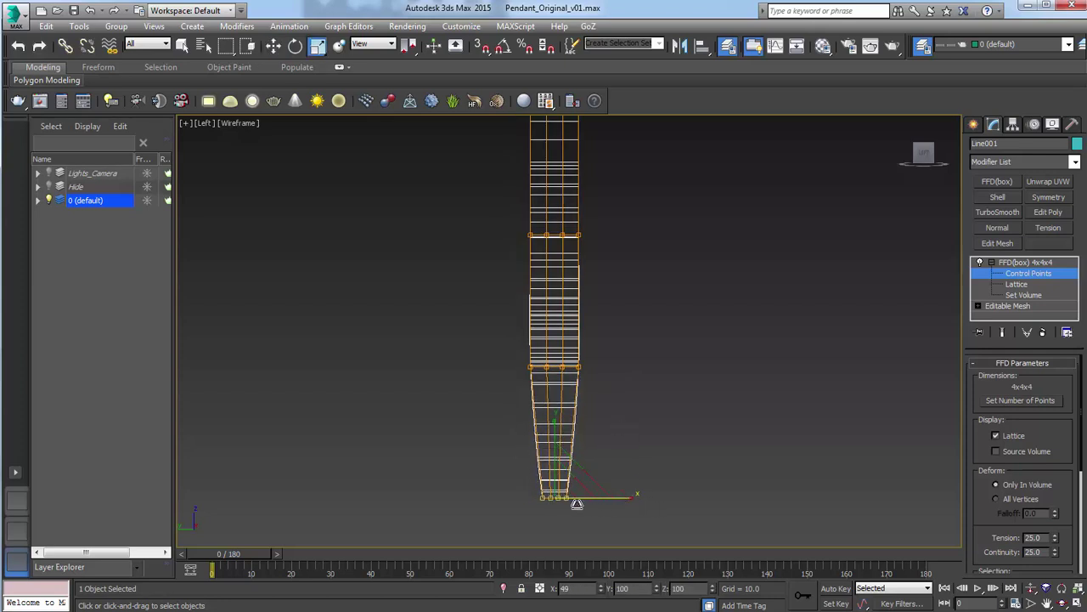
left_click_drag(487, 338, 614, 393)
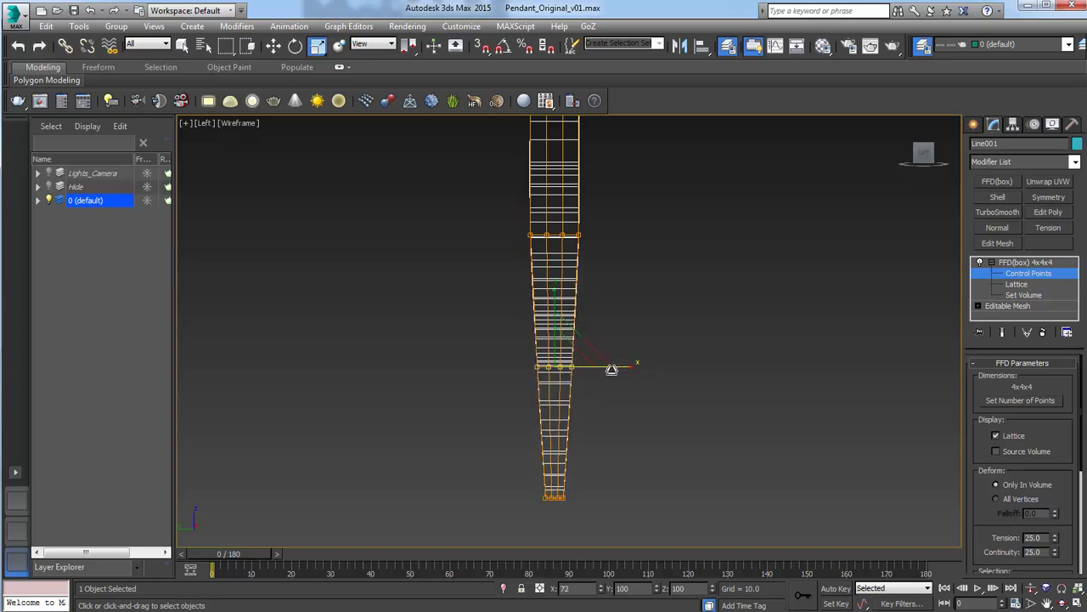
left_click_drag(612, 368, 608, 497)
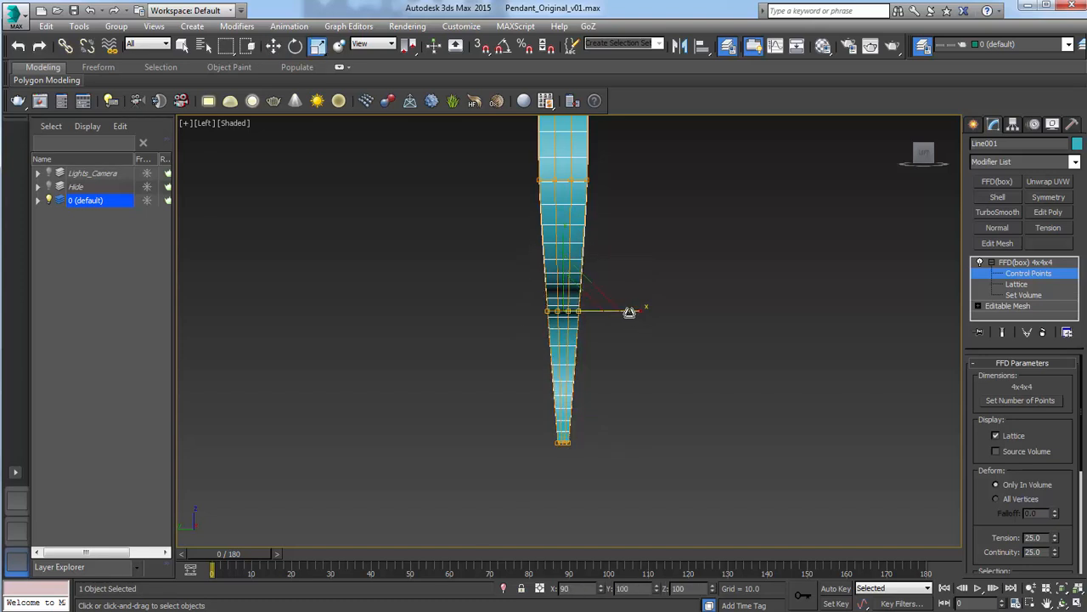
left_click_drag(629, 312, 626, 448)
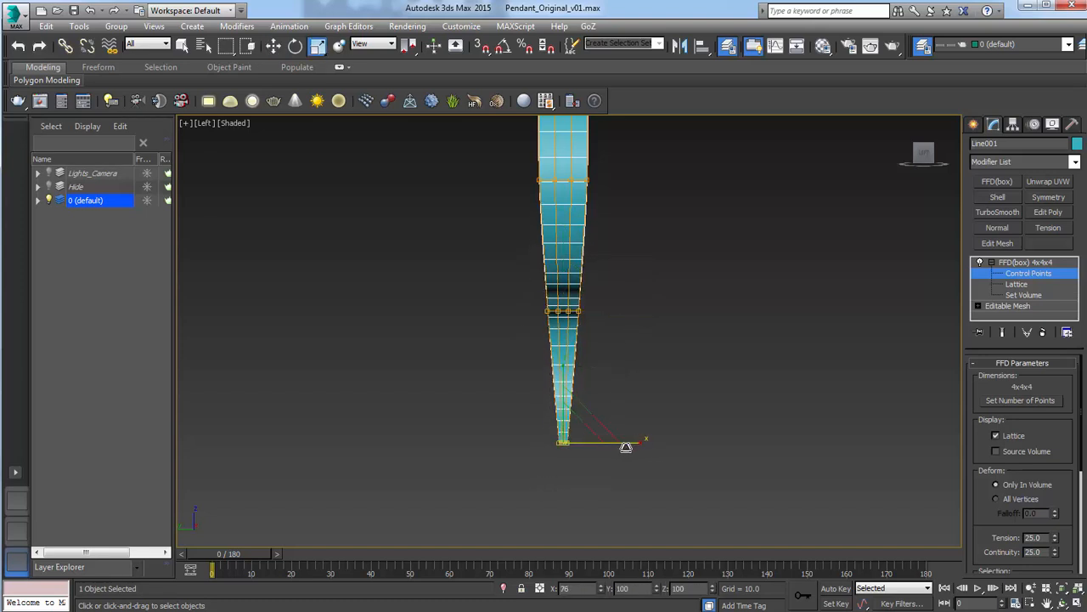
left_click_drag(626, 447, 637, 313)
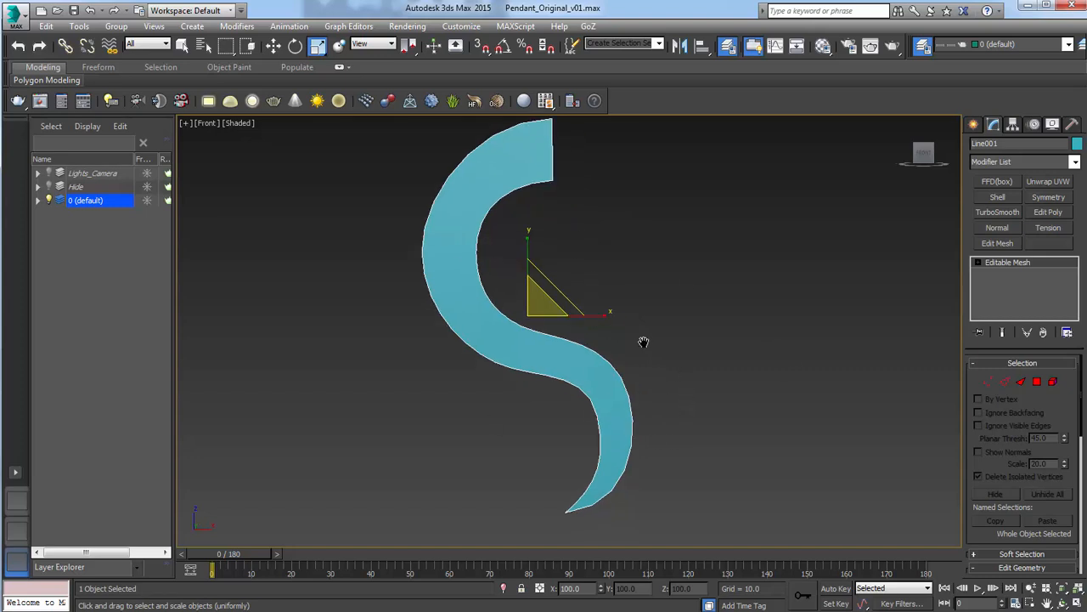
Step: Convert the strip to Editable Poly, enable Vertex mode with Soft Selection, and view from the left
right_click(1008, 262)
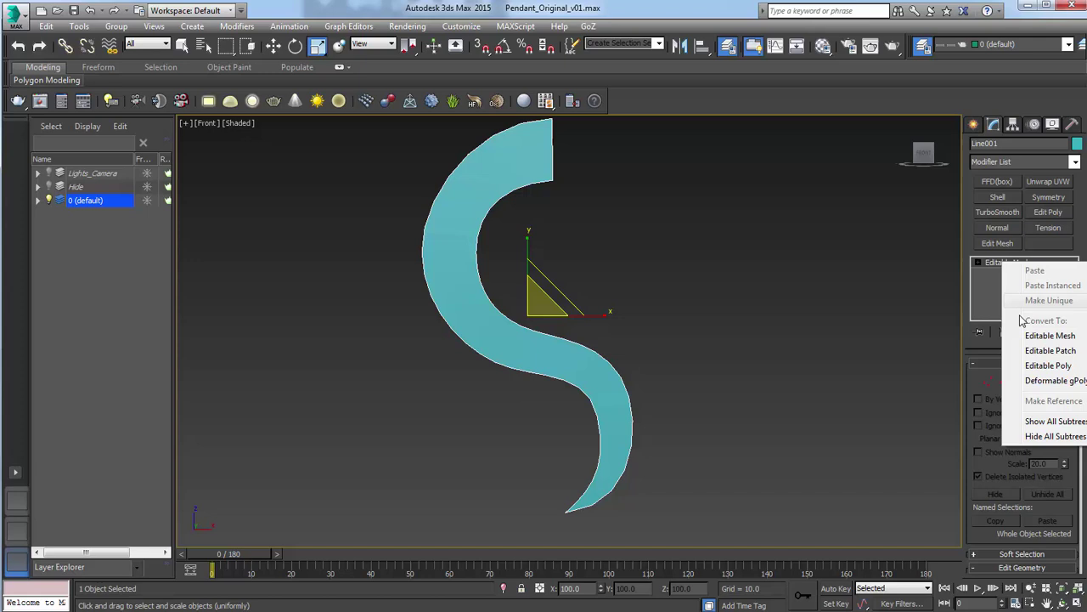
left_click(1048, 366)
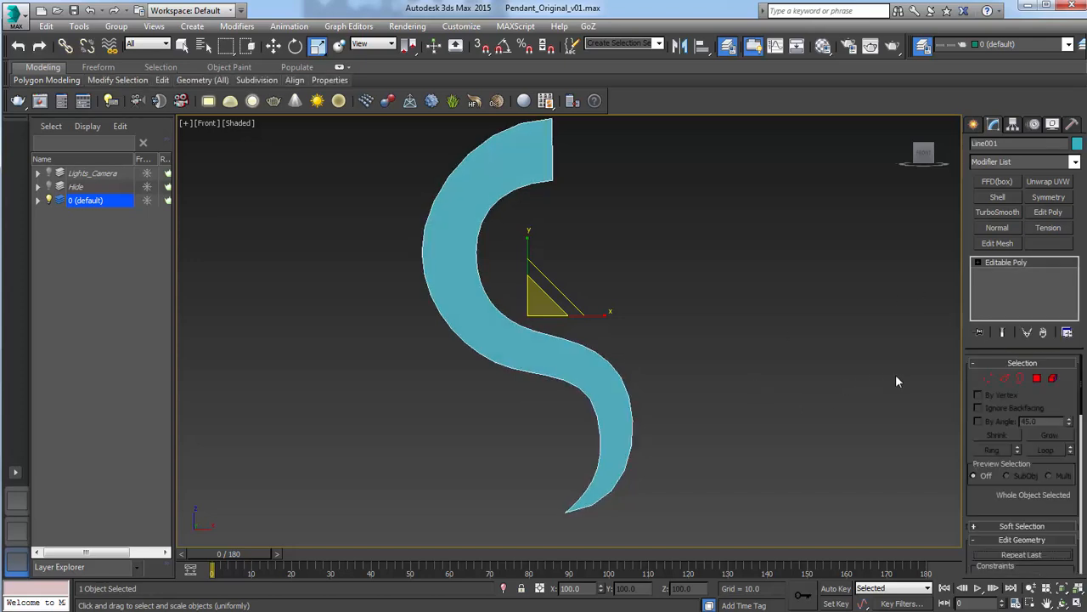
mouse_move(994, 386)
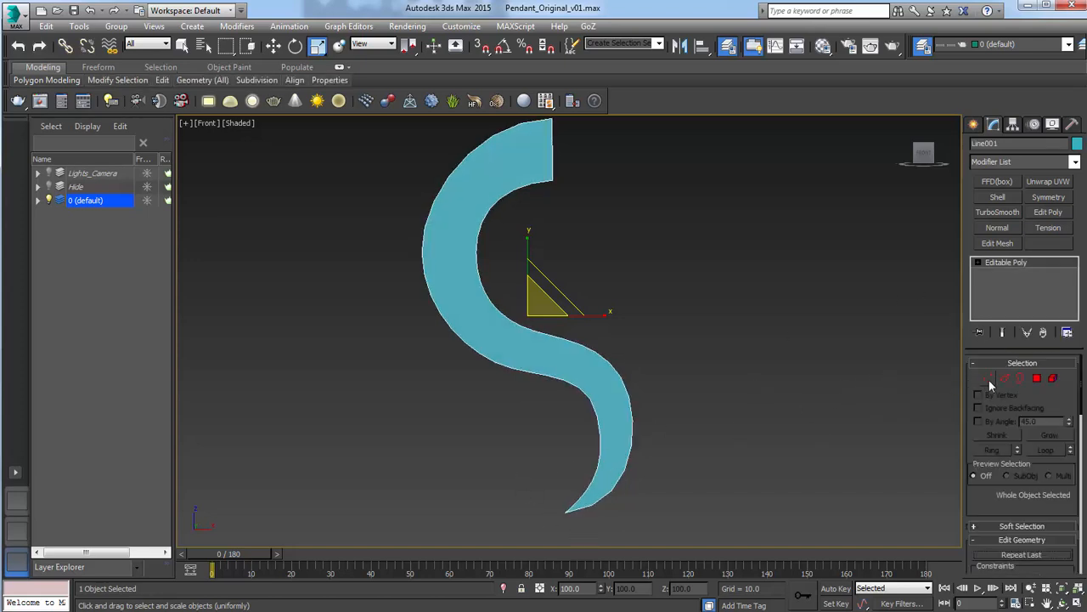
left_click(988, 378)
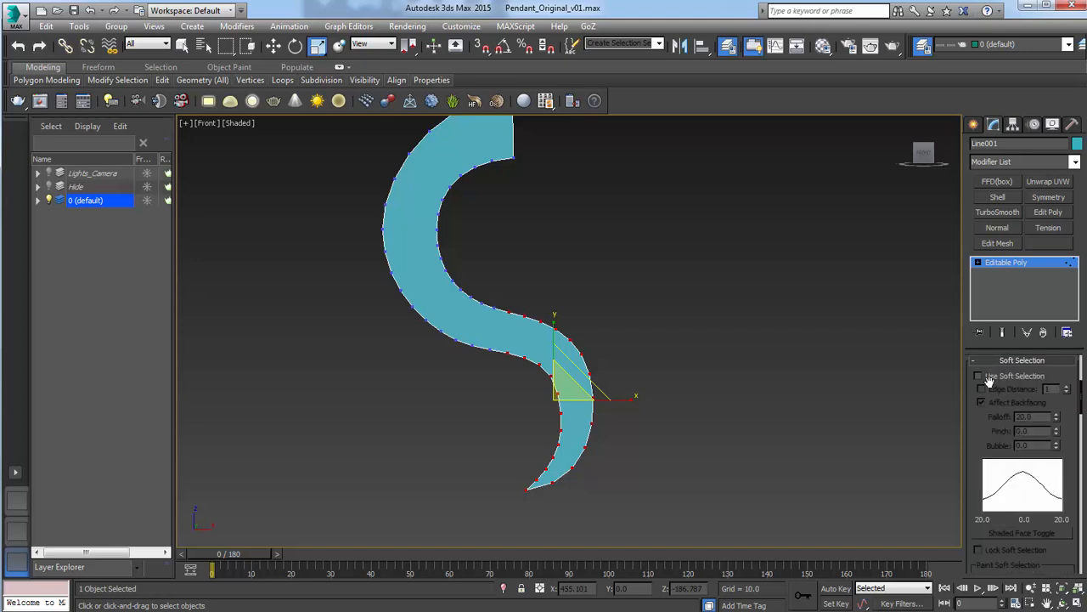
left_click(979, 375)
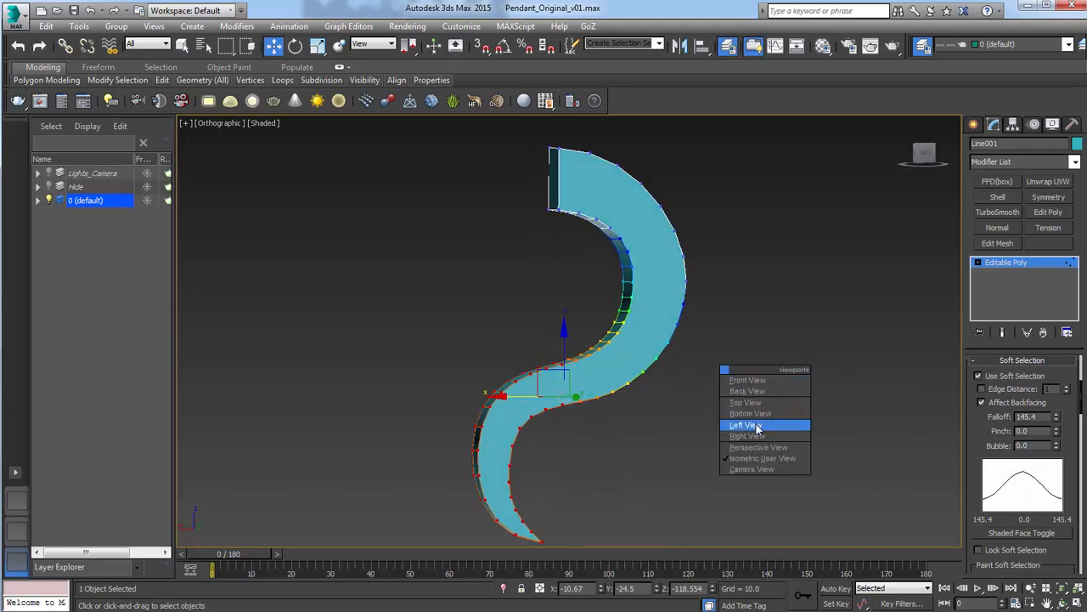
left_click(748, 379)
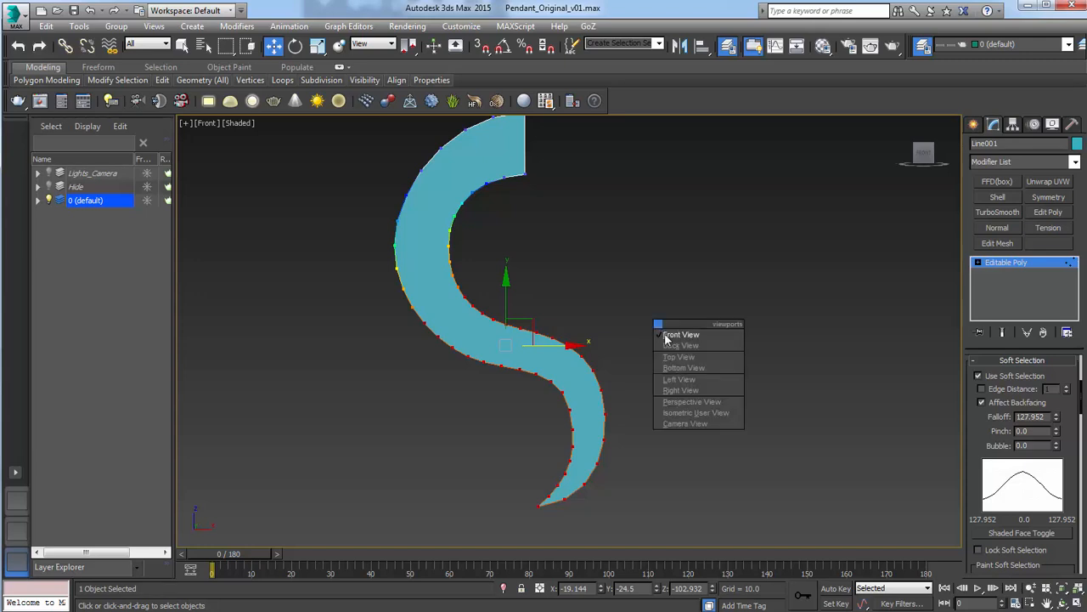
Step: Switch the viewport between Front, Left and another side view to check the strand's depth bend
left_click(679, 379)
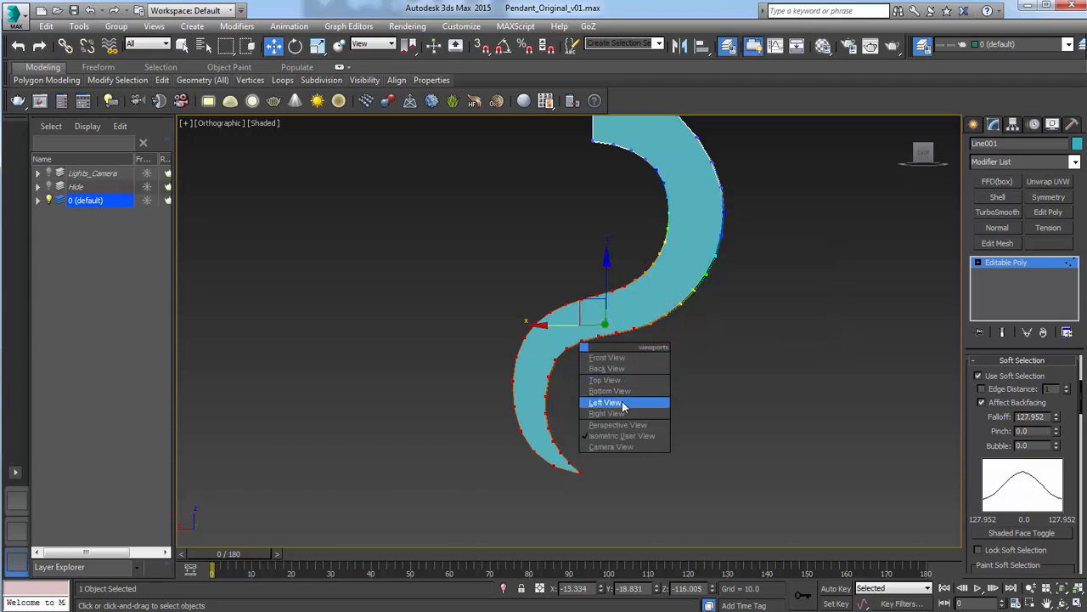
left_click(604, 402)
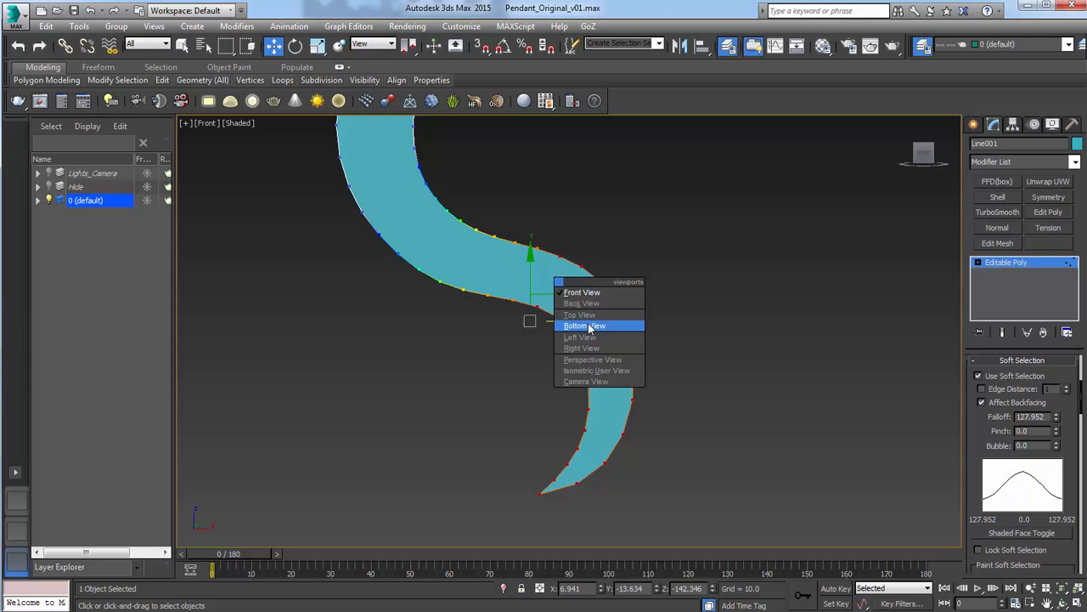
left_click(580, 336)
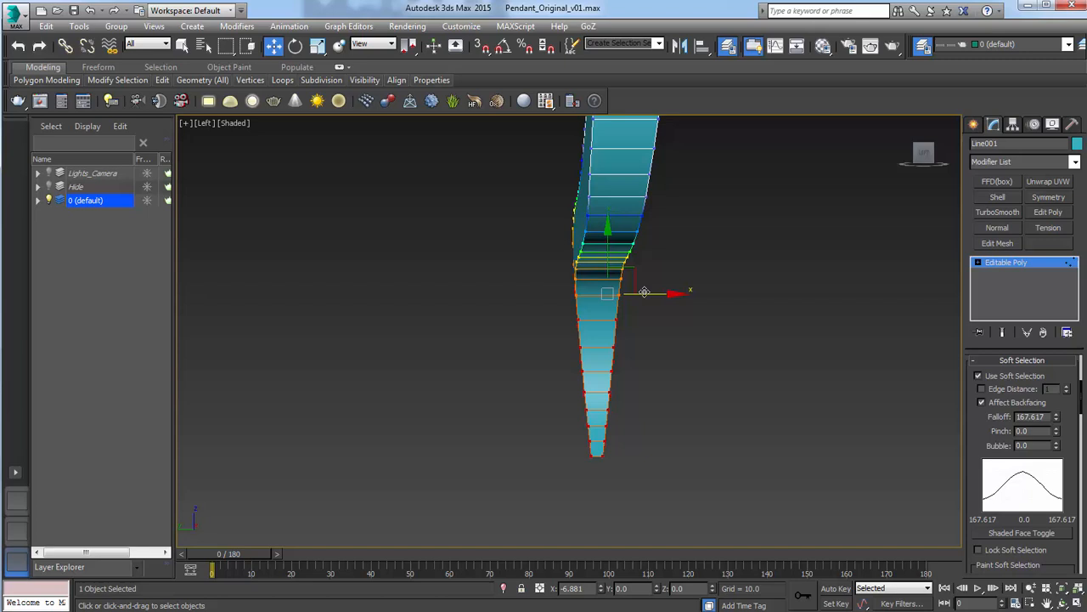
Step: In Right view, push the strip's soft-selected lower curve sideways
left_click(296, 46)
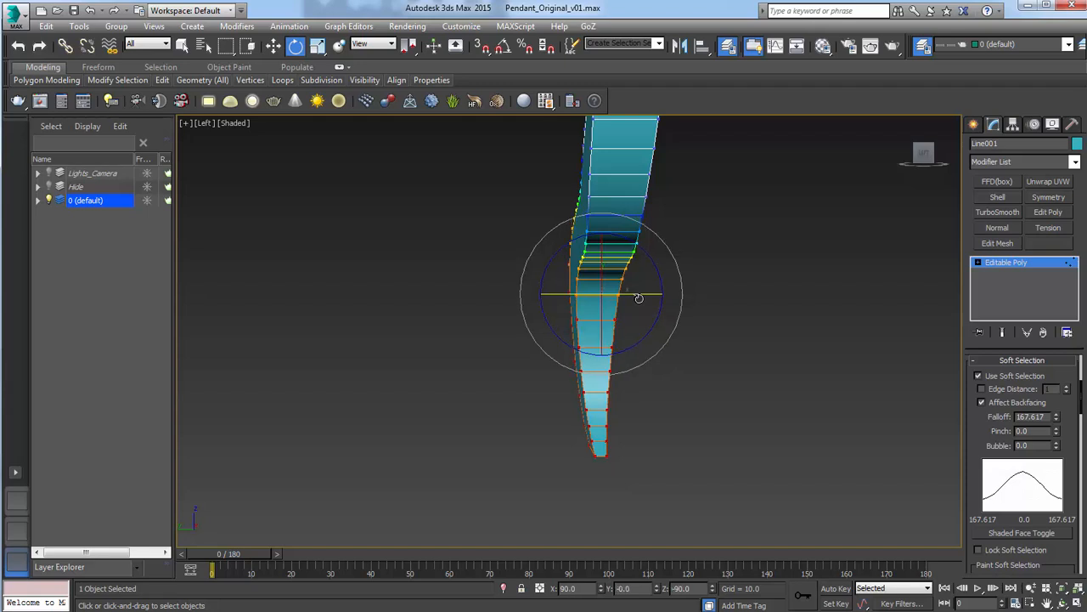
left_click(638, 299)
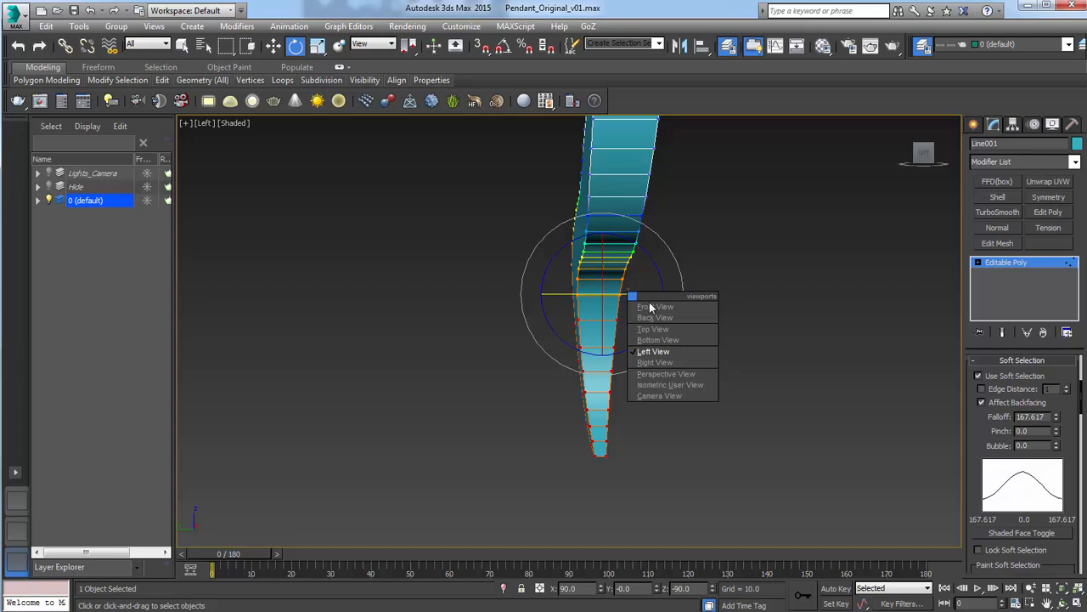
left_click(654, 306)
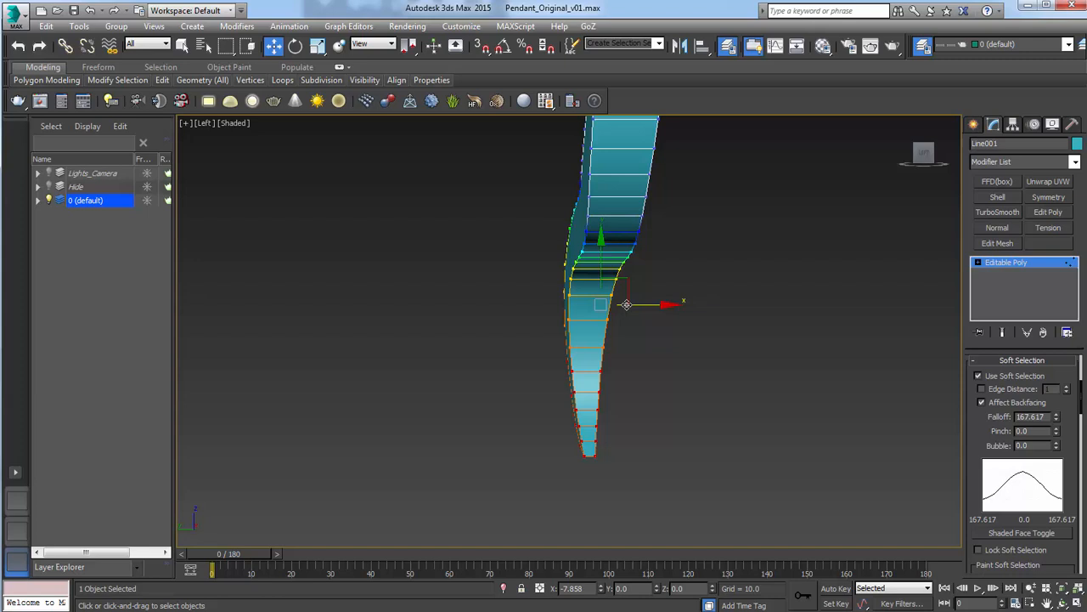
left_click(295, 46)
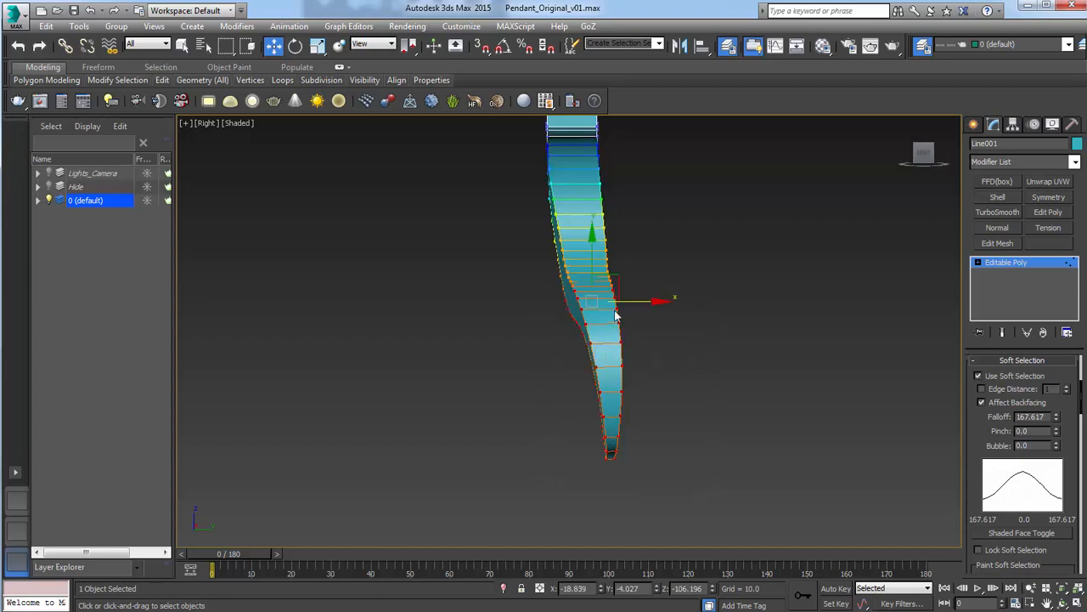
left_click_drag(595, 299, 650, 297)
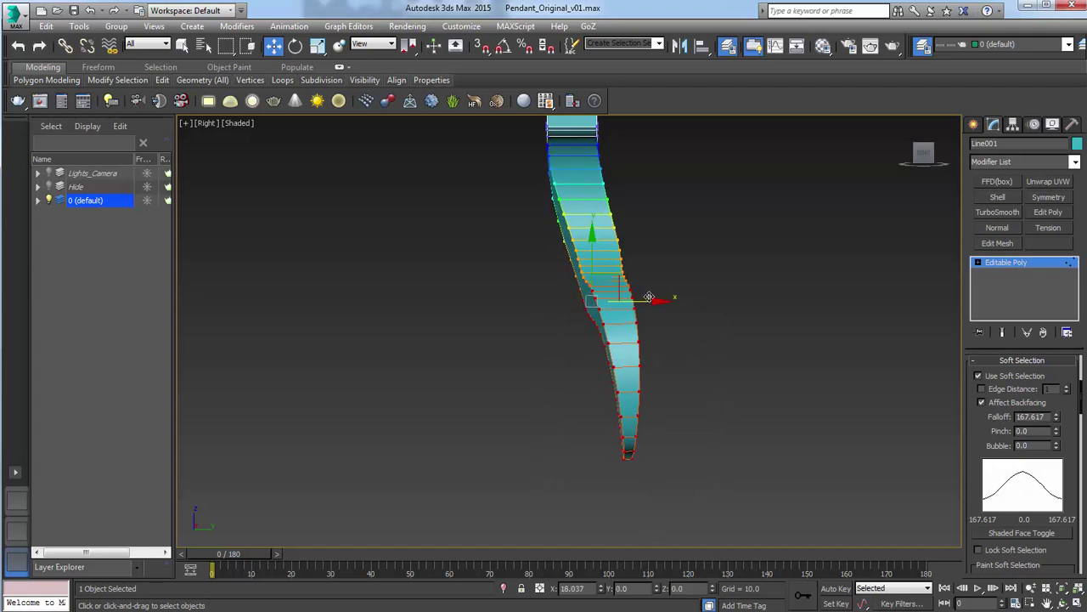
Step: Raise soft-selection falloff to 211 and rotate the lower section into a smooth curve
left_click(295, 46)
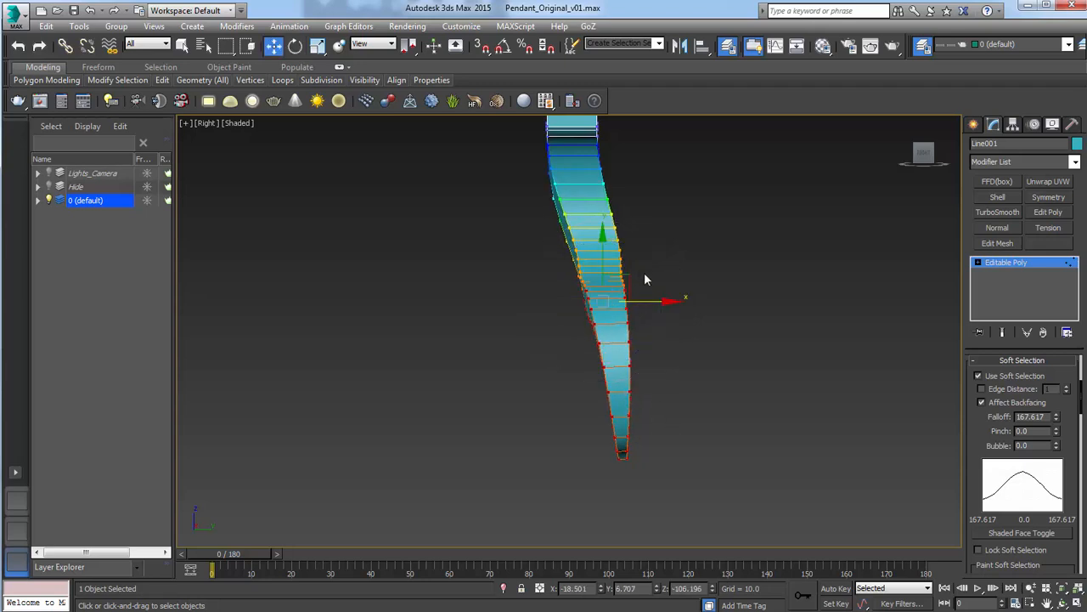
left_click(295, 46)
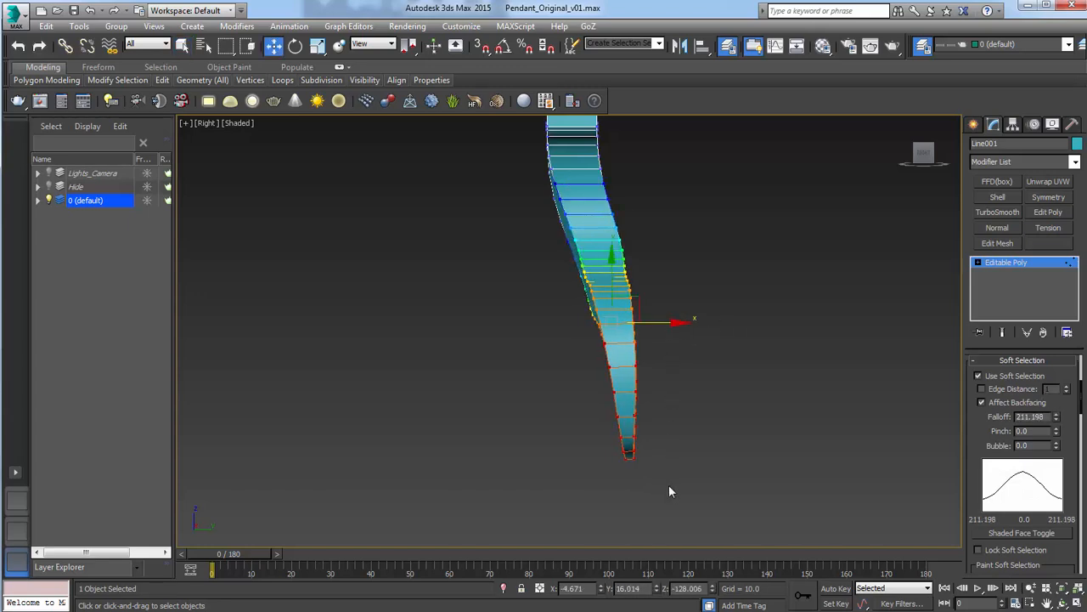
left_click(295, 46)
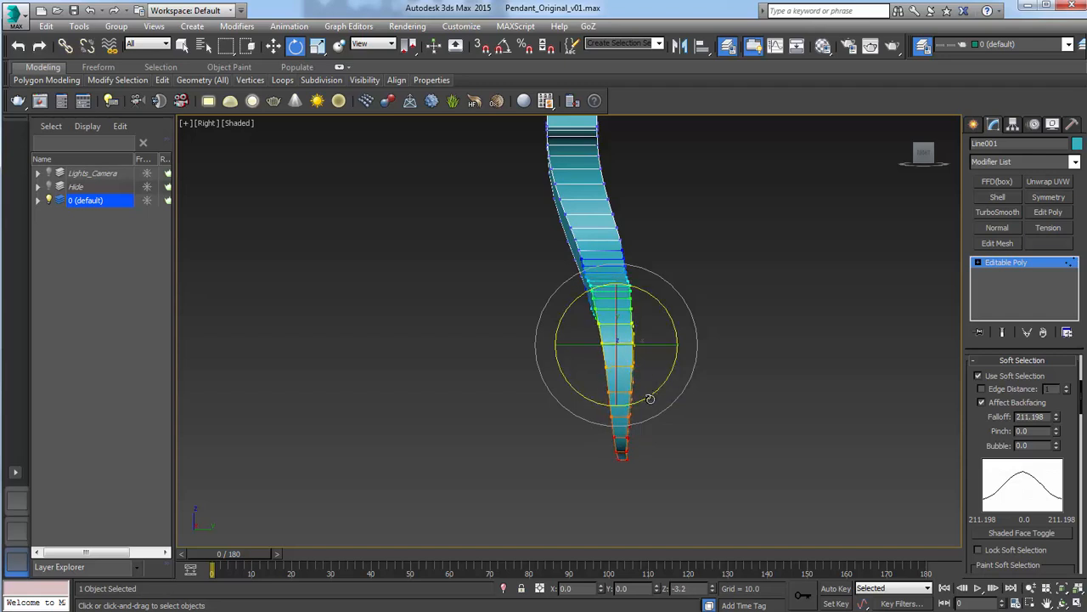
left_click_drag(650, 399, 644, 346)
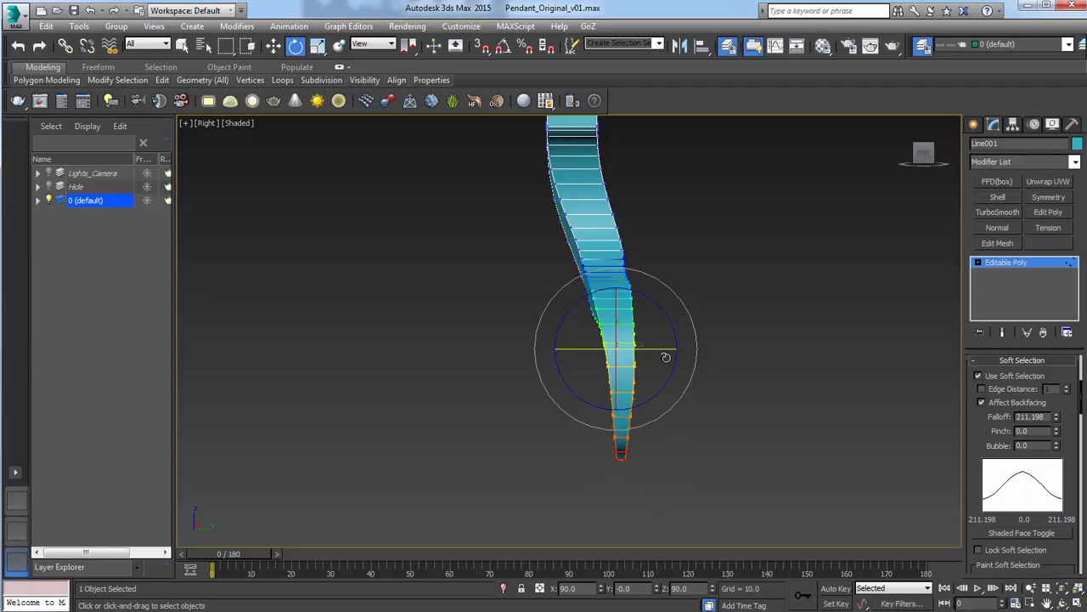
left_click_drag(666, 357, 667, 370)
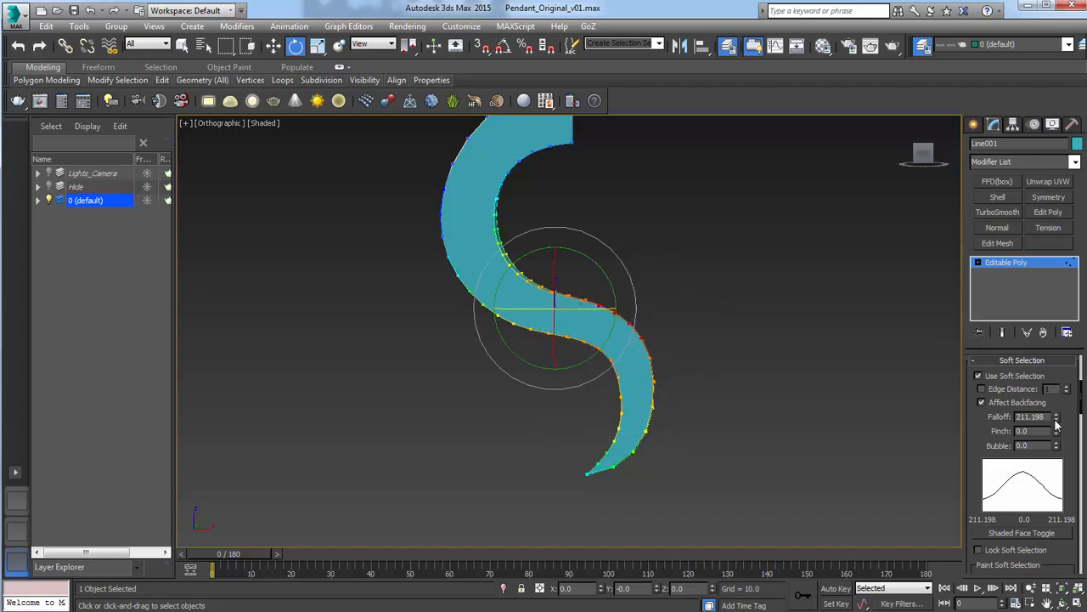
Step: Rotate the strip's middle slightly in the front plane, then exit Vertex mode
left_click_drag(1058, 416, 1057, 450)
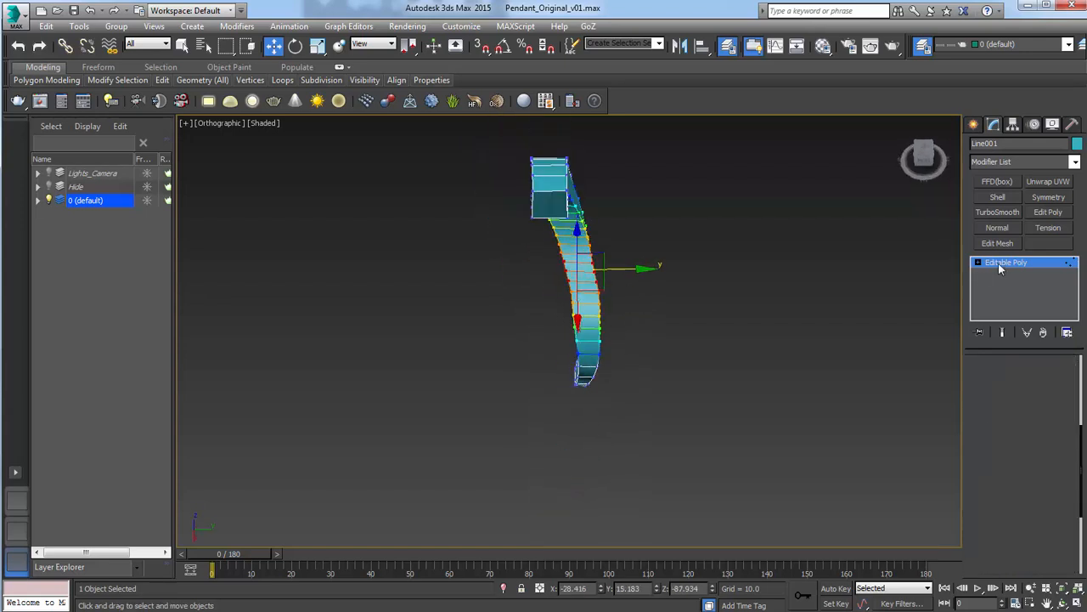
left_click(1007, 261)
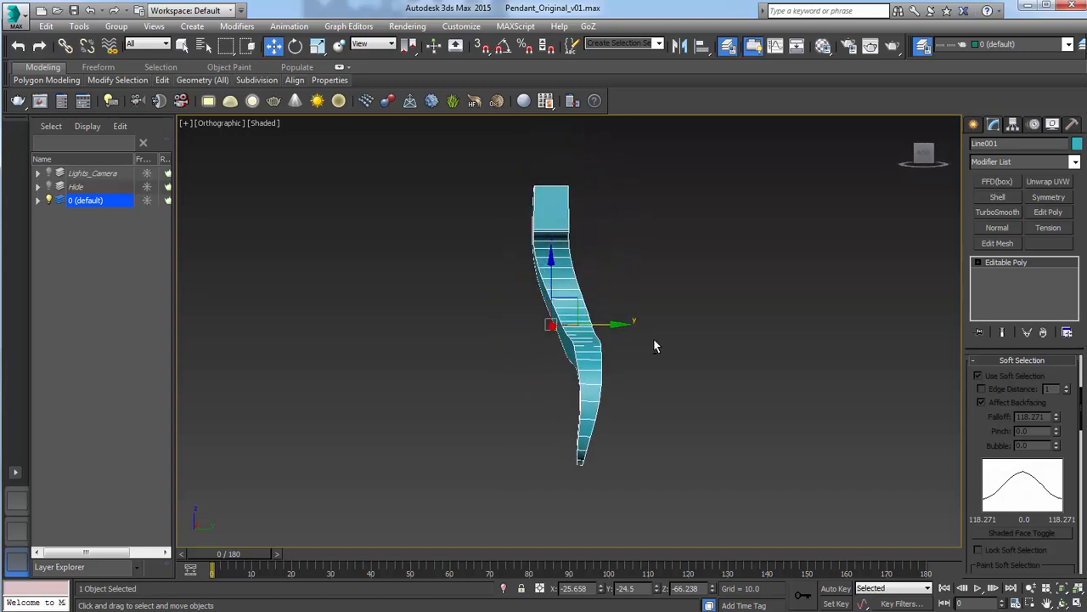
Step: Mirror a copy of the half across XY and move it along X to meet the original
left_click(678, 46)
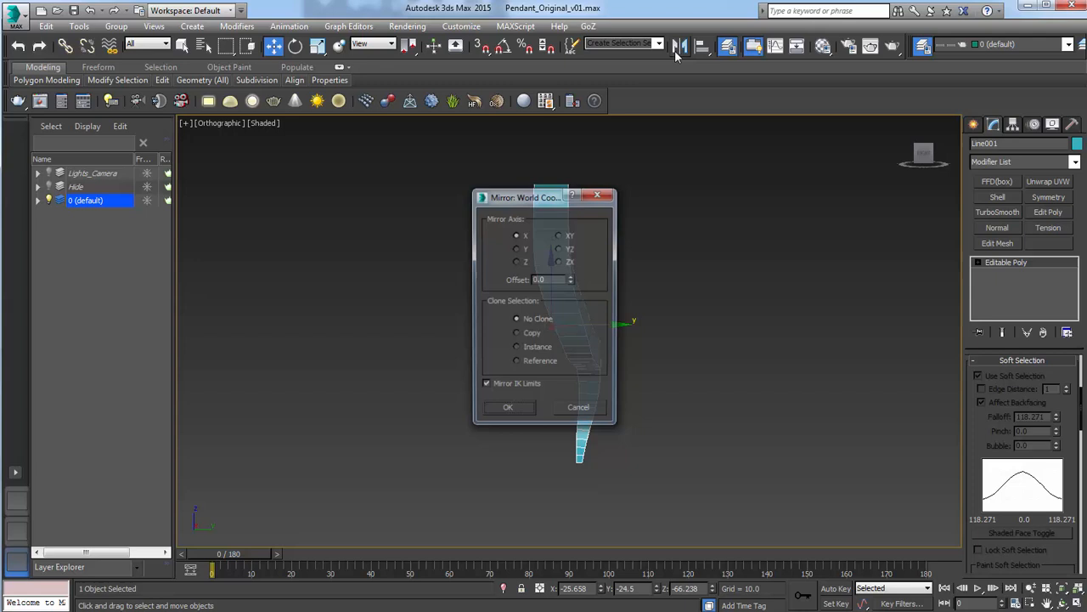
left_click_drag(524, 197, 762, 205)
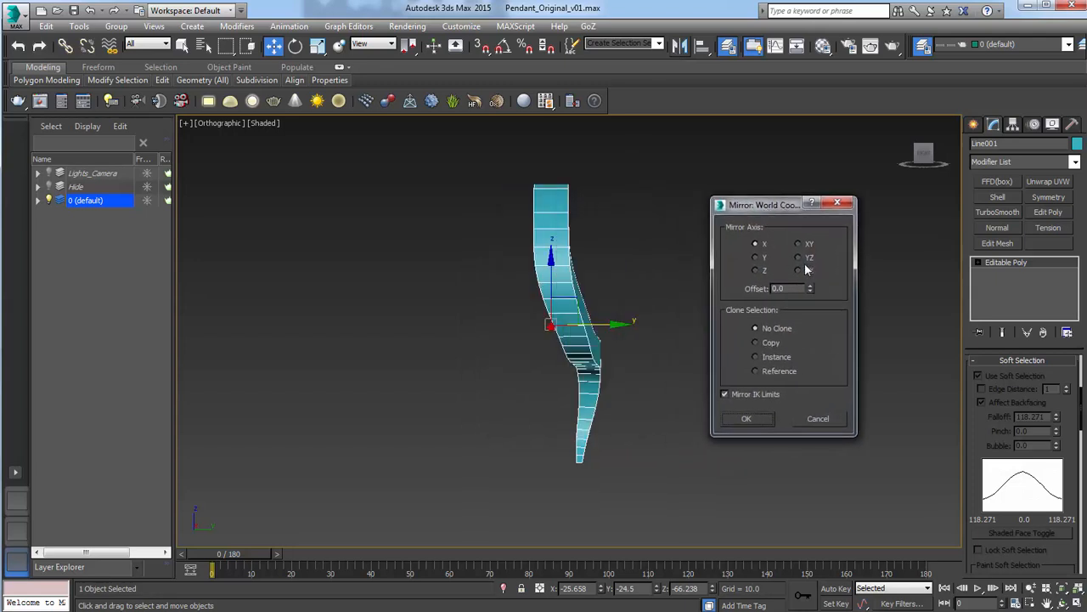
left_click(797, 270)
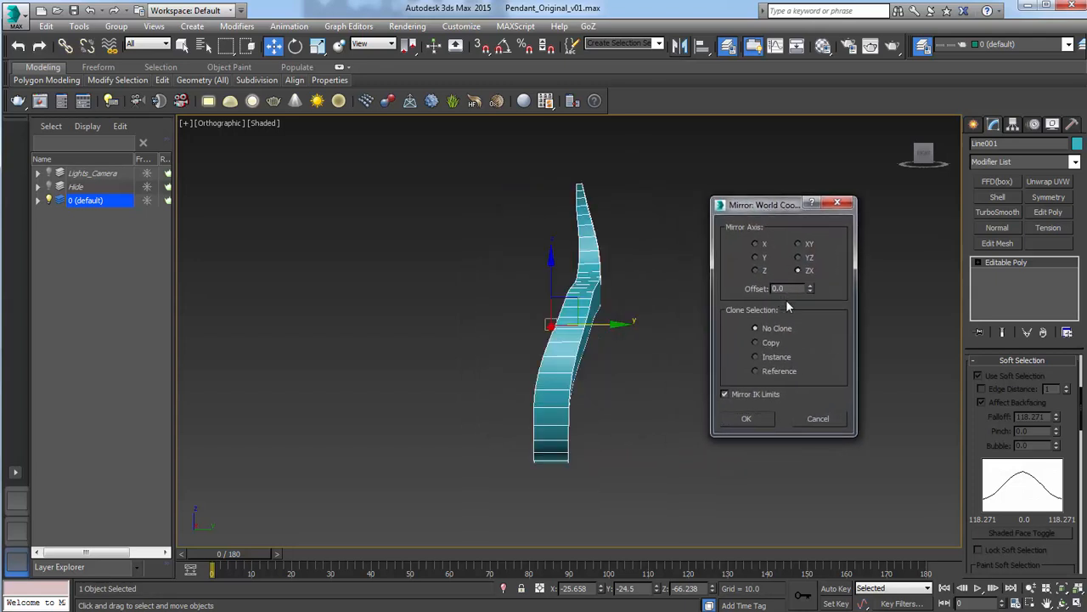
left_click(756, 342)
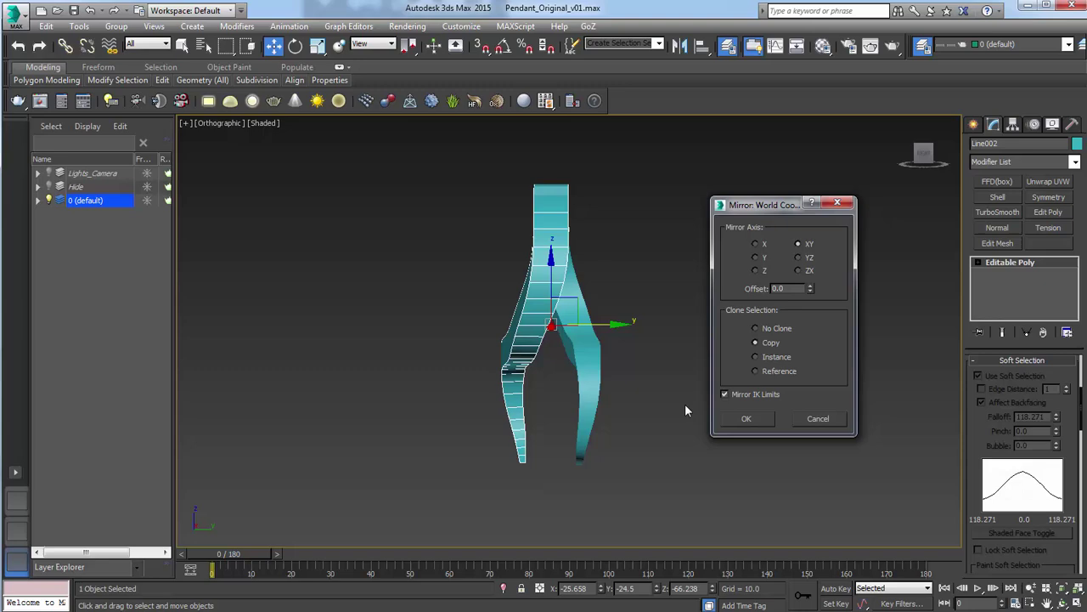
left_click(746, 418)
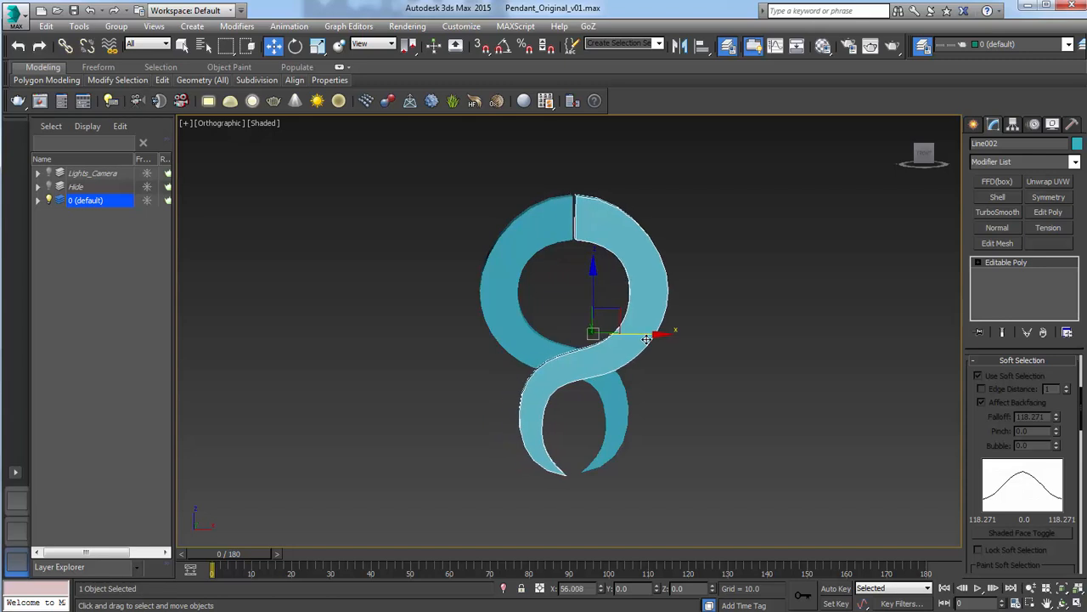
left_click_drag(647, 340, 646, 329)
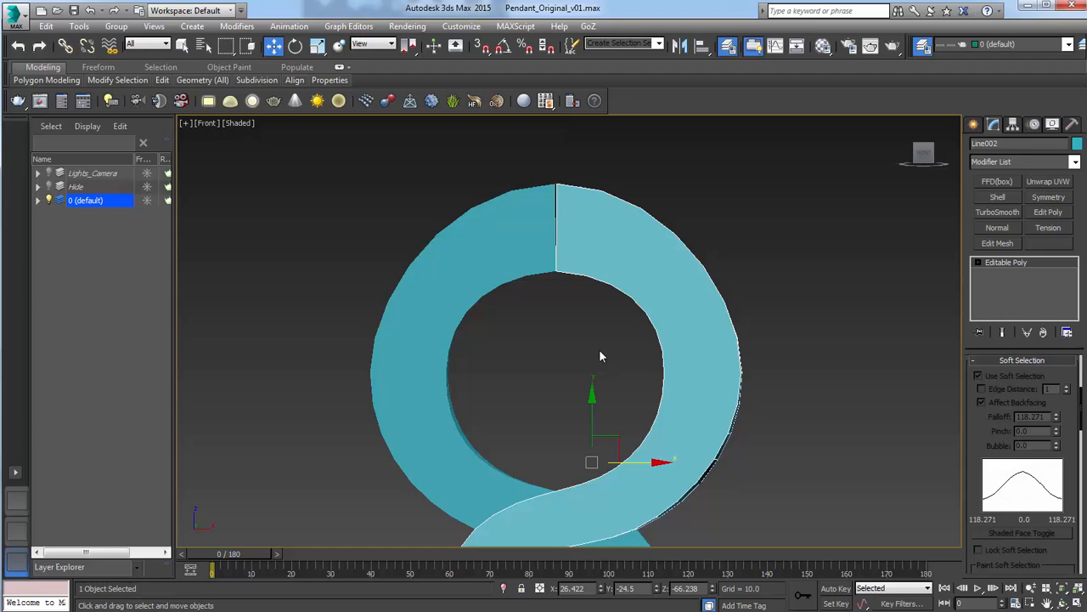
left_click_drag(595, 357, 607, 368)
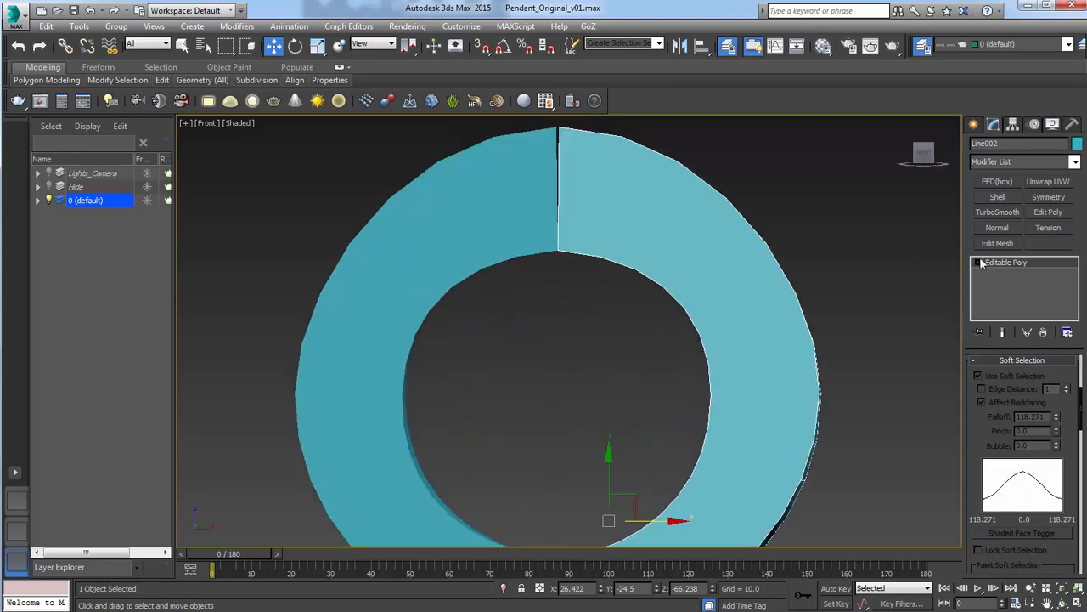
Step: Expand the copy's sub-object levels and select the original half, Line001
left_click(1005, 262)
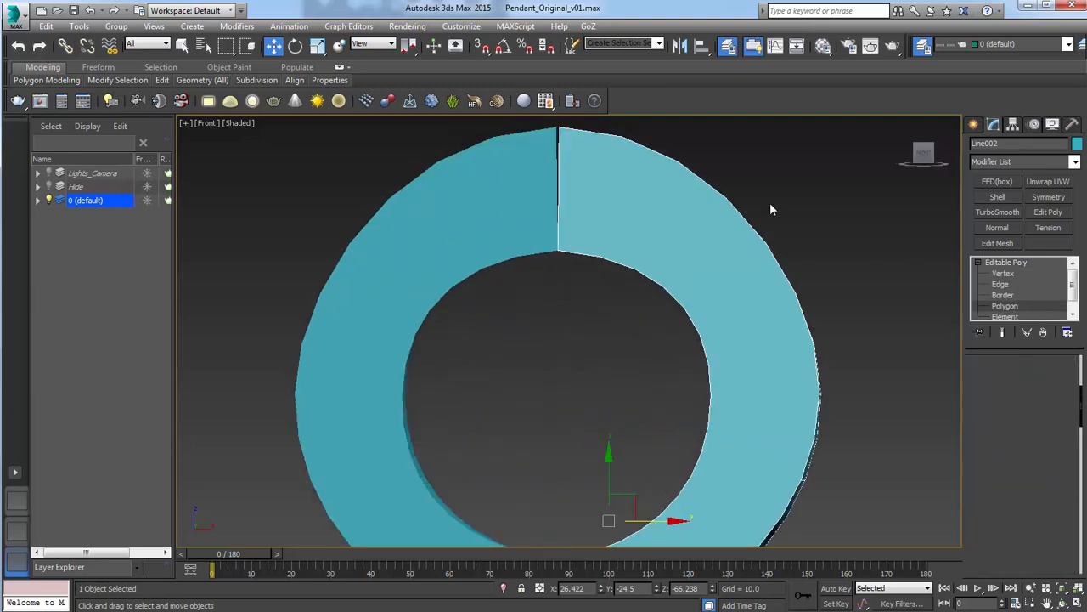
left_click(1006, 305)
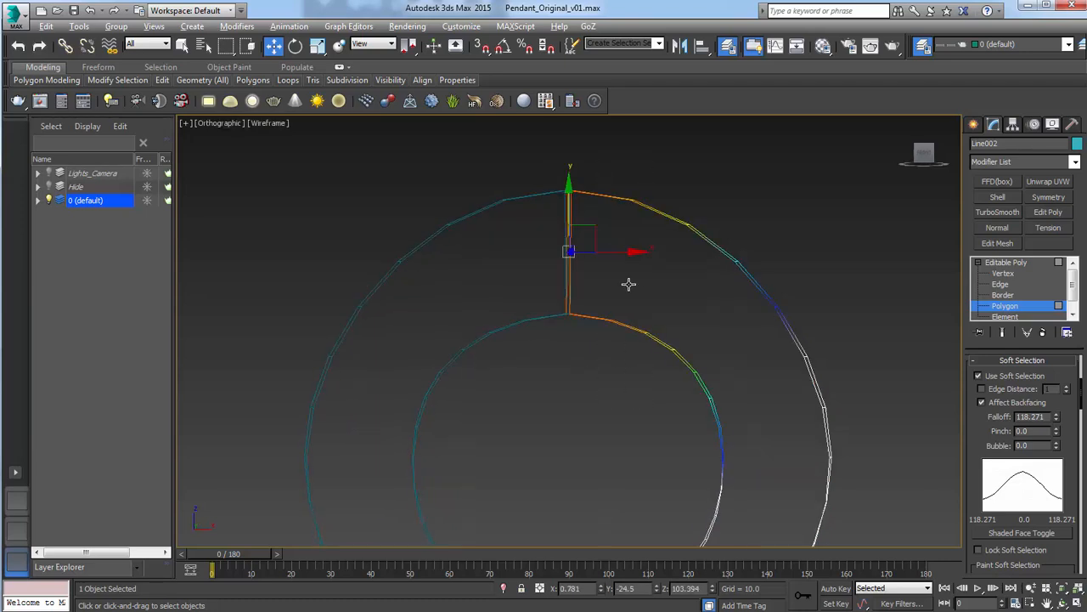
left_click(980, 375)
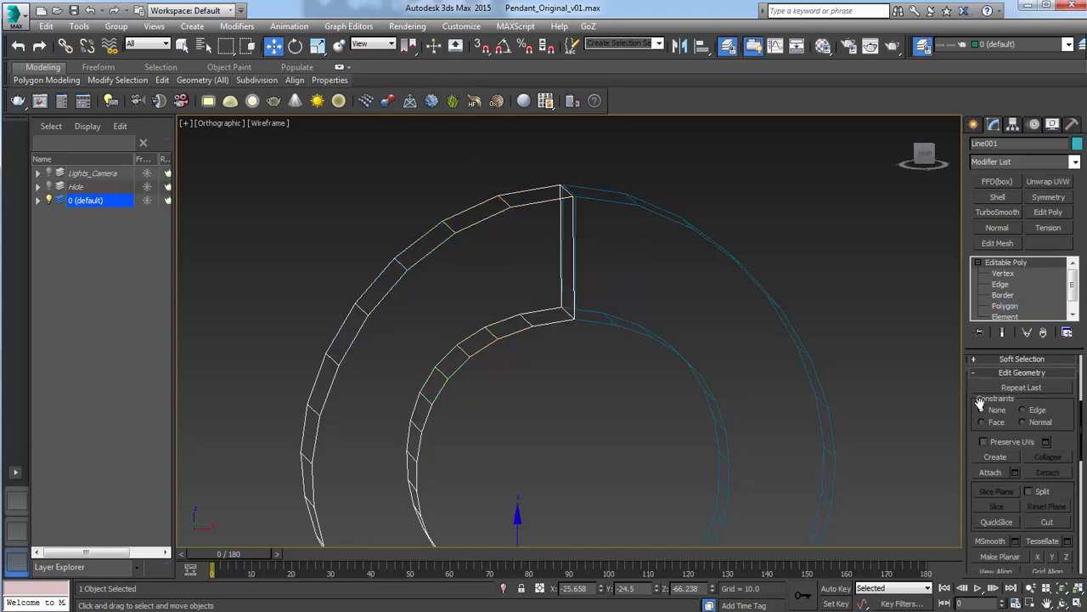
Step: Attach Line002 to the original half, weld the seam vertices, and return to shaded view
left_click(991, 472)
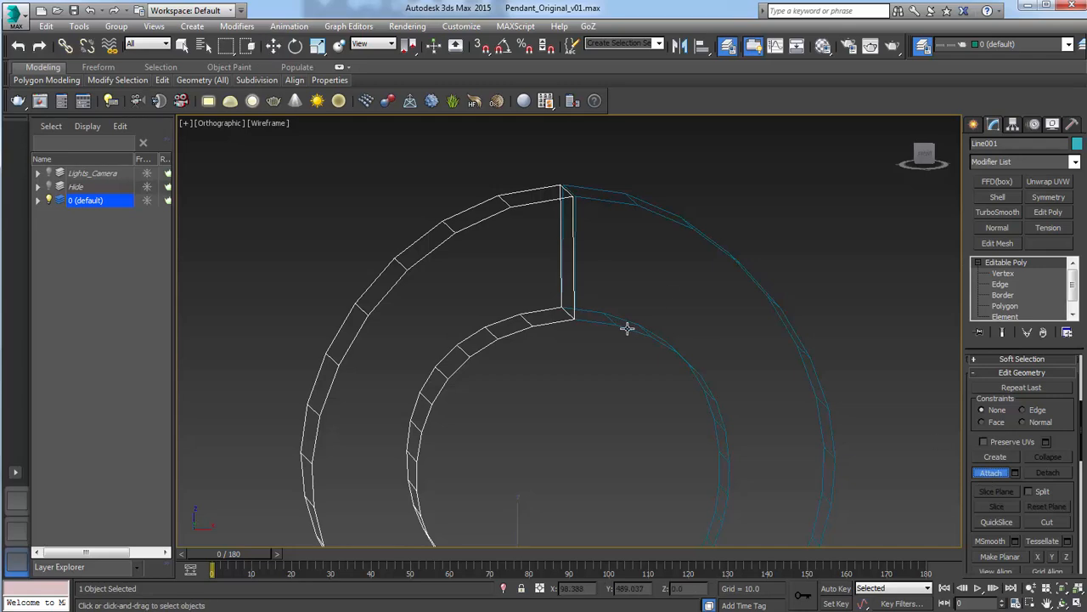
left_click(1003, 273)
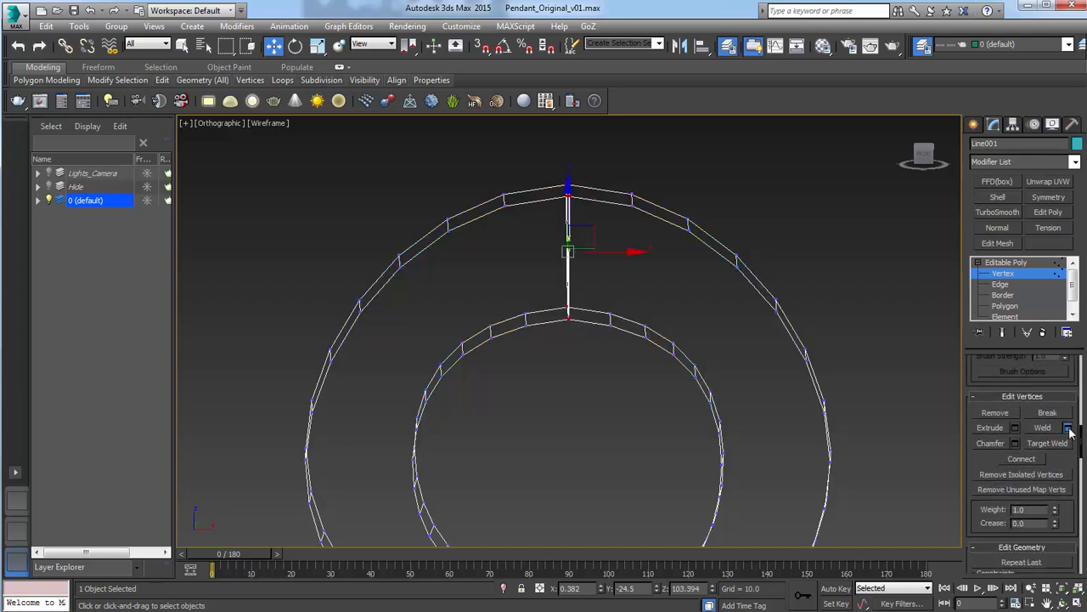
left_click(1068, 428)
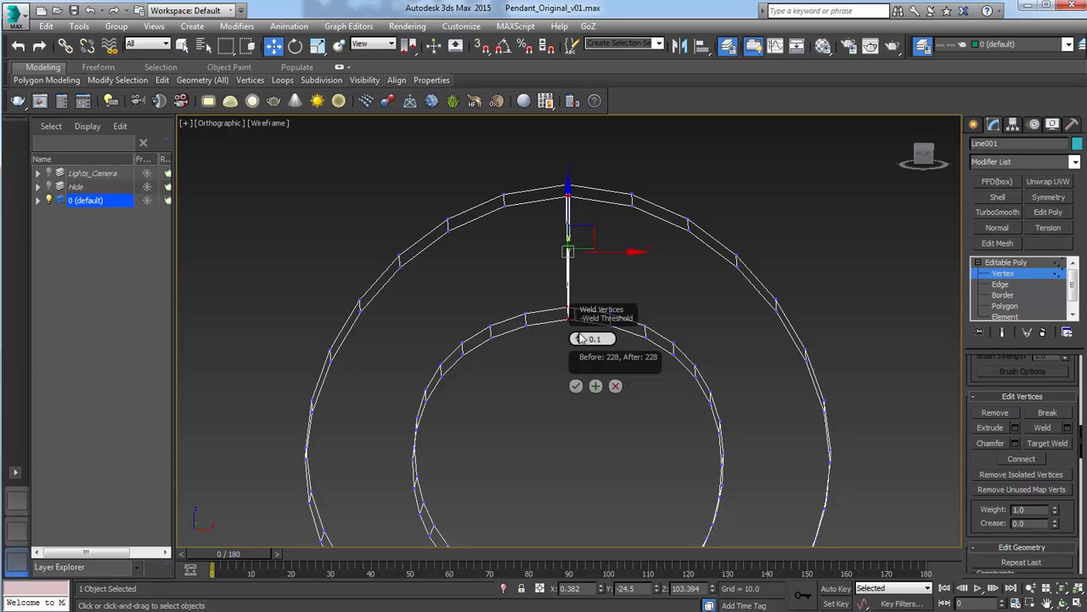
left_click(576, 386)
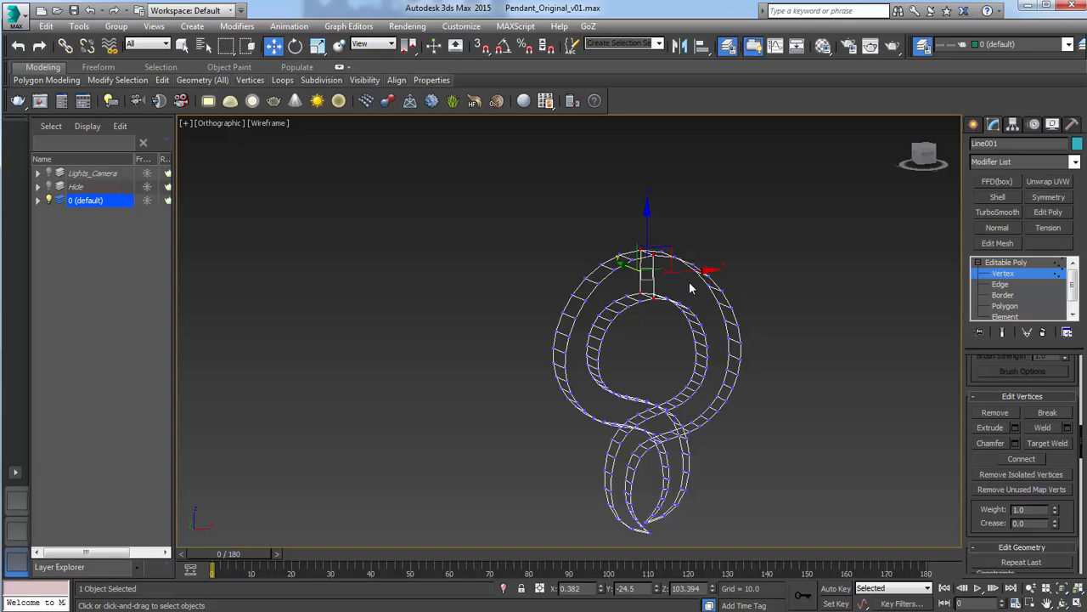
key("F3")
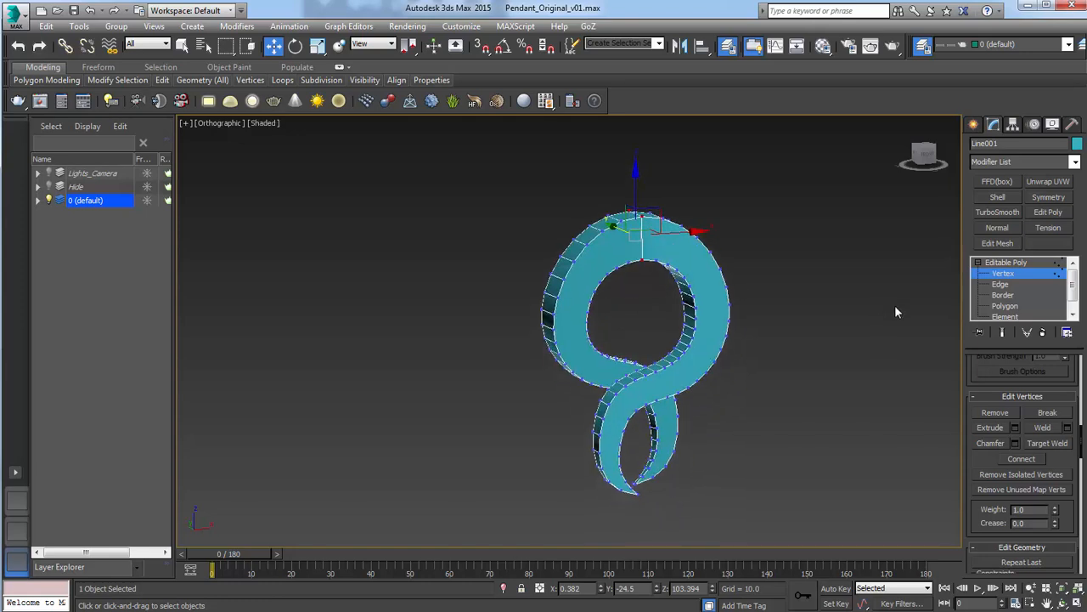
left_click(1003, 294)
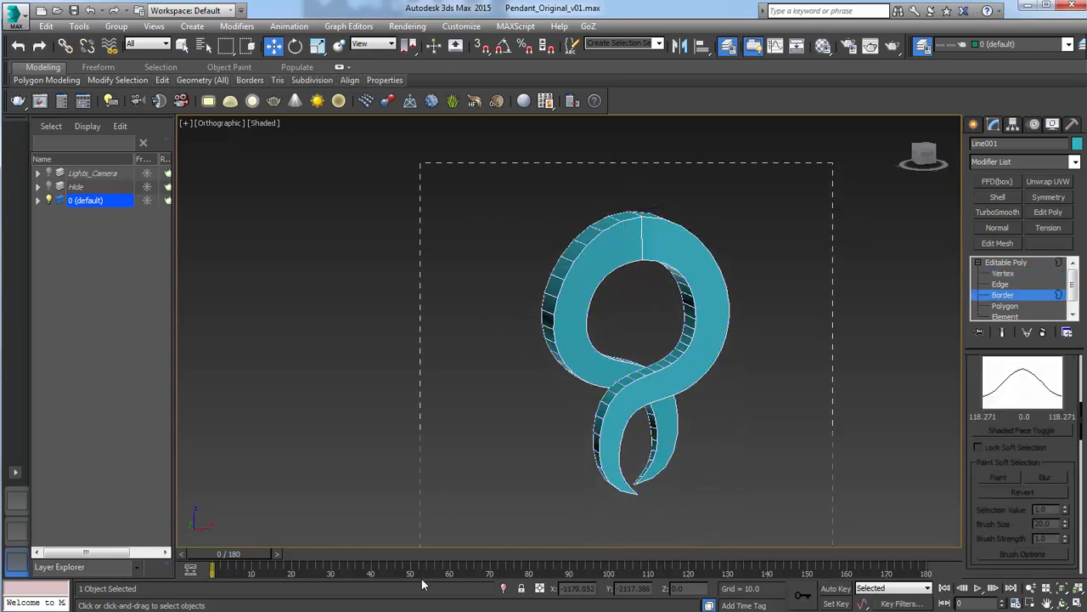
key("F3")
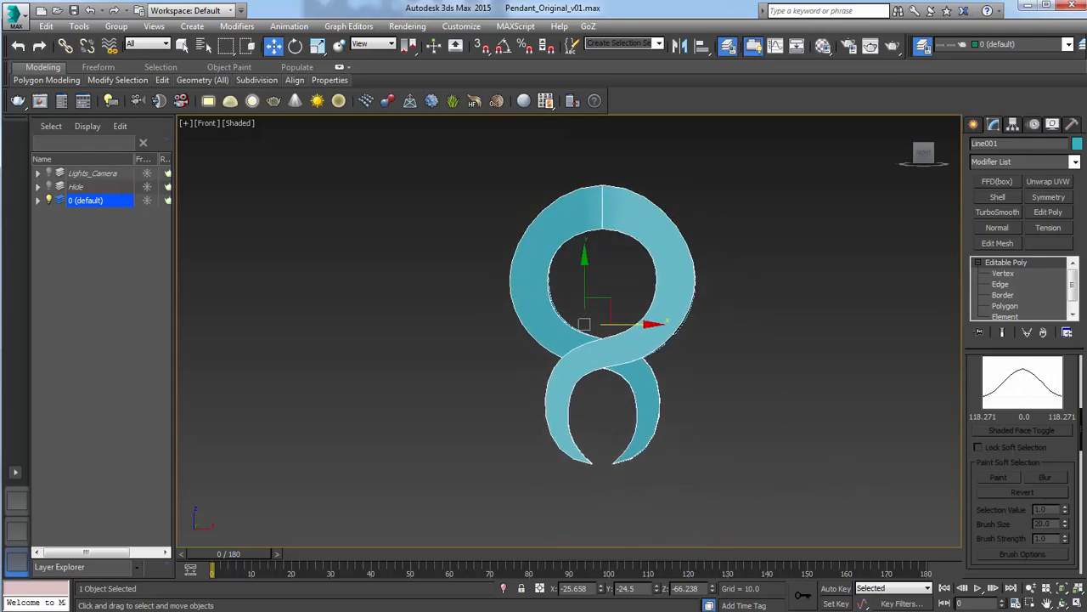
mouse_move(682, 259)
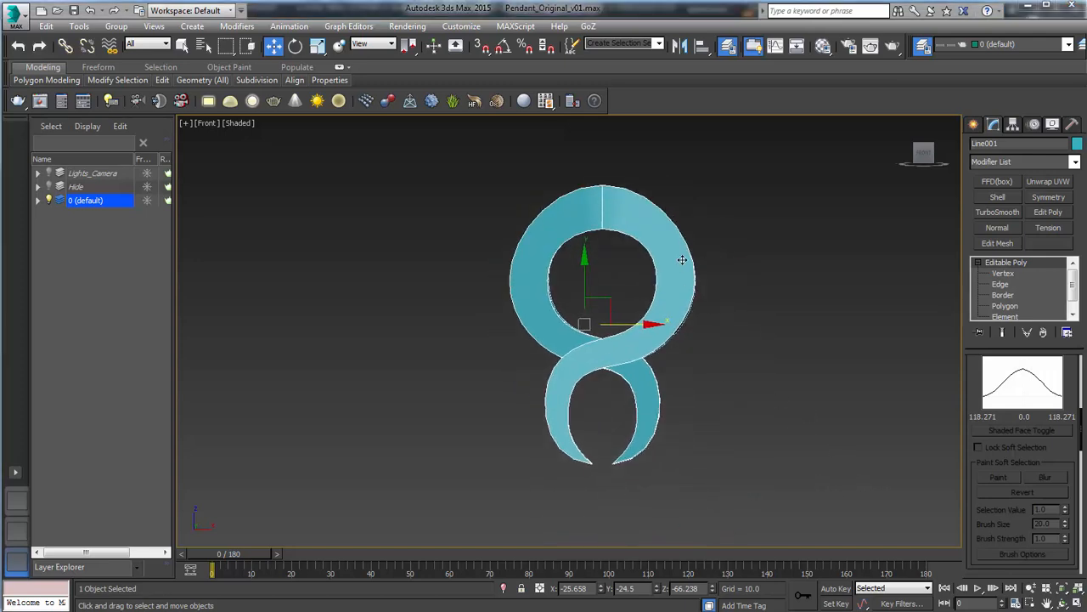
scroll("up", 3)
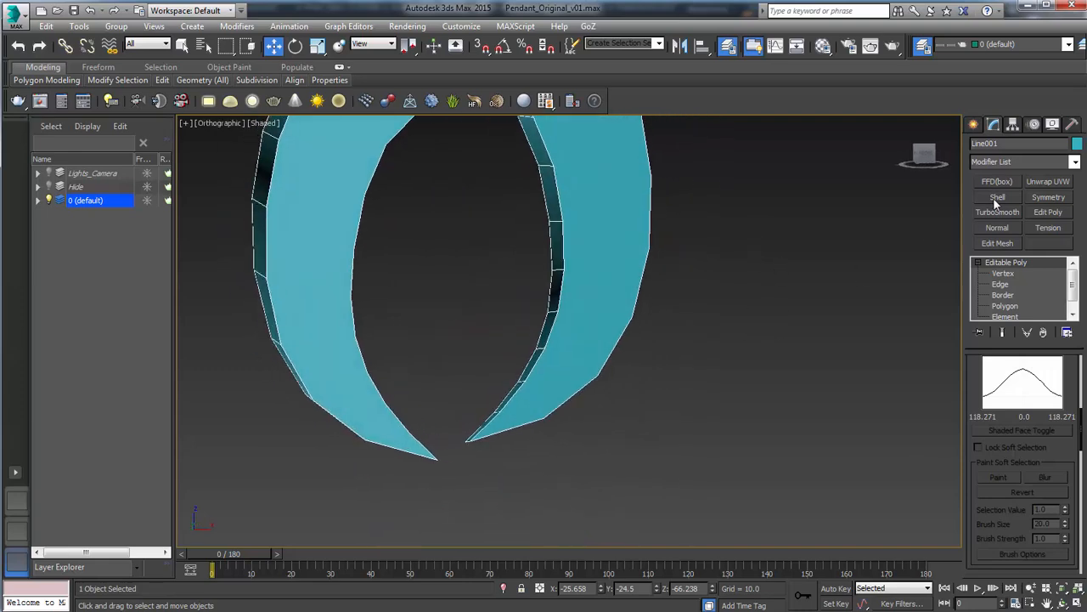
left_click(1001, 283)
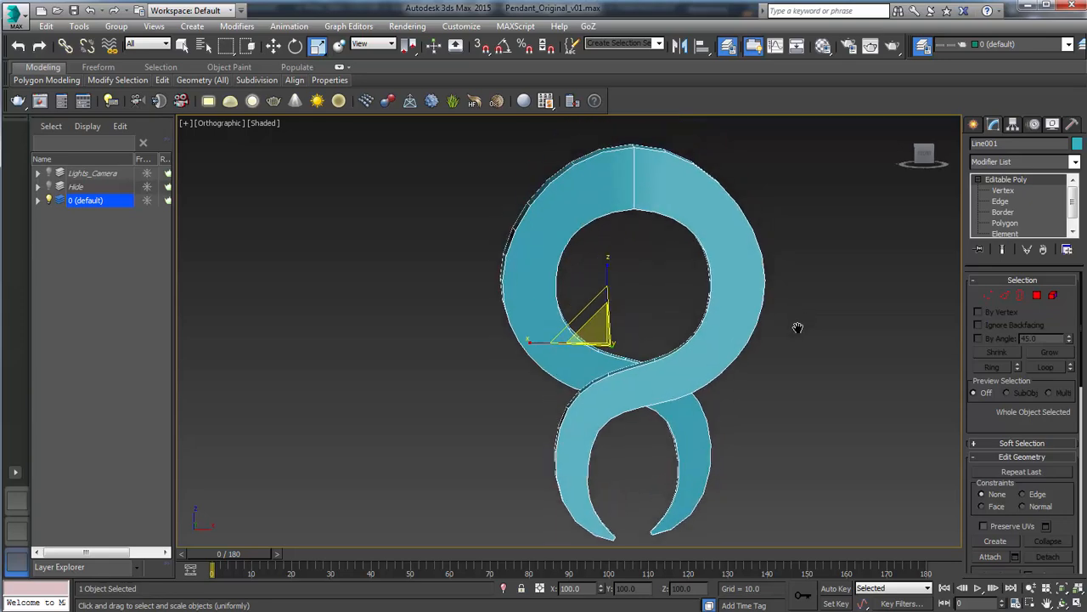
Step: Export the selection as ToZBrush_A.obj with the ZBrush preset, replacing the existing file
left_click(15, 10)
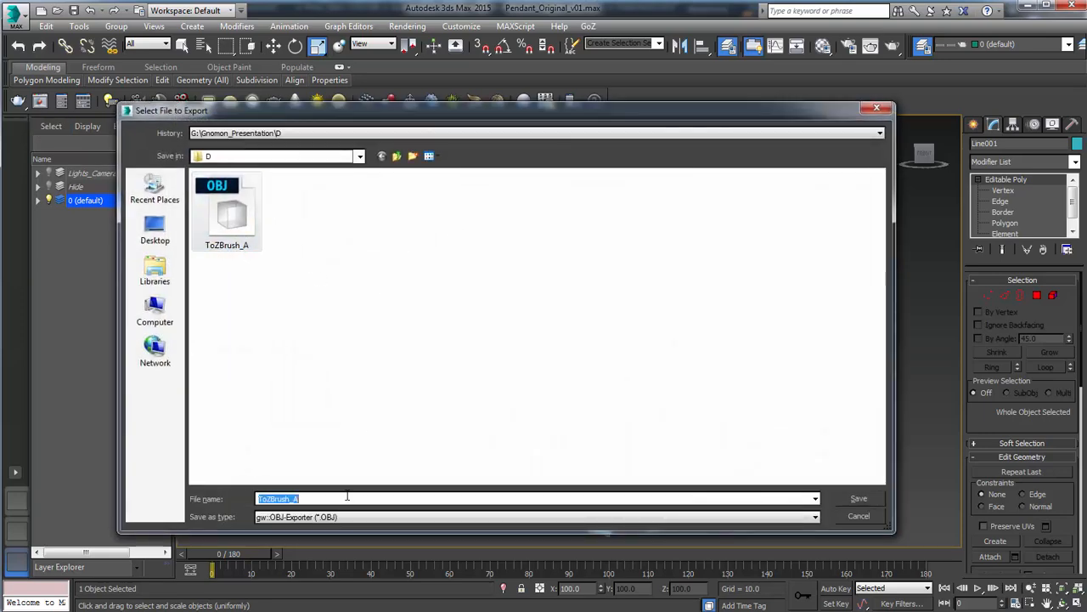
left_click(858, 498)
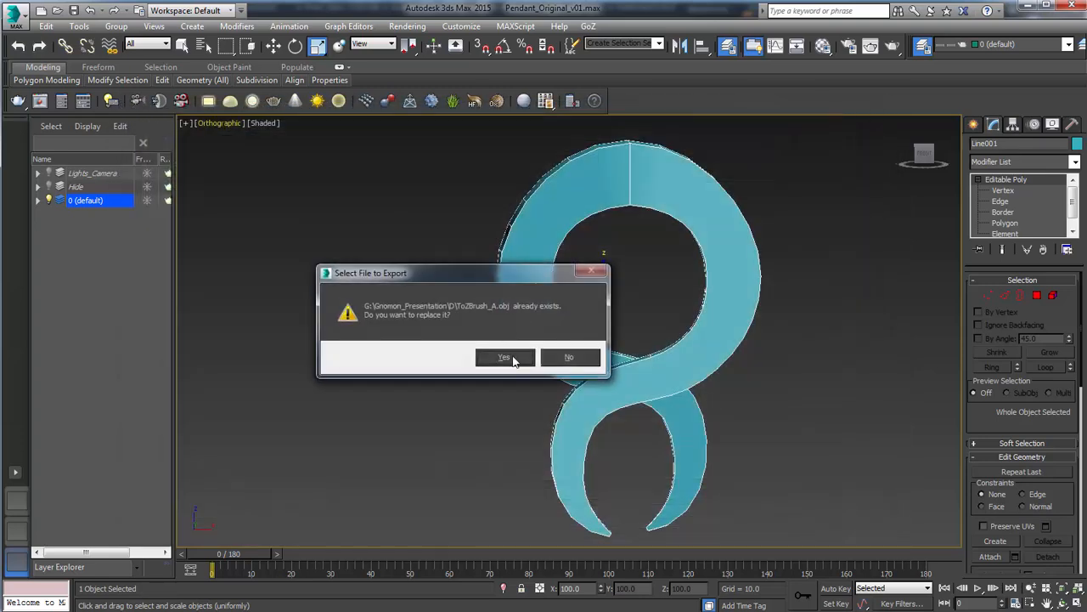
left_click(503, 355)
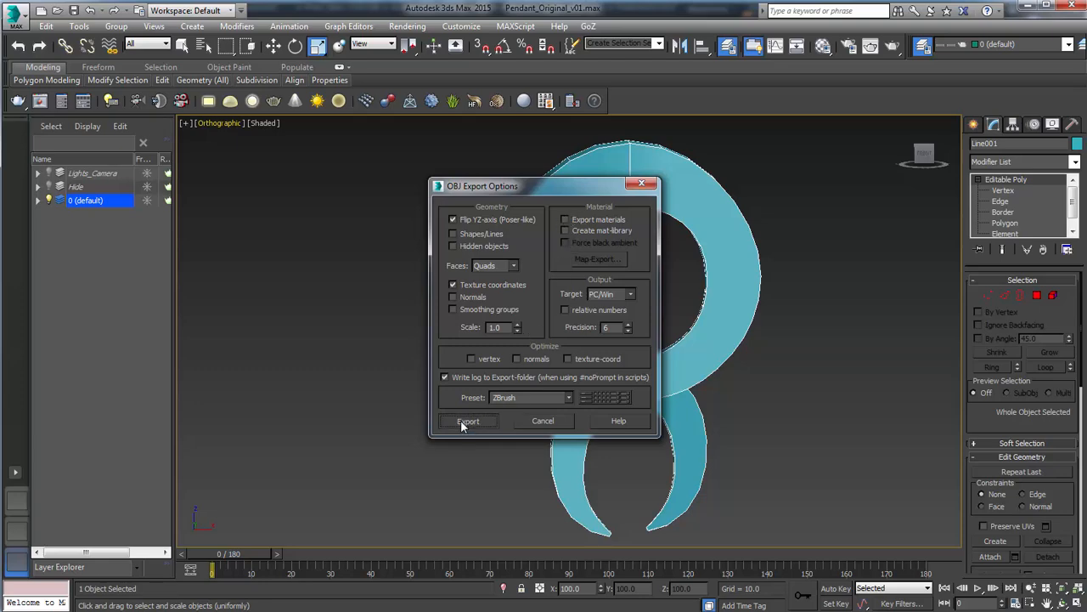
left_click(468, 421)
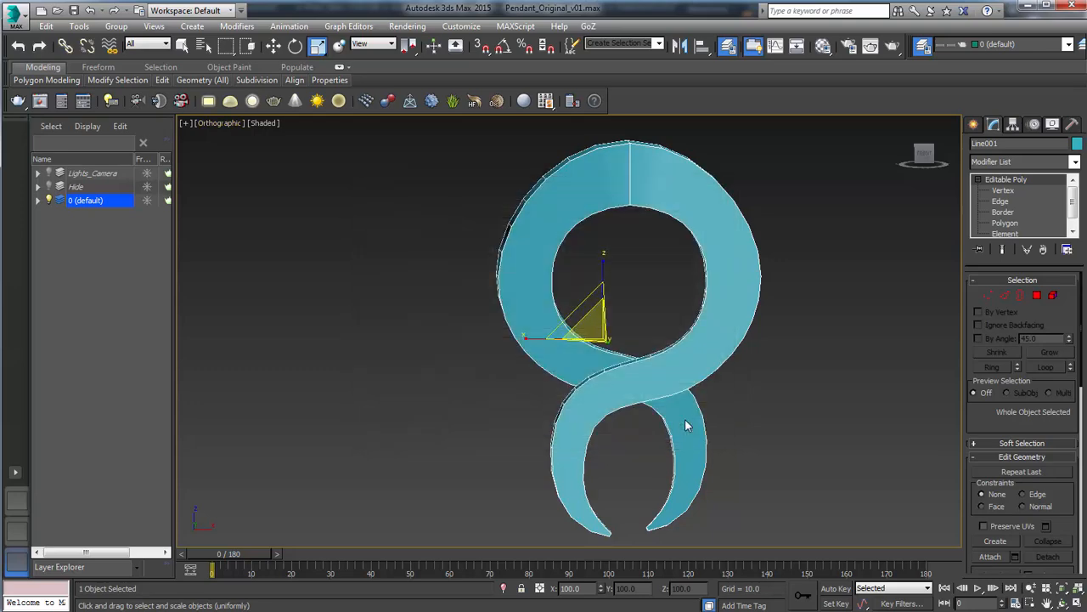
mouse_move(715, 382)
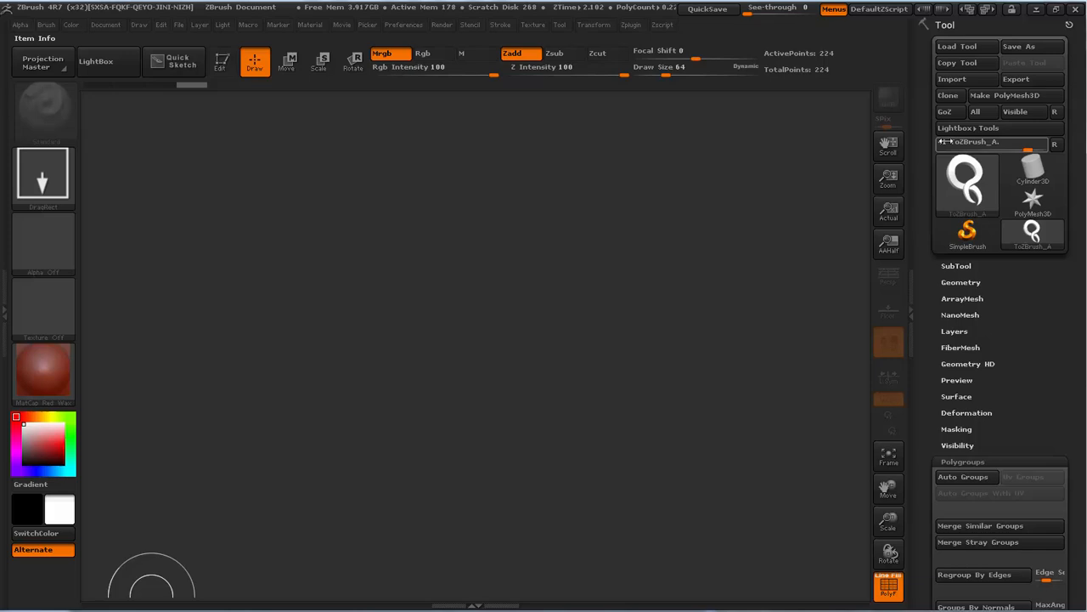
Step: Import the ToZBrush_A mesh into ZBrush and rotate the pendant to inspect it
left_click(952, 78)
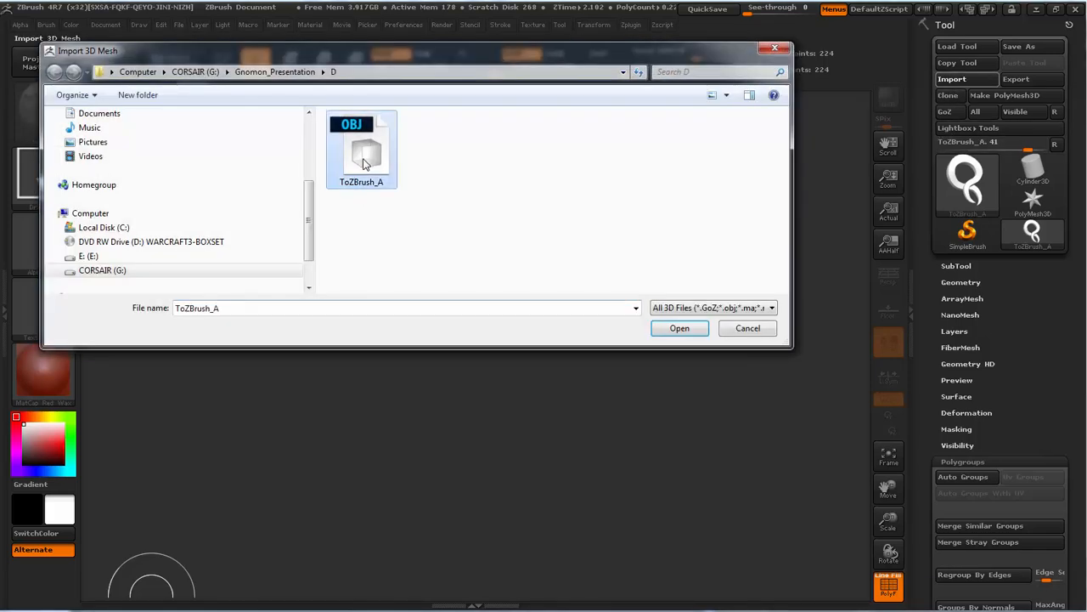
left_click(679, 328)
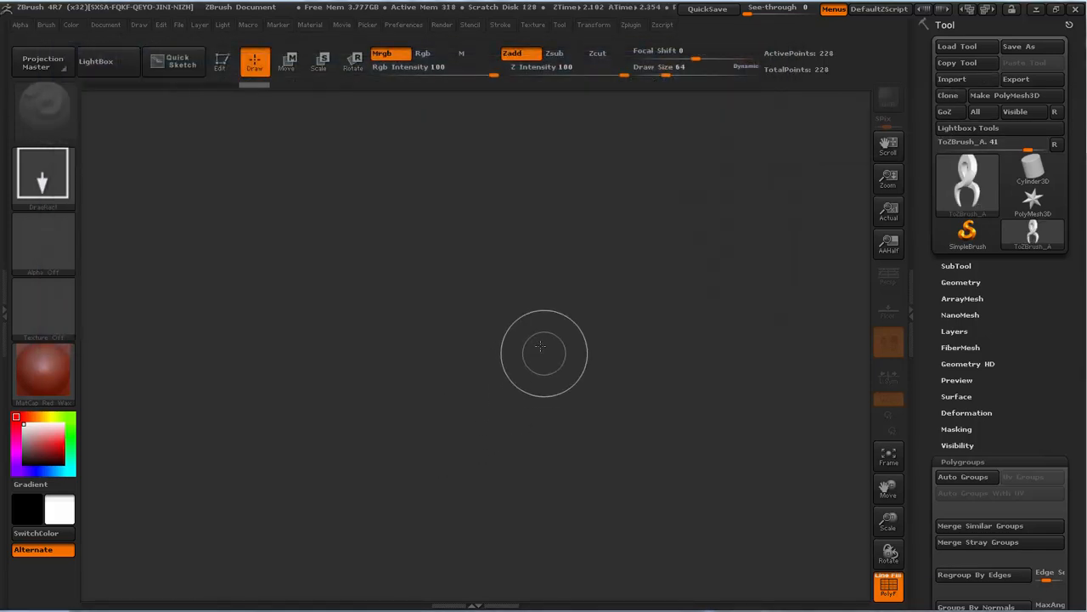
left_click(220, 61)
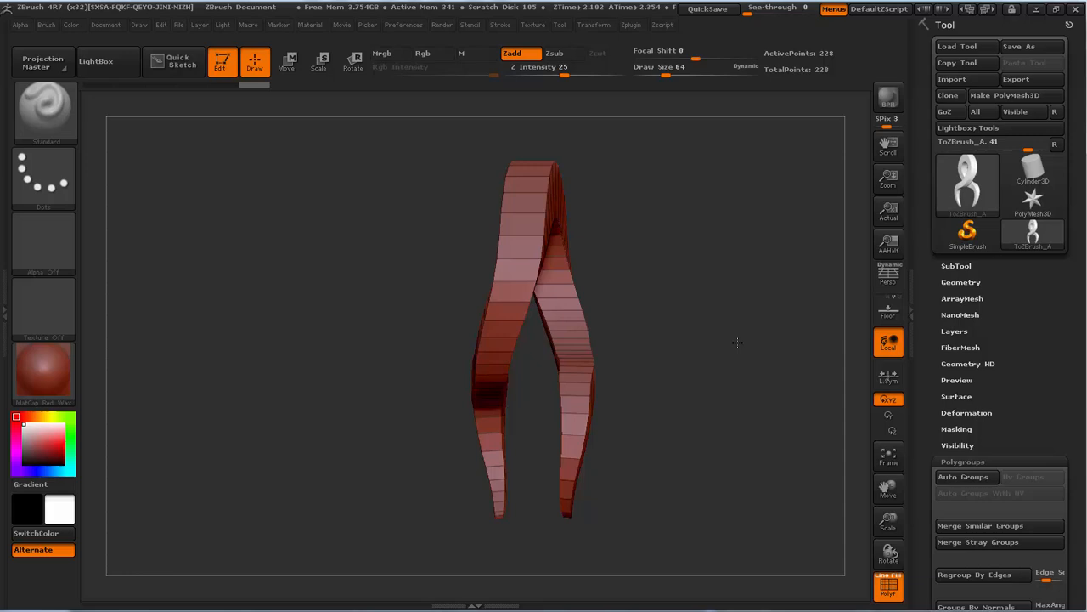
left_click_drag(736, 344, 647, 292)
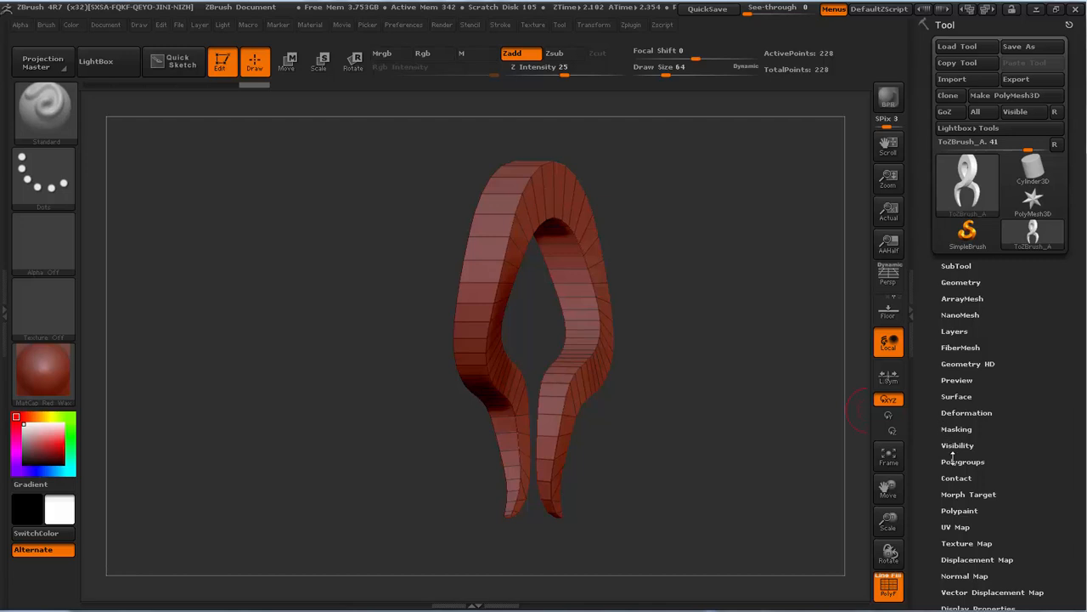
Step: Regroup the pendant by edges and orbit to check the coloured polygroups
left_click(962, 461)
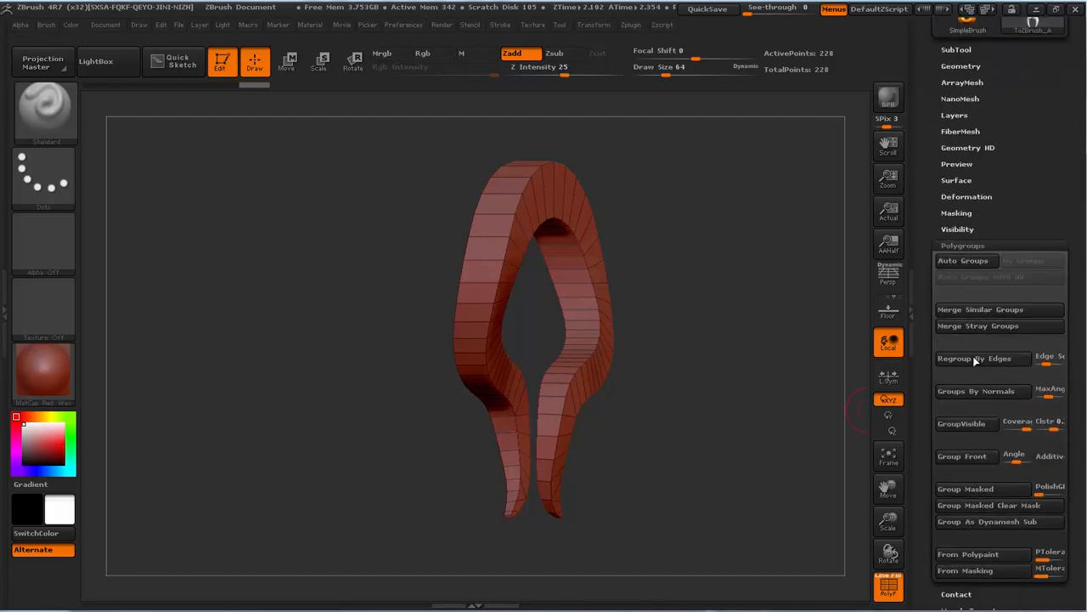
left_click(983, 391)
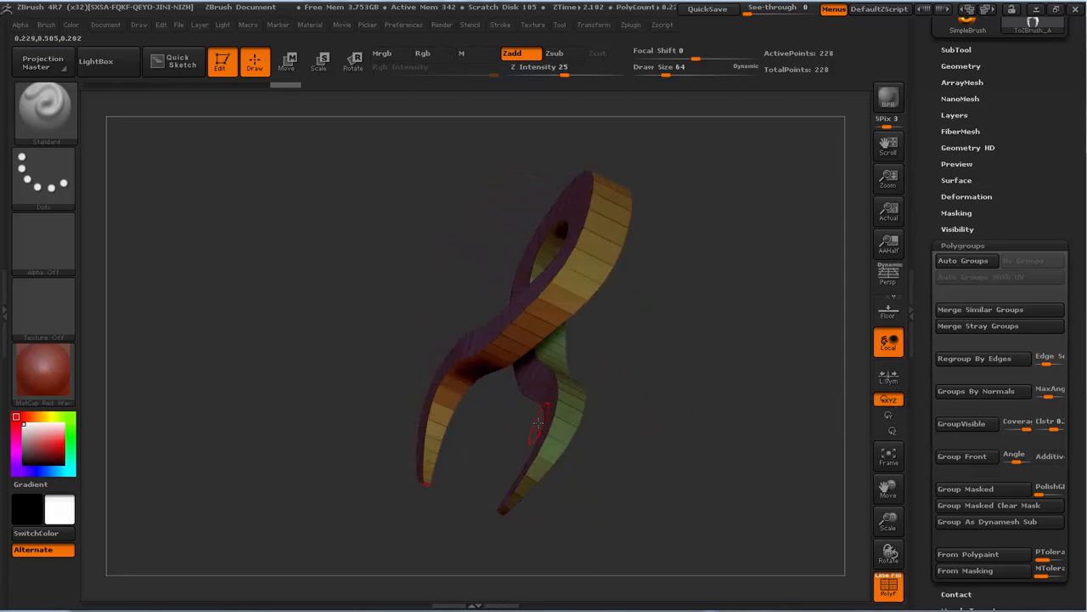
left_click_drag(540, 423, 678, 273)
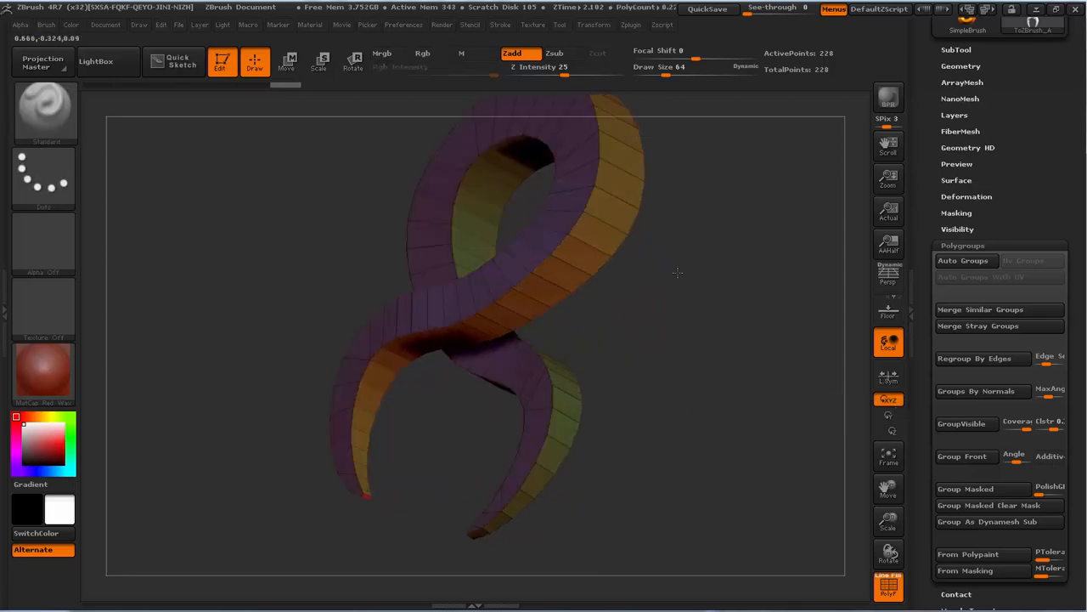
left_click(422, 53)
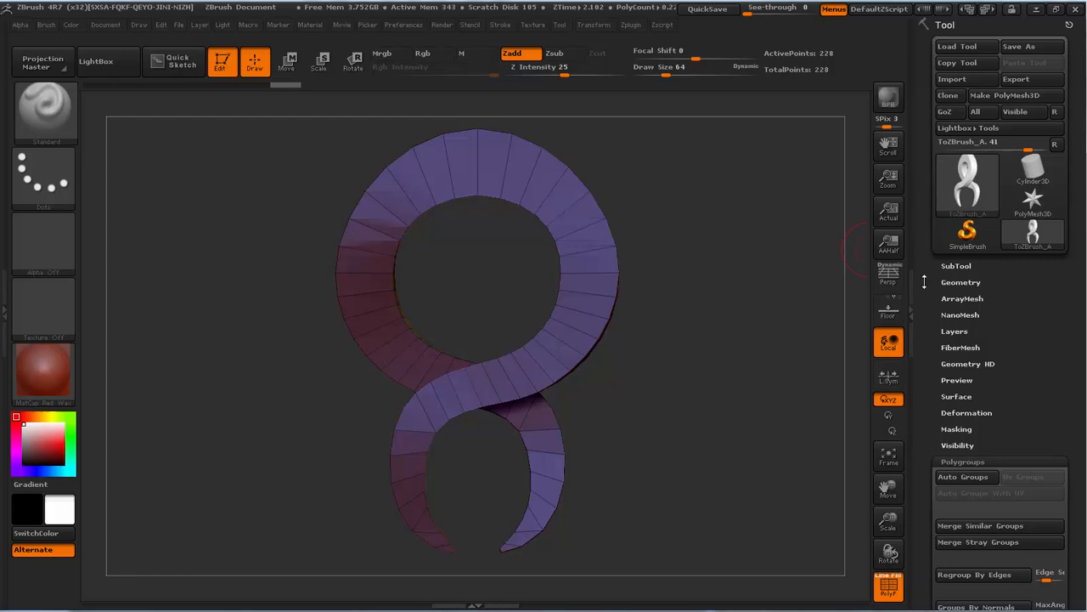
Step: Run ZRemesher with KeepGroups on, producing a 13,494-point even quad mesh
left_click(961, 281)
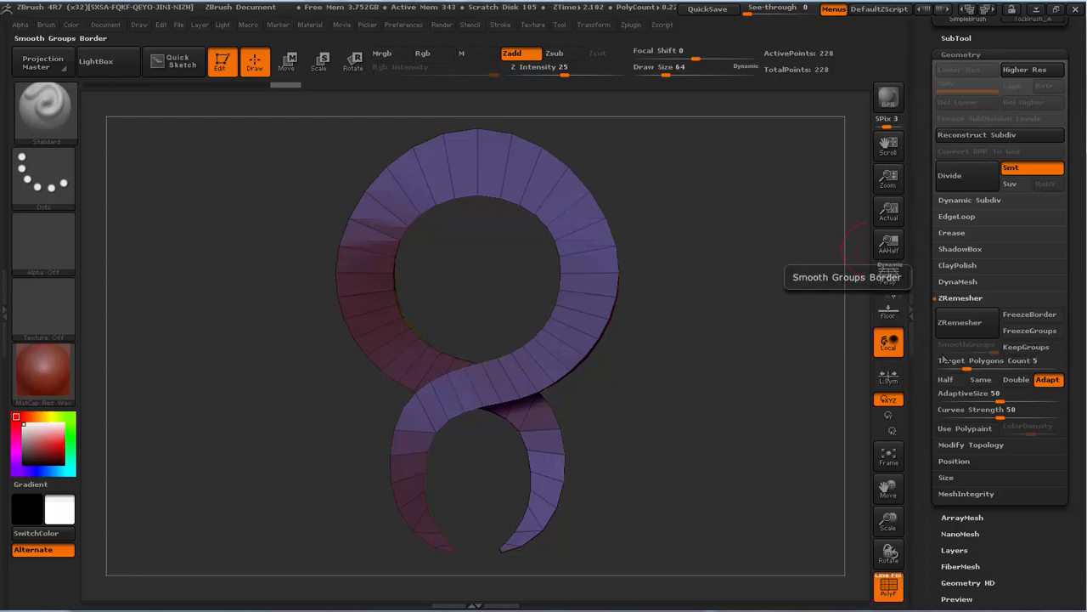
mouse_move(1027, 347)
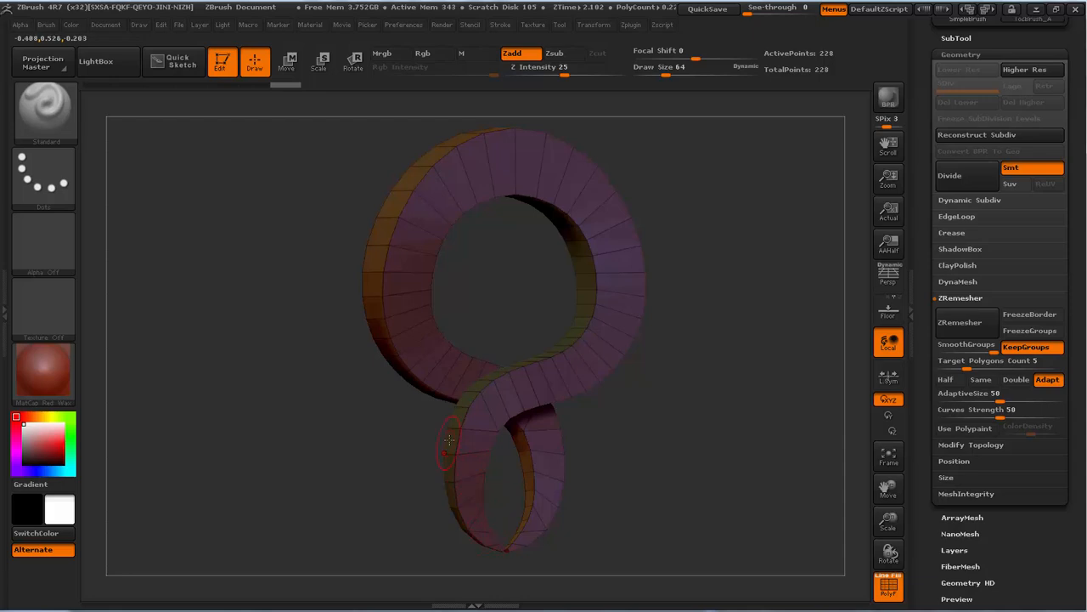
left_click_drag(451, 442, 662, 361)
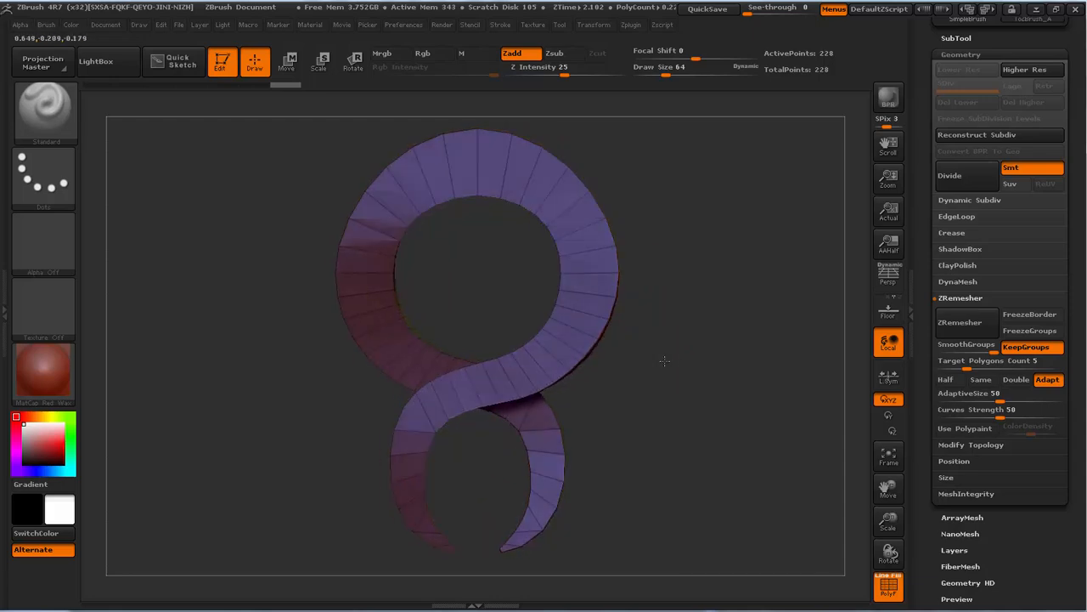
left_click_drag(665, 361, 786, 350)
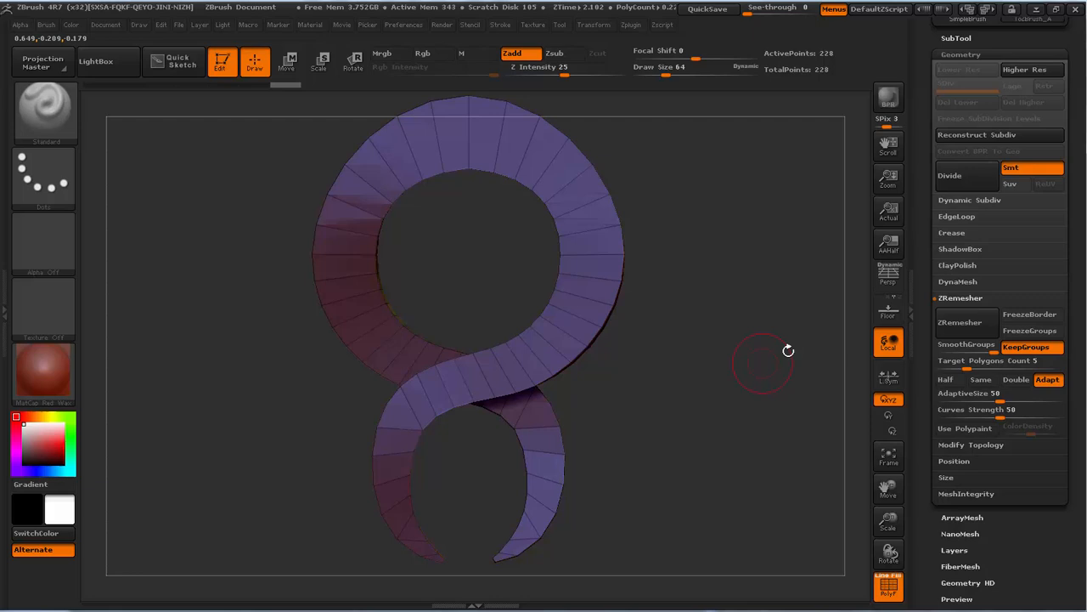
mouse_move(960, 322)
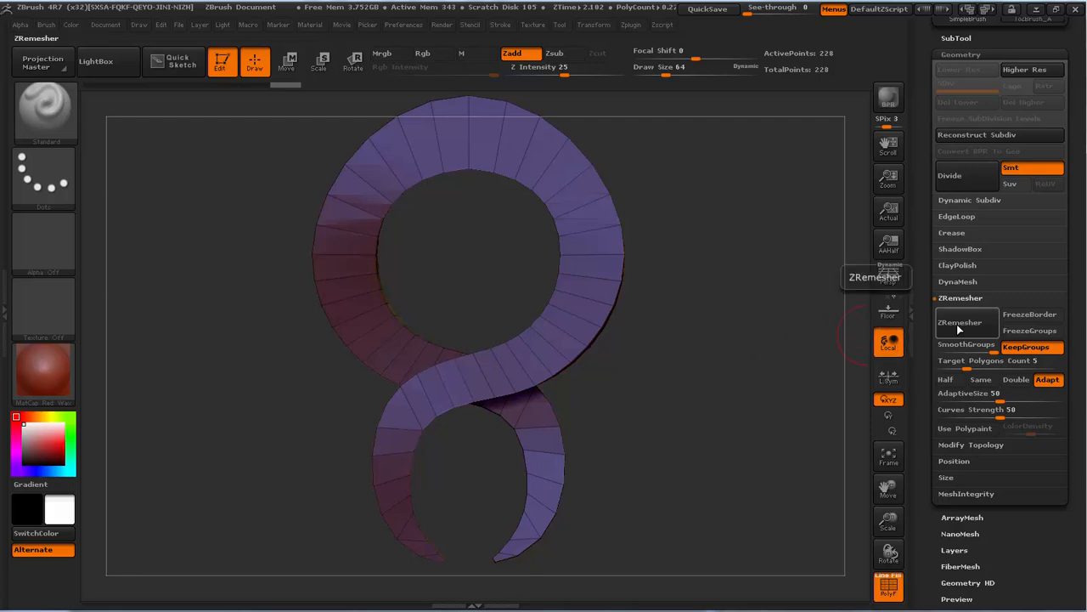
left_click(959, 322)
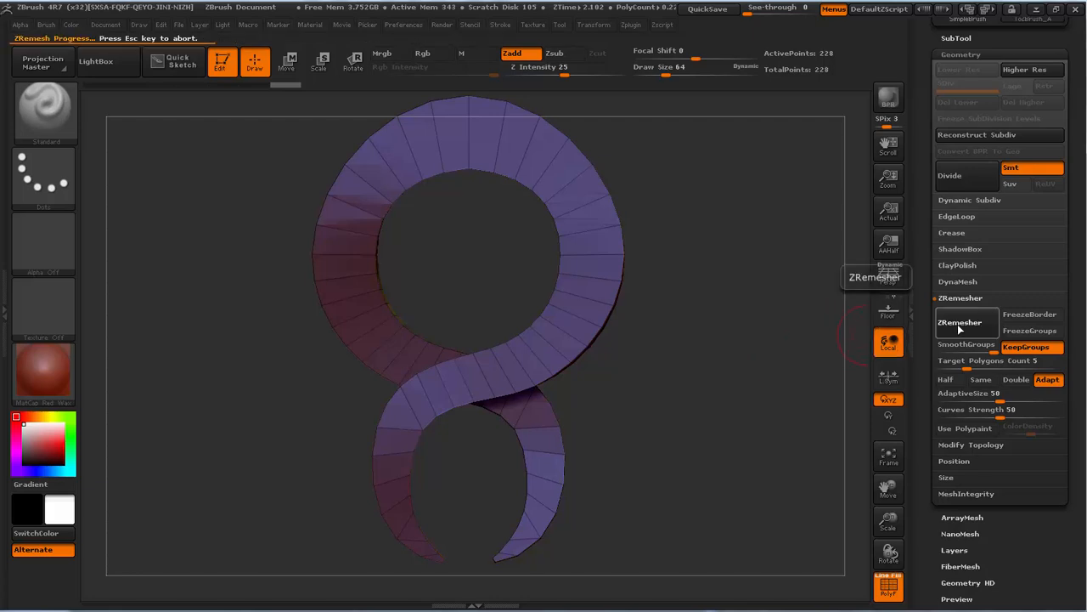
left_click(960, 322)
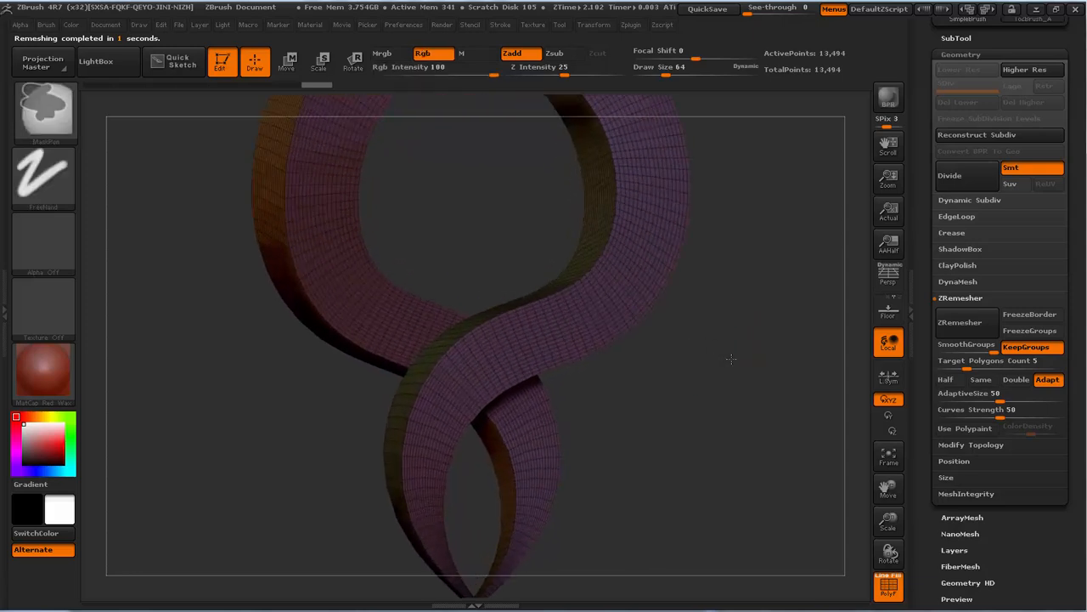
left_click_drag(731, 358, 714, 410)
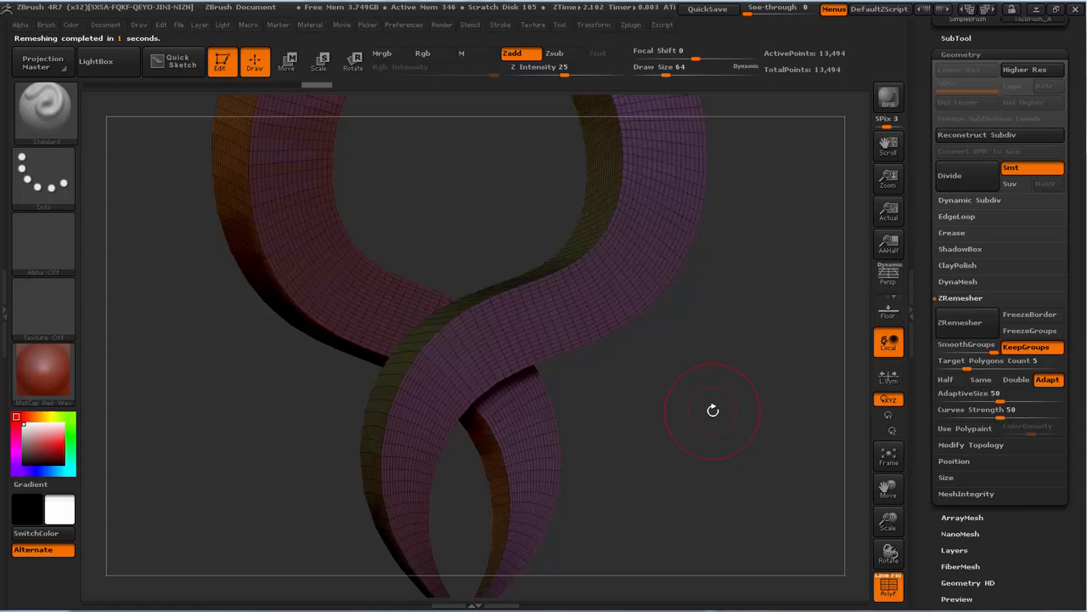
Step: Remesh again with KeepGroups off and inspect the result in wireframe
left_click_drag(714, 410, 763, 349)
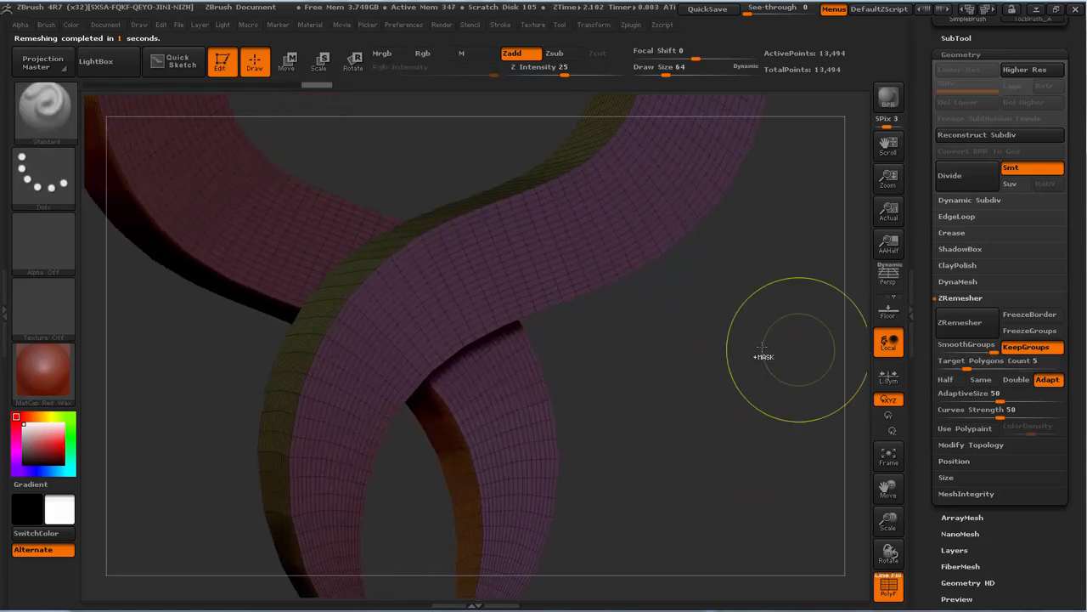
left_click(960, 322)
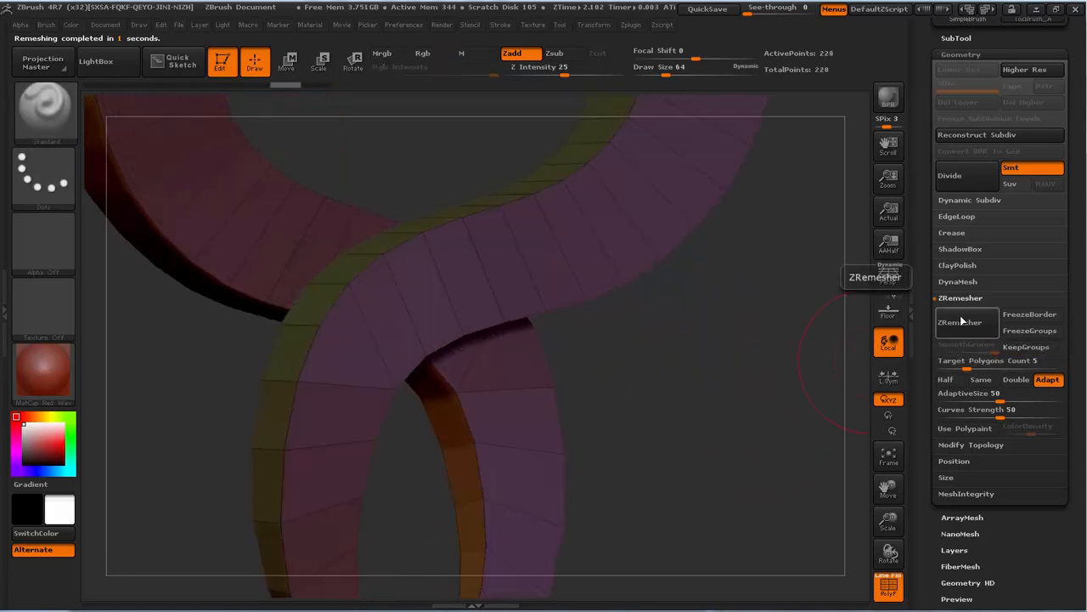
left_click(961, 321)
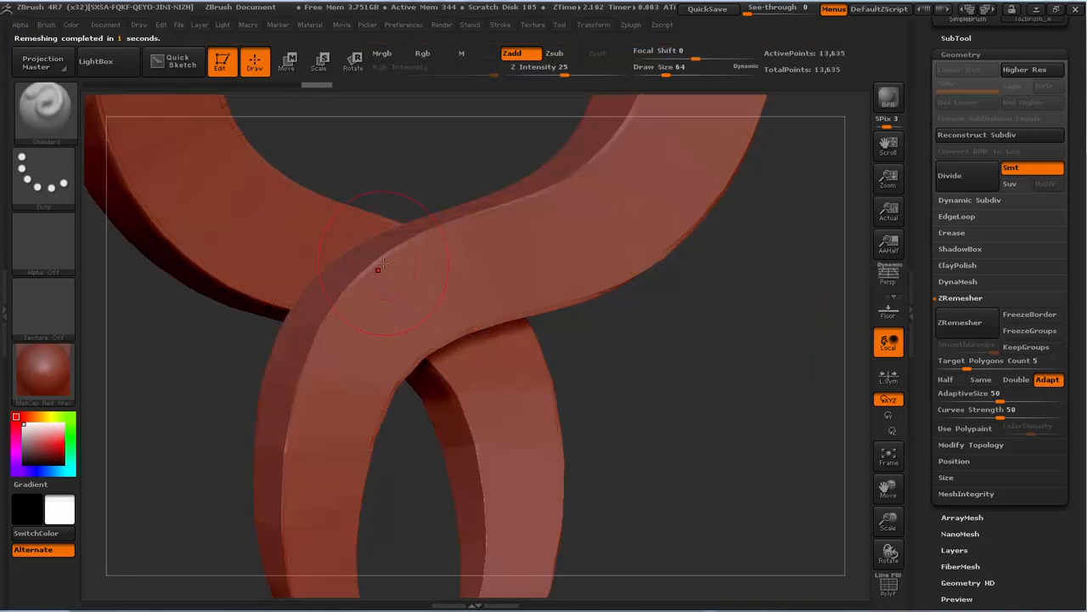
left_click_drag(378, 270, 657, 329)
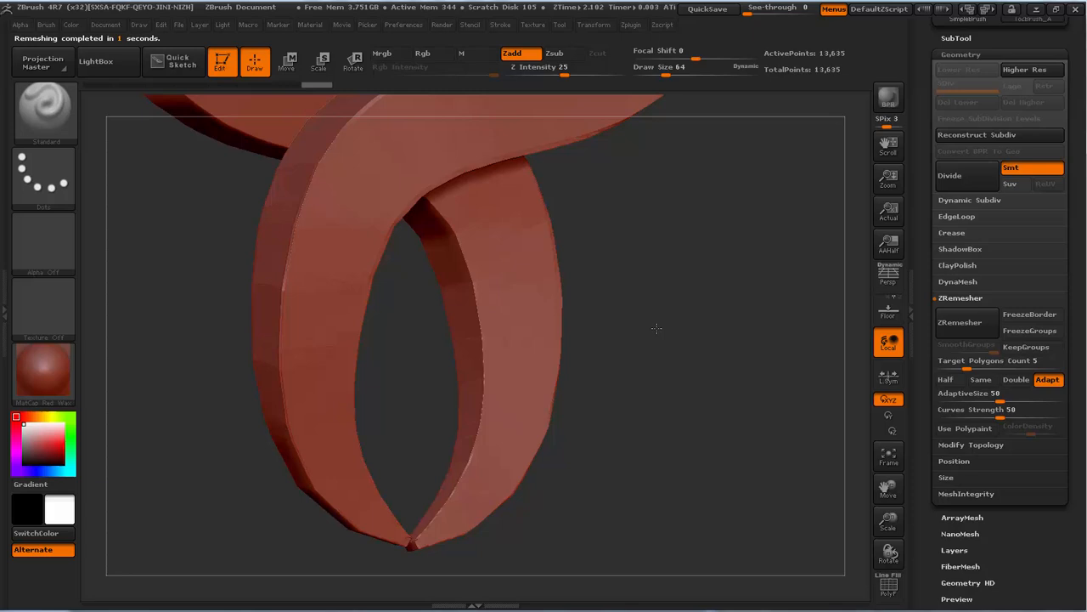
left_click_drag(657, 329, 467, 423)
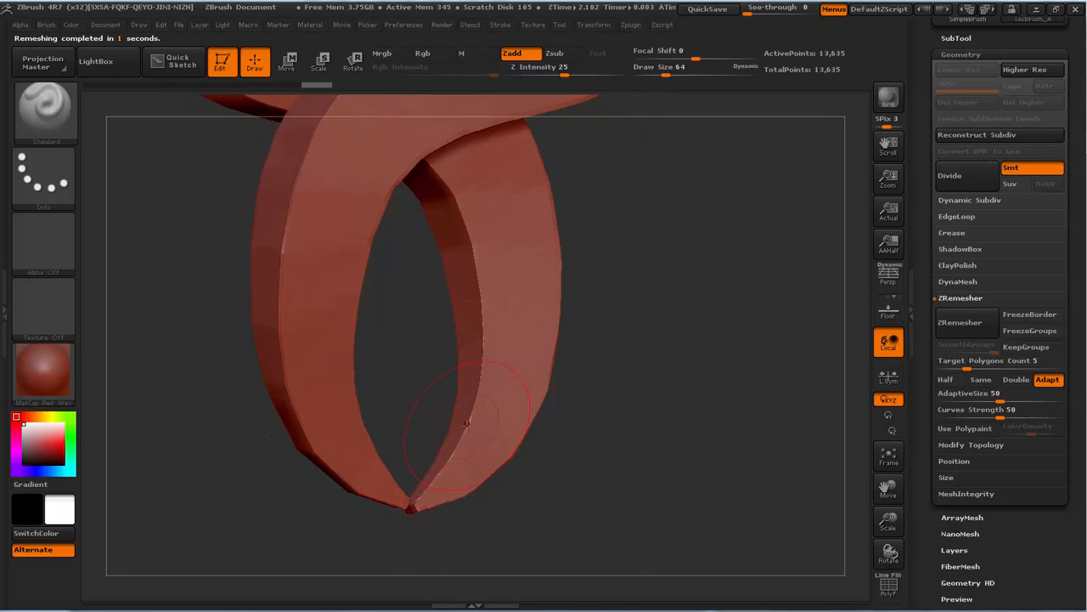
left_click(889, 585)
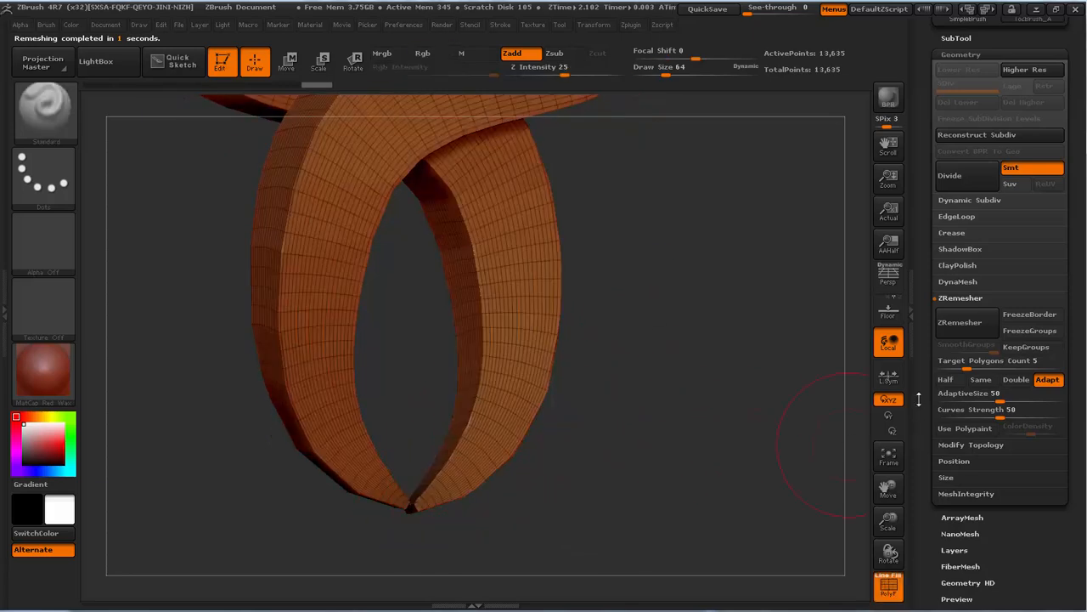
Step: Undo, then remesh at target polygon count about 0.31 for a 1,400-point mesh
left_click(960, 322)
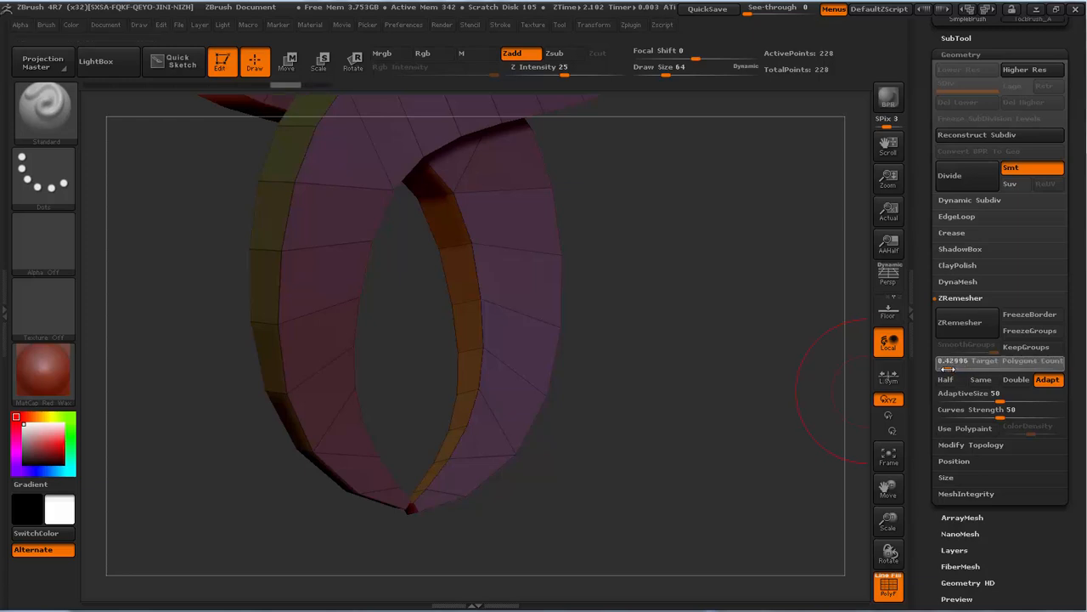
left_click(959, 321)
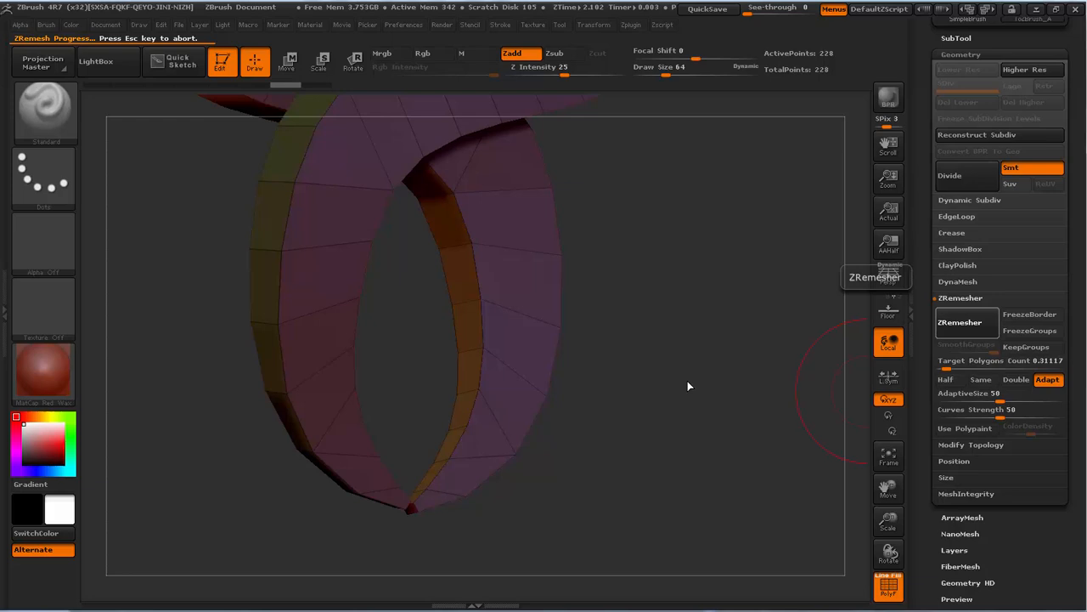
left_click(960, 321)
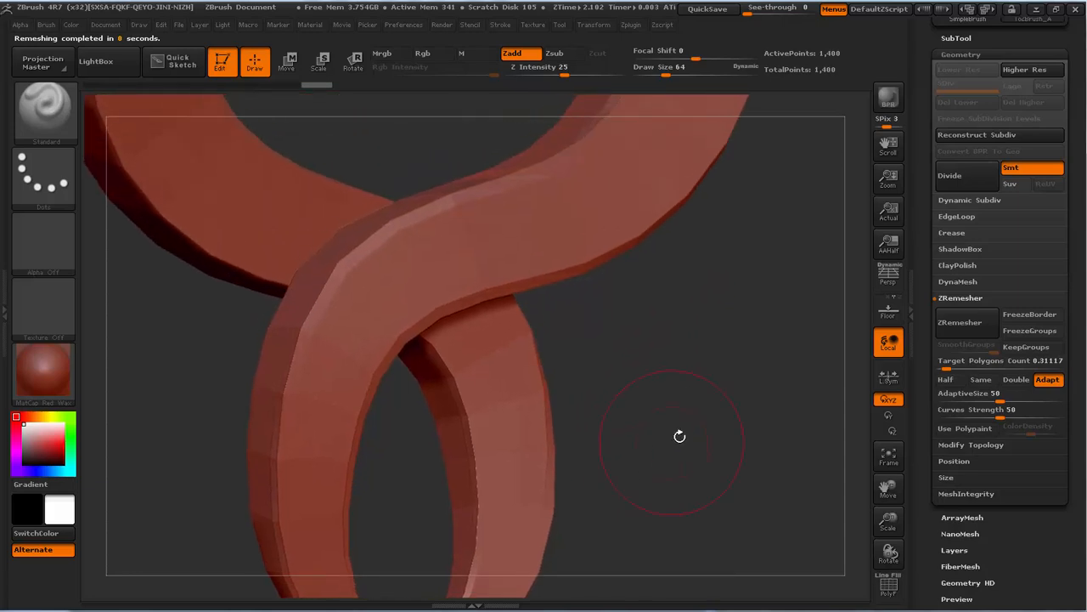
left_click_drag(679, 435, 490, 255)
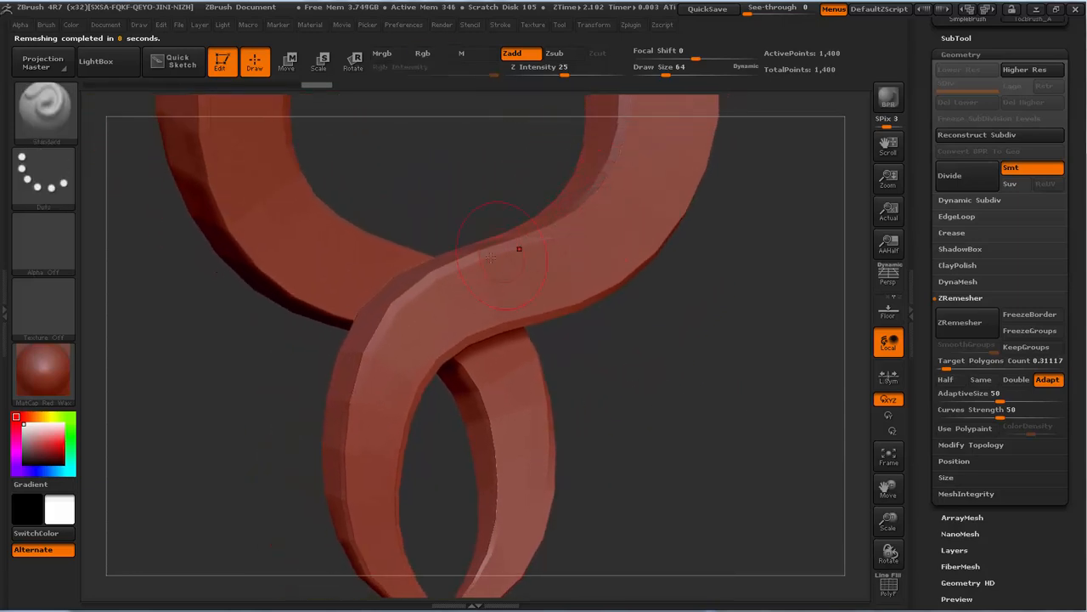
left_click(888, 584)
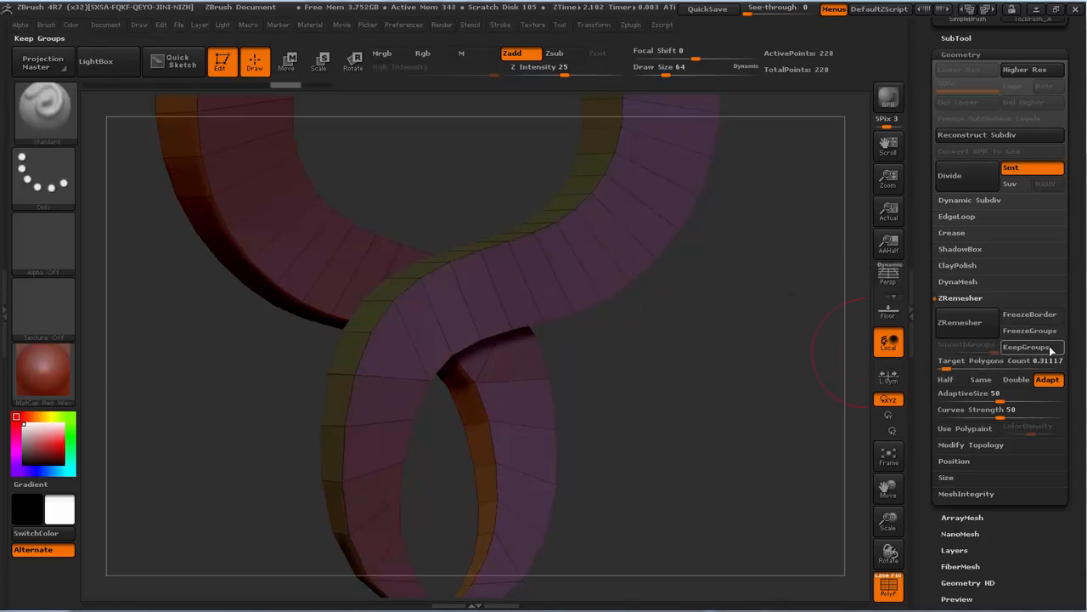
Step: Run ZRemesher keeping polygroups with SmoothGroups at 0, producing a 1,394-point remesh
left_click(960, 321)
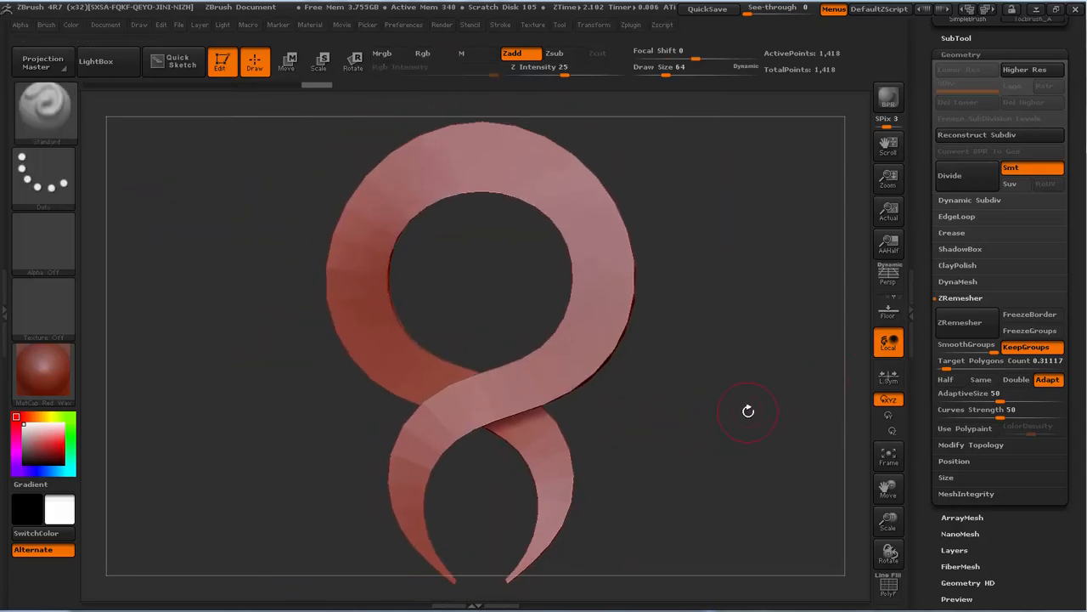
mouse_move(966, 344)
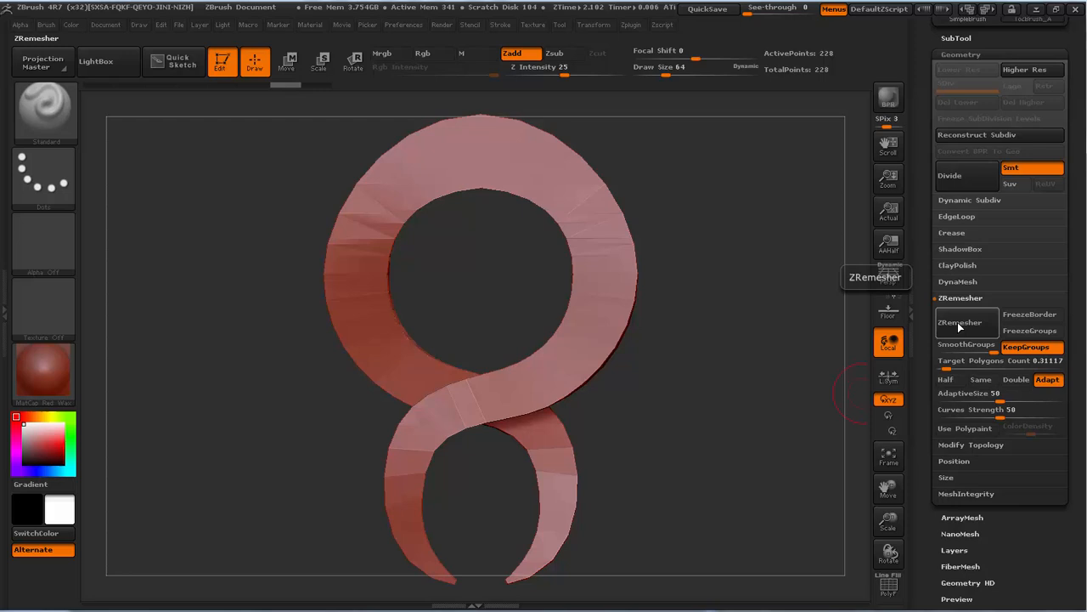
left_click(960, 321)
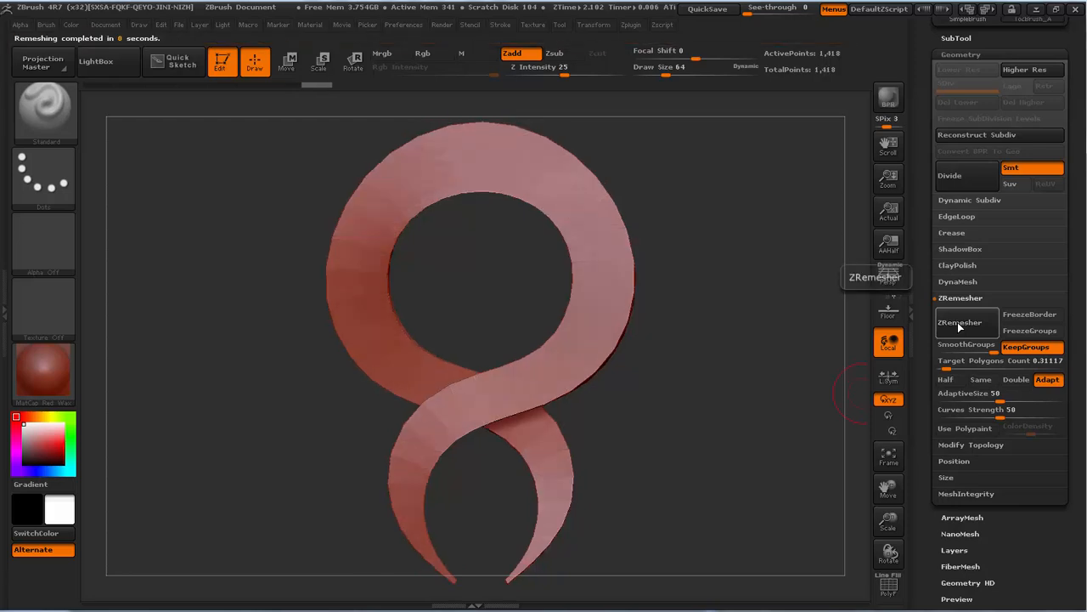
mouse_move(603, 285)
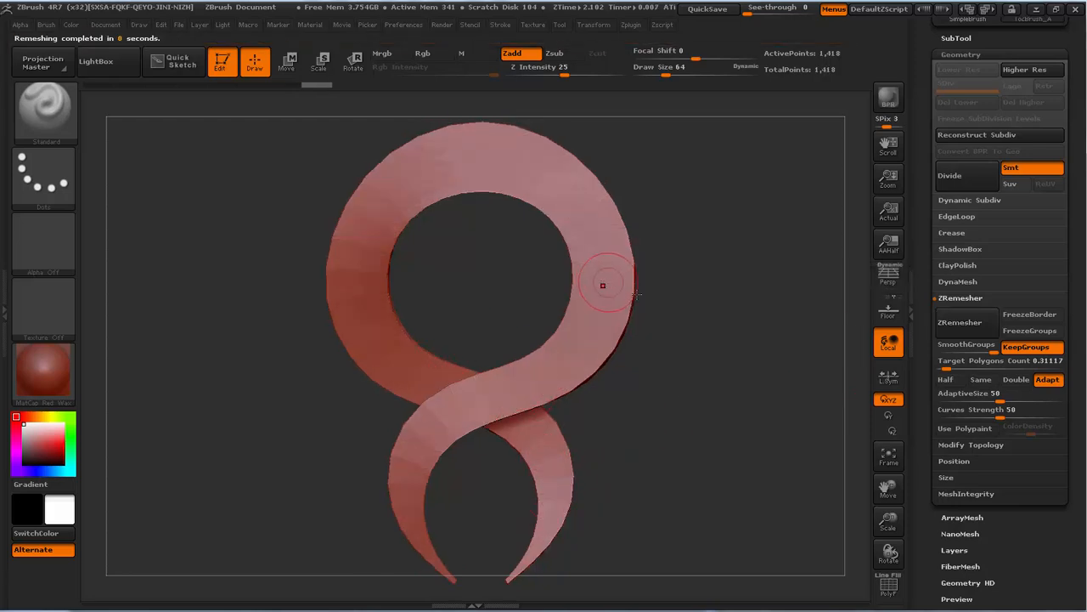
left_click(959, 321)
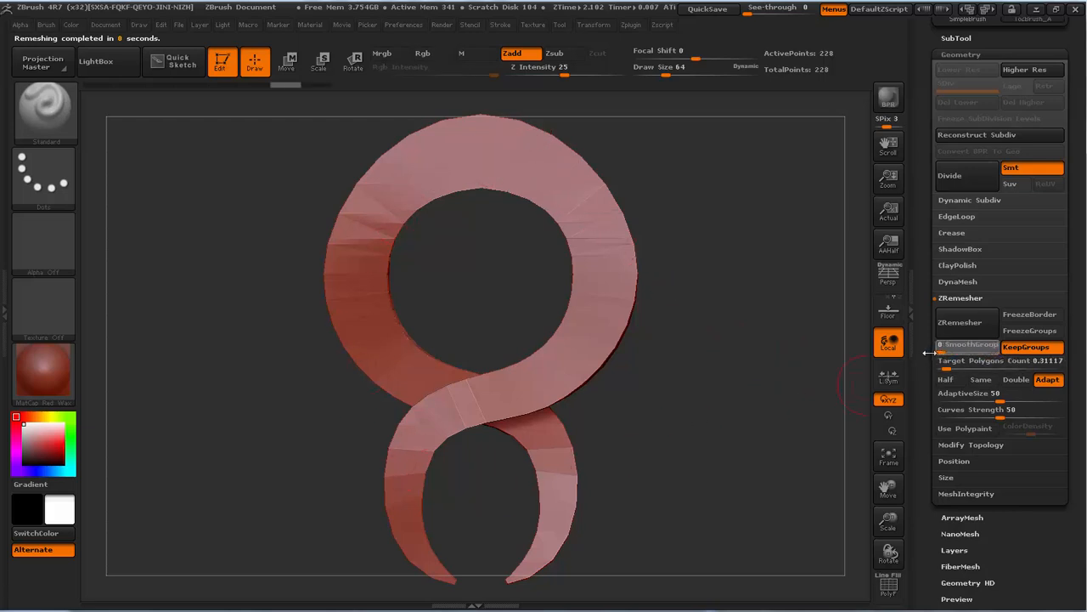
mouse_move(960, 324)
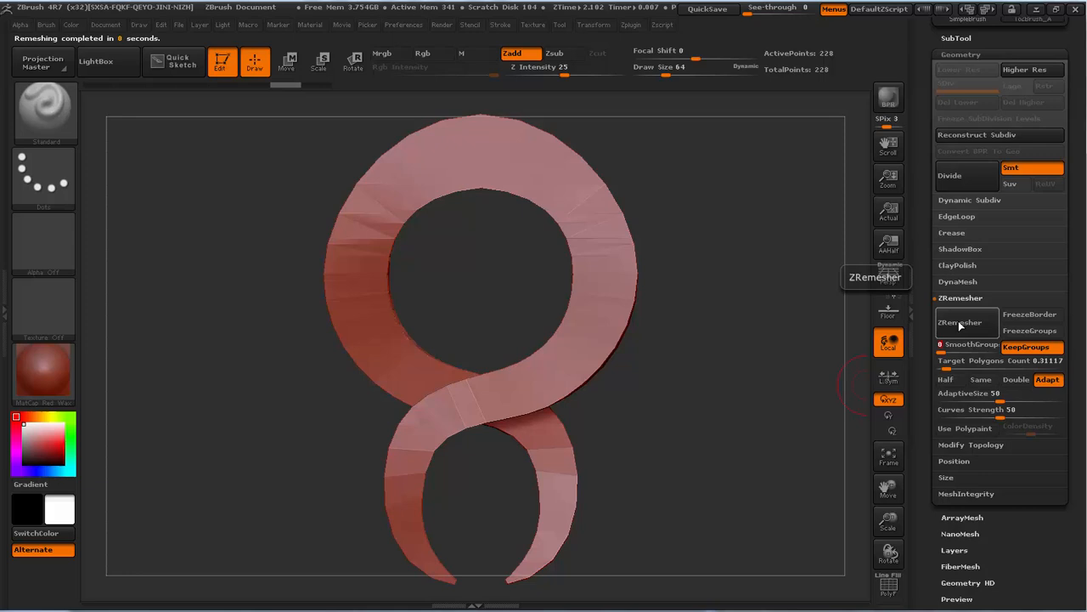
left_click(966, 322)
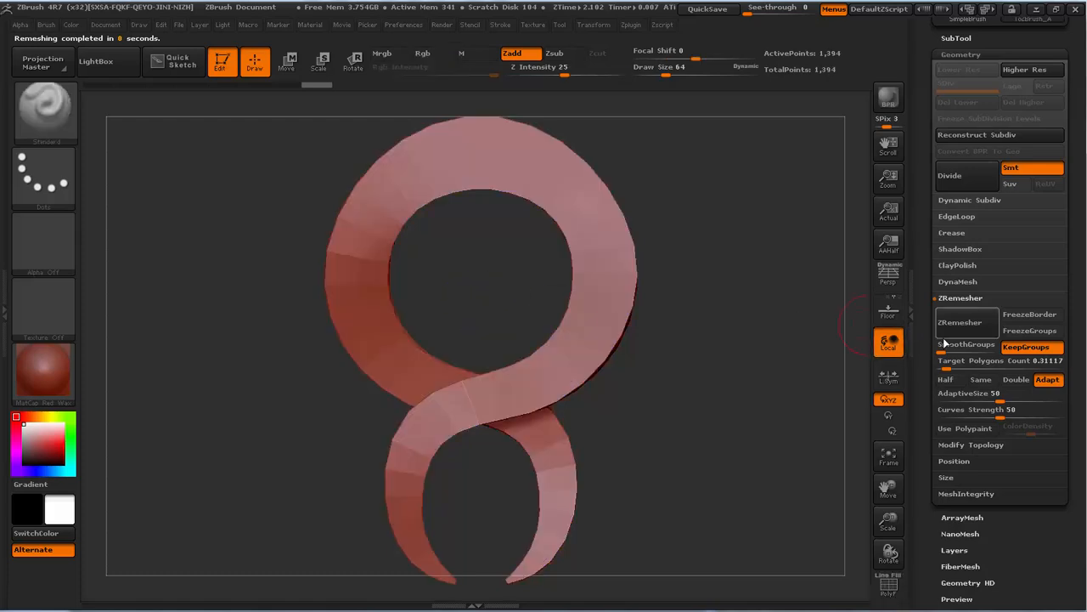
left_click(960, 322)
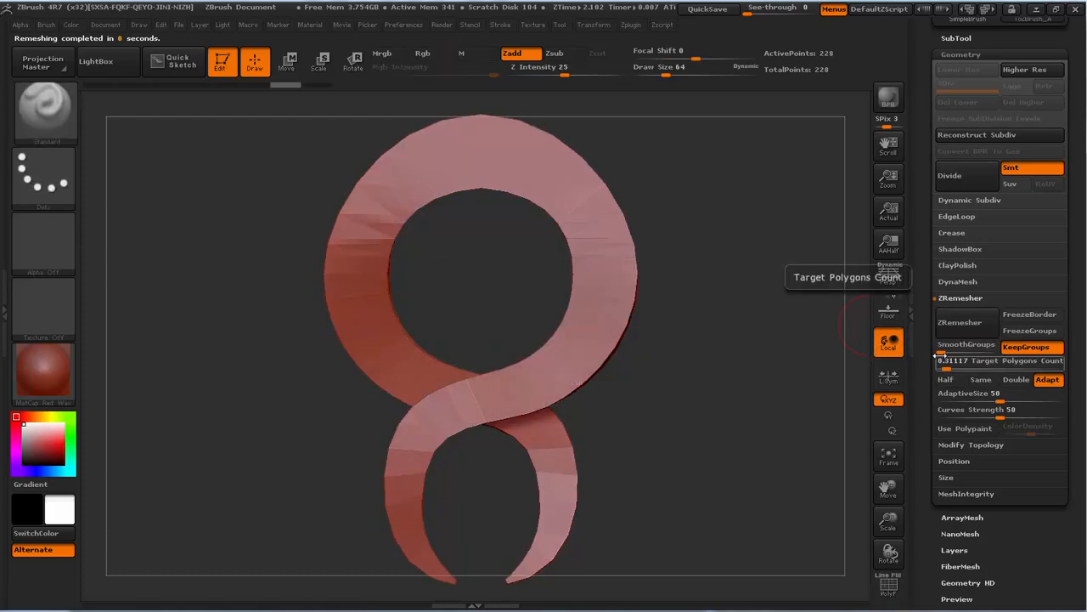
mouse_move(960, 322)
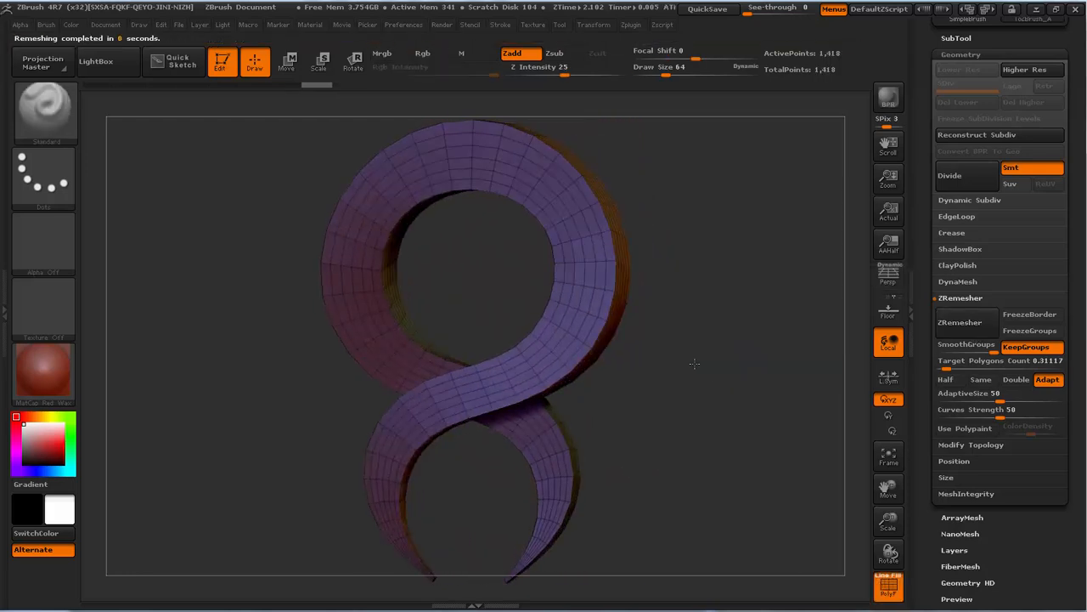
Step: Lower Target Polygons to about 0.15 and remesh into a lighter 690-point pendant
left_click(423, 53)
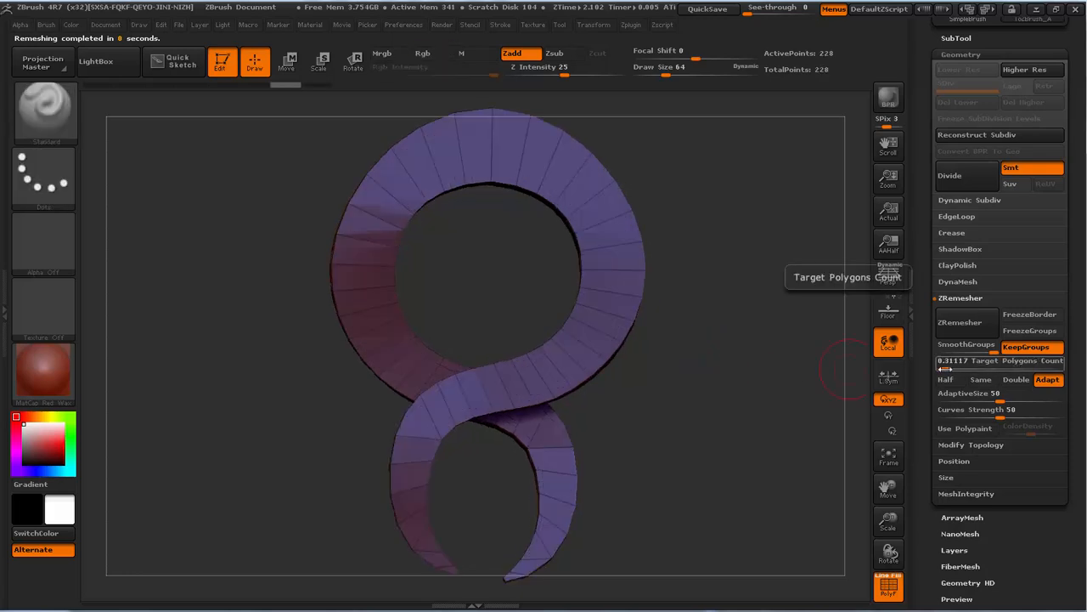
left_click(961, 321)
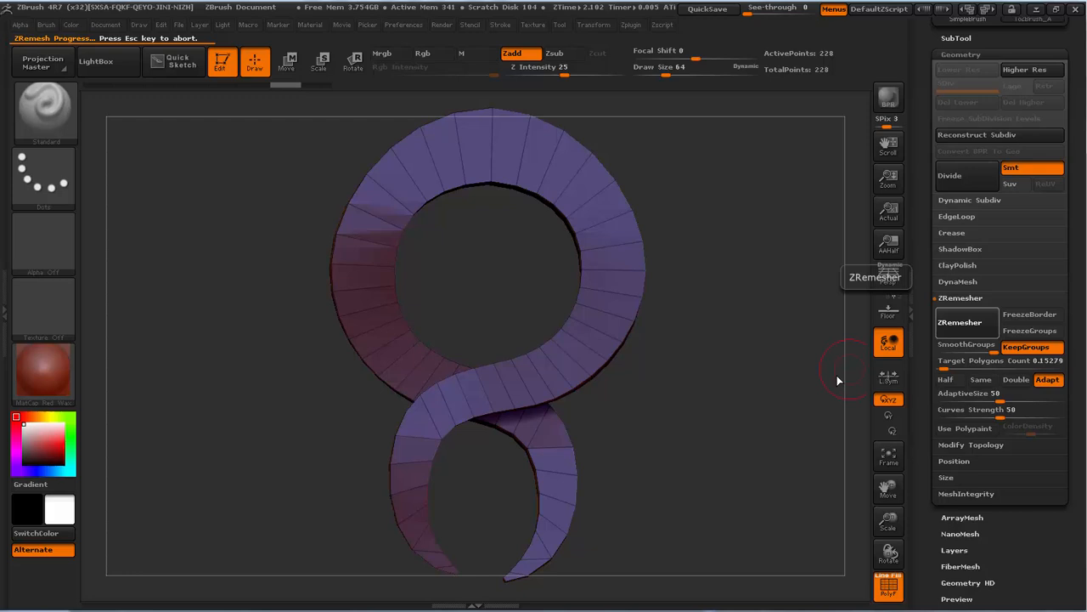
left_click(960, 321)
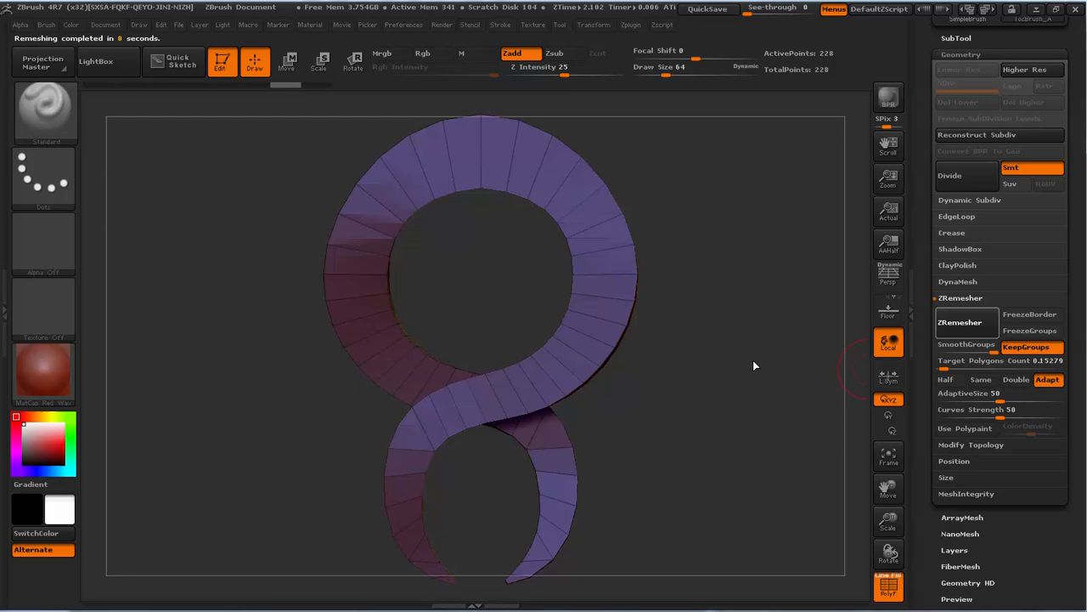
left_click(961, 322)
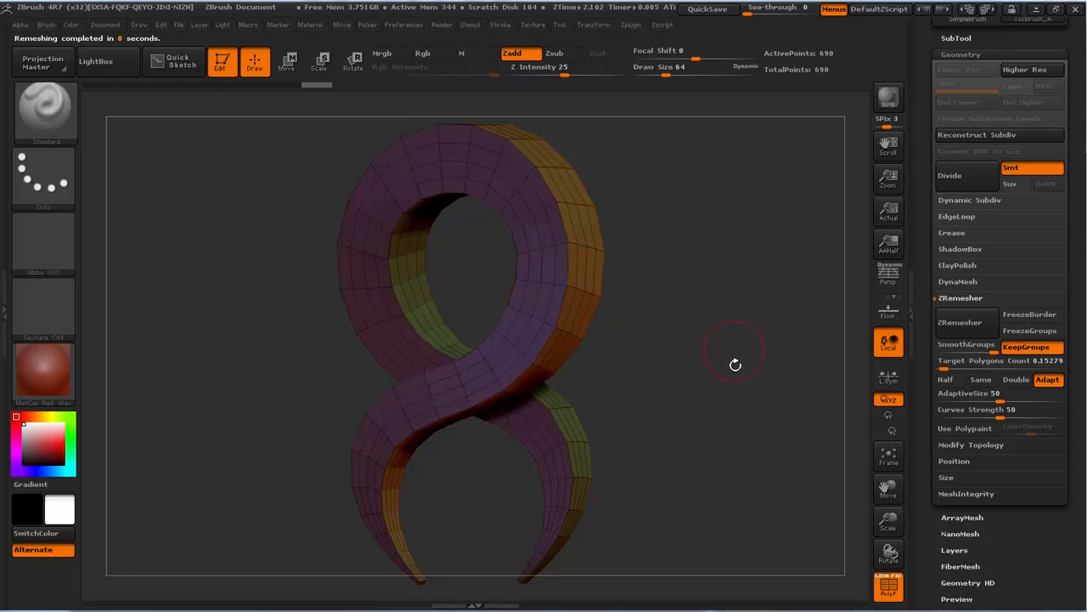
scroll("down", 3)
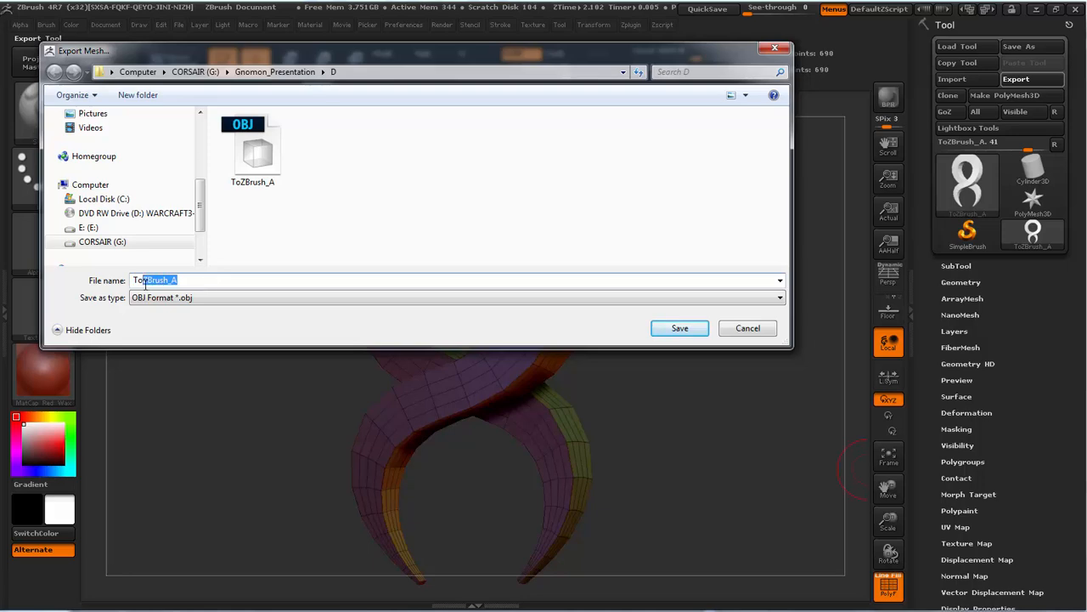
Step: Cancel the mesh export and dock the Zplugin menu beside the canvas
left_click(680, 328)
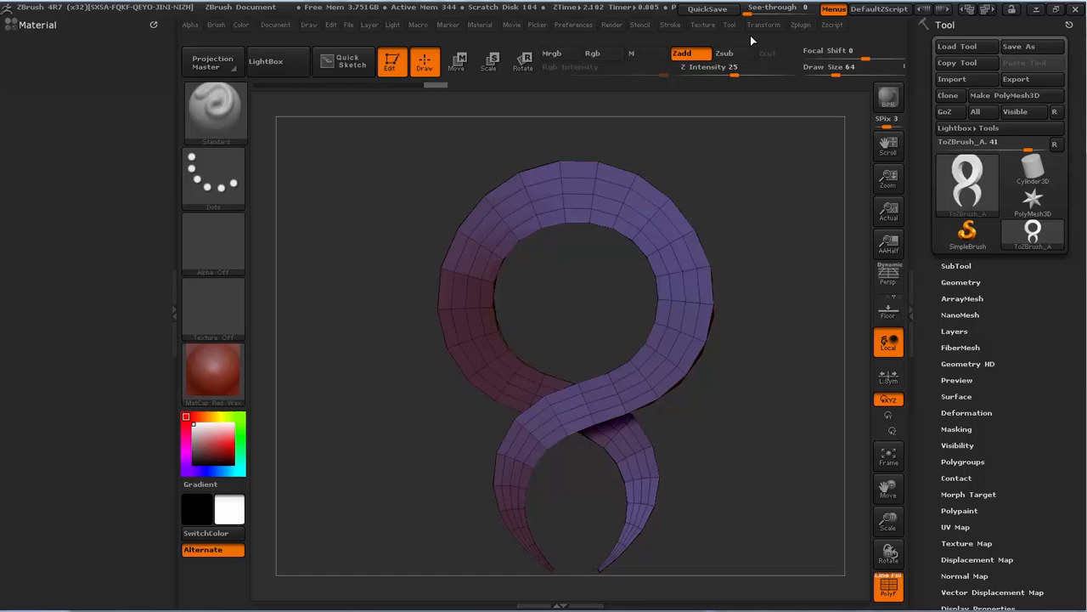
left_click(801, 24)
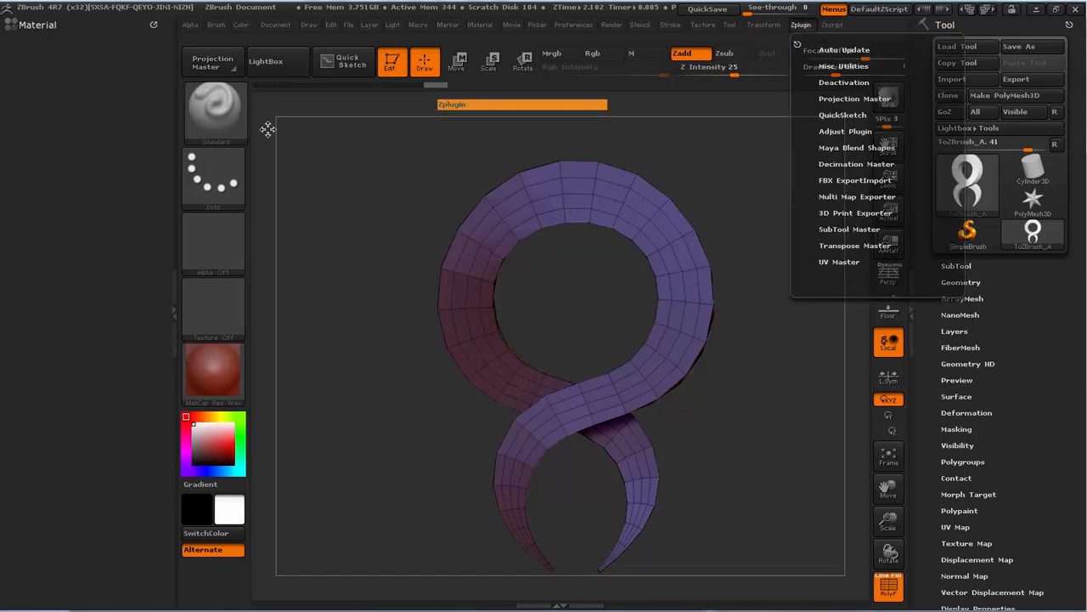
left_click(800, 25)
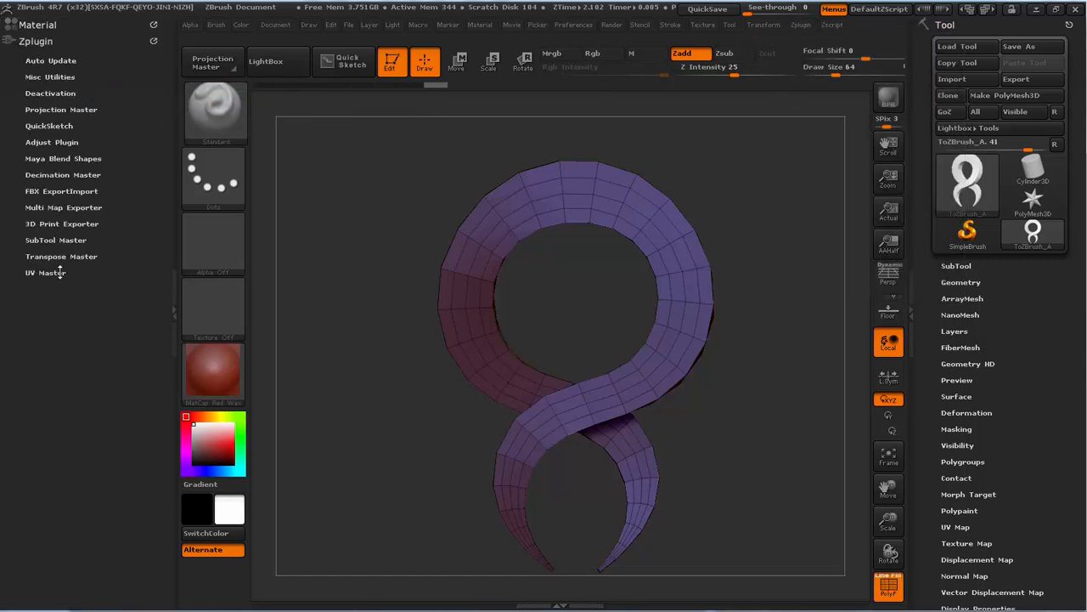
Step: Unwrap the pendant with UV Master using polygroups, giving six UV islands
left_click(45, 272)
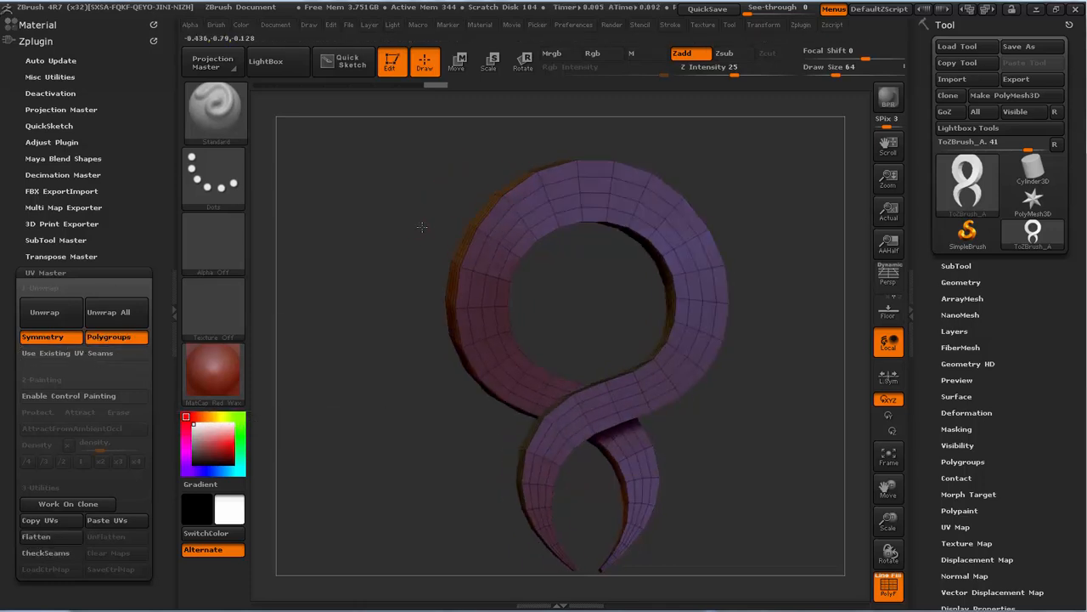
left_click_drag(422, 228, 508, 351)
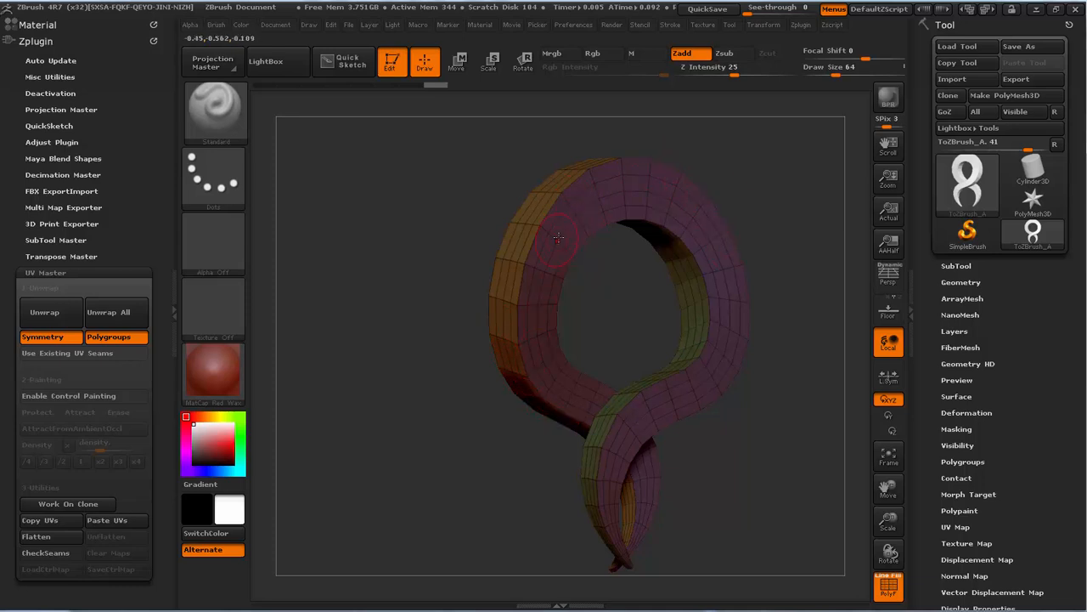
mouse_move(505, 365)
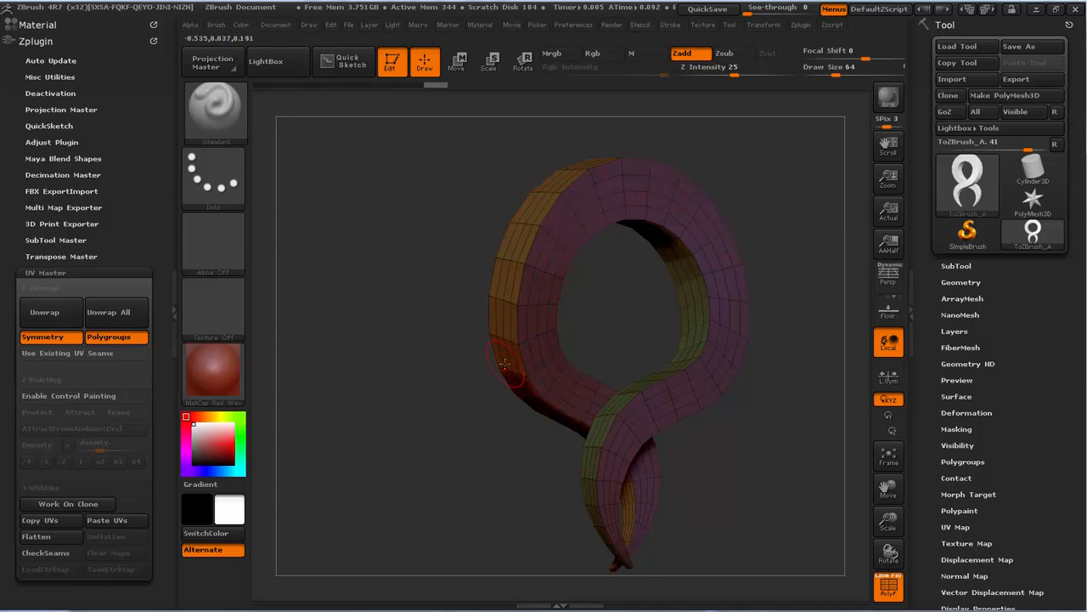
left_click(42, 336)
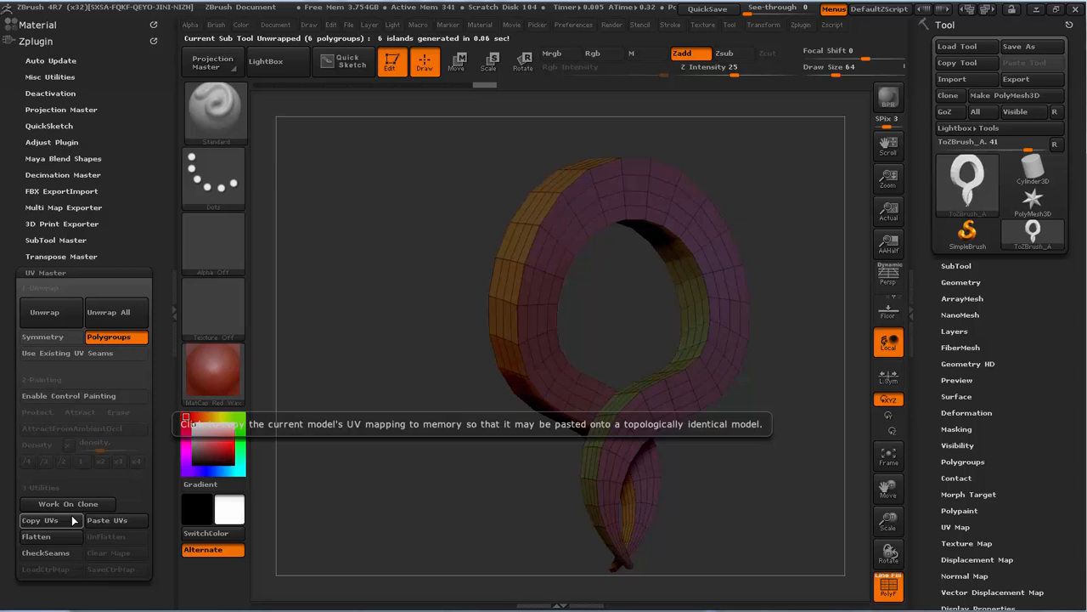
left_click(35, 536)
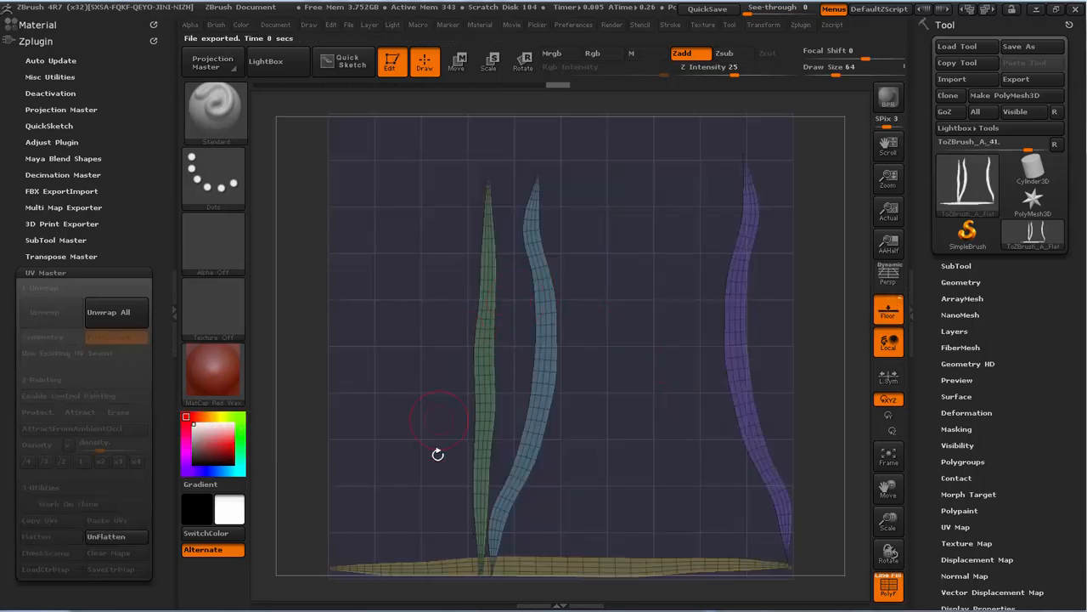
mouse_move(518, 327)
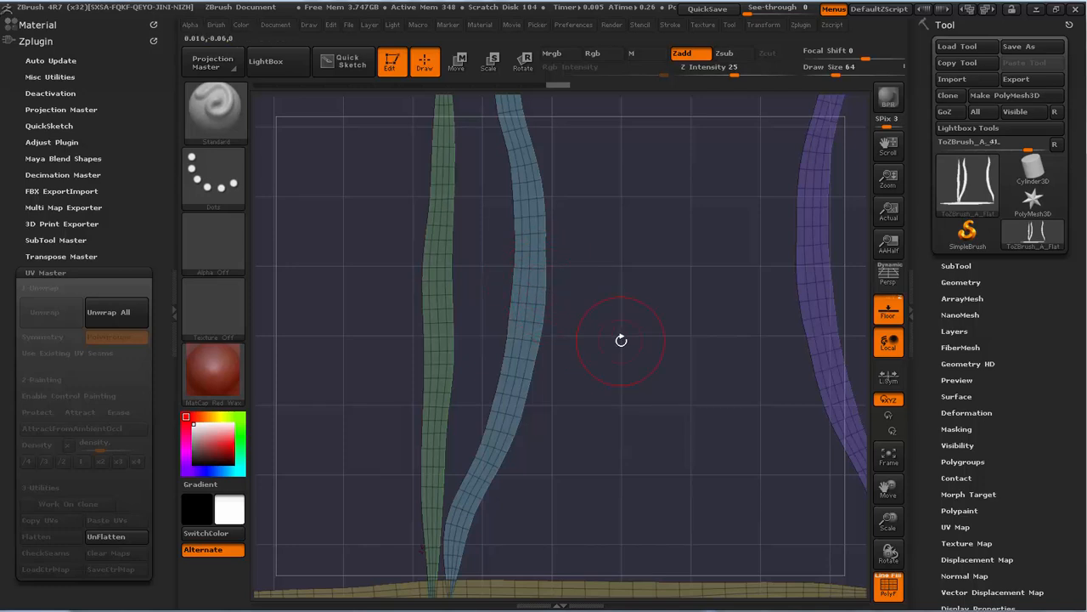
mouse_move(533, 304)
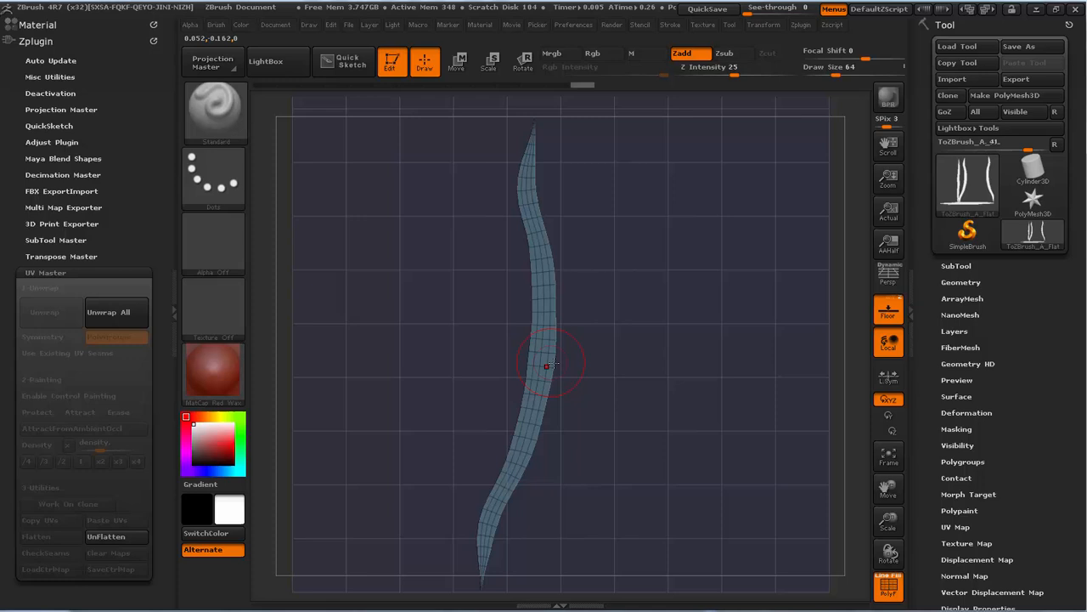
left_click(457, 61)
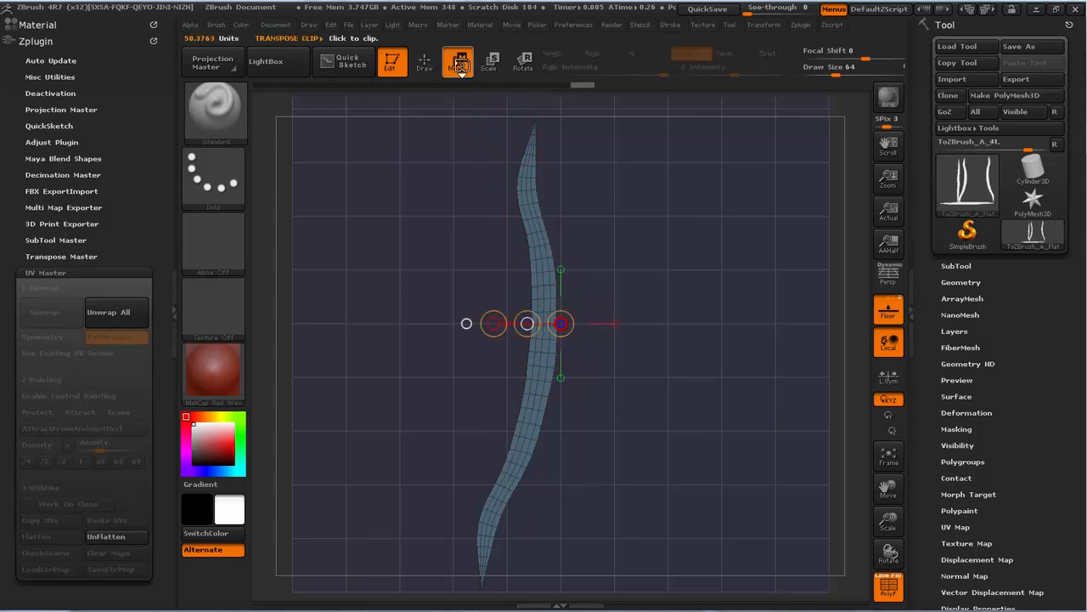
left_click(457, 60)
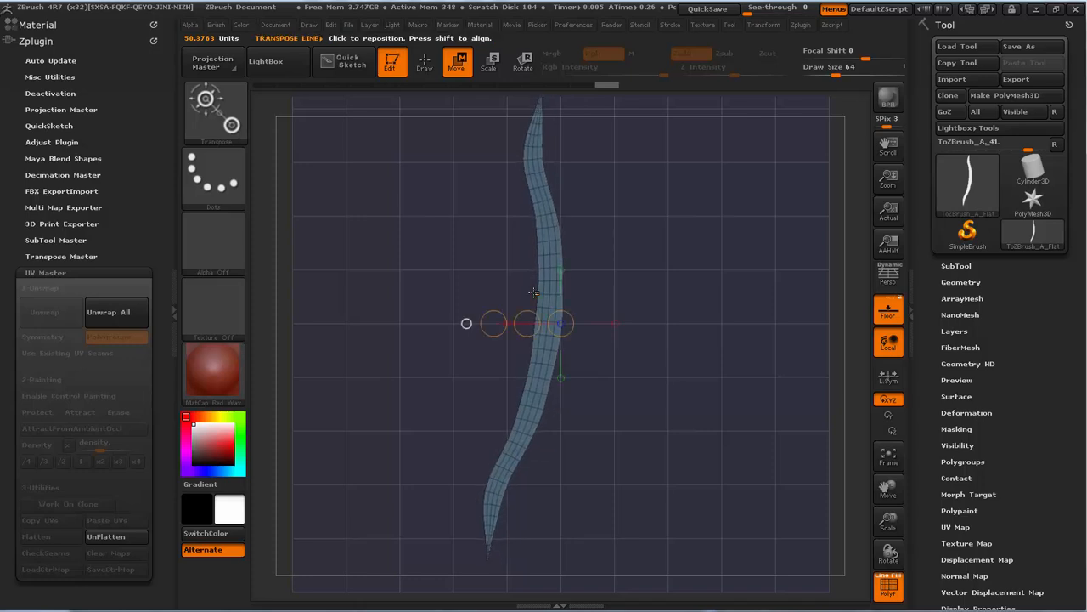
left_click(523, 61)
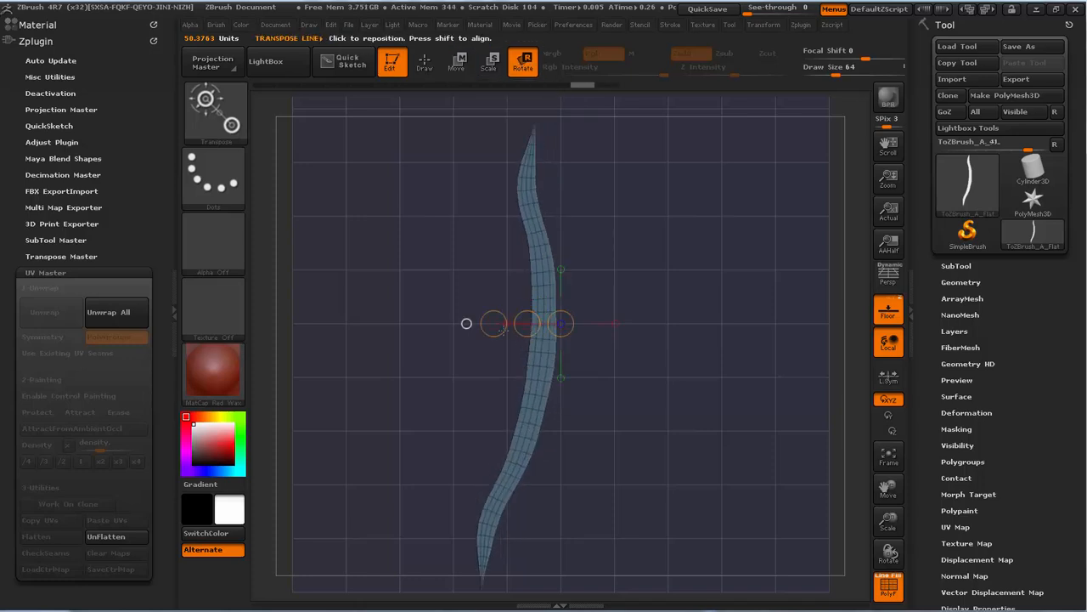
left_click_drag(527, 323, 506, 385)
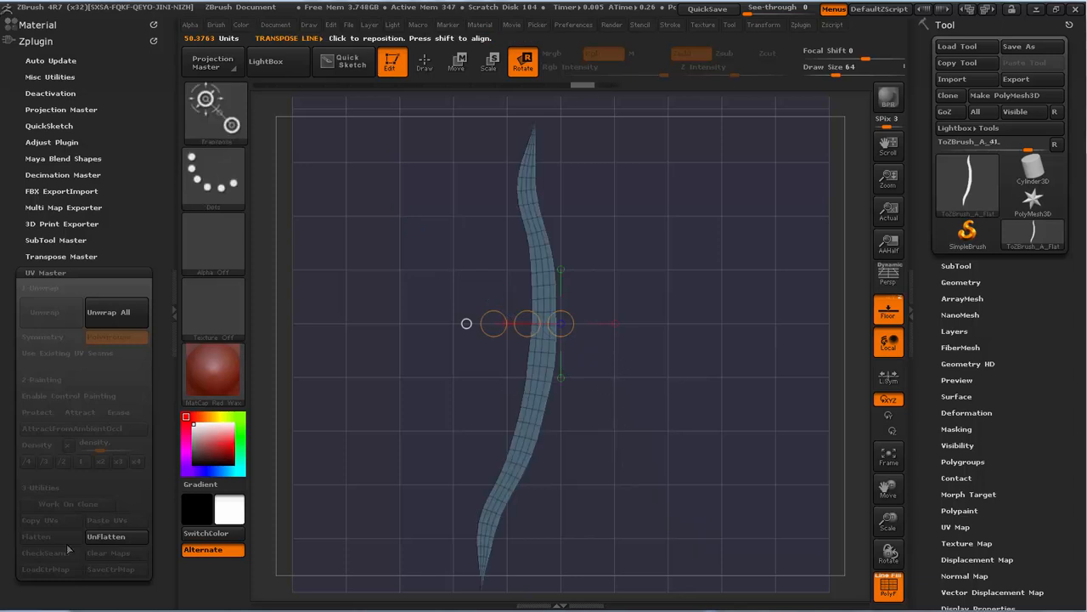
mouse_move(680, 350)
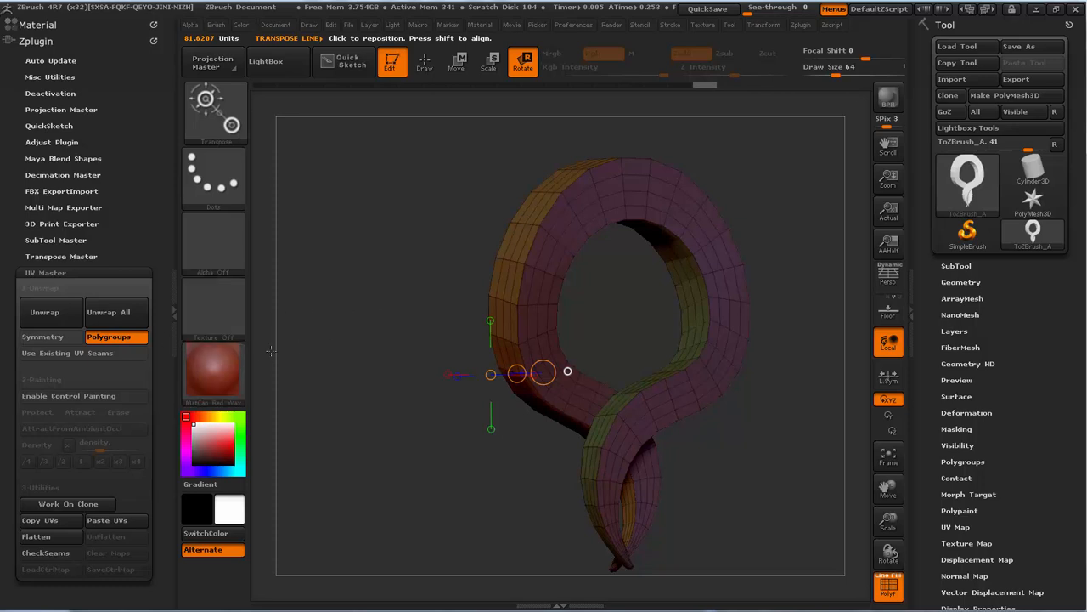
mouse_move(44, 312)
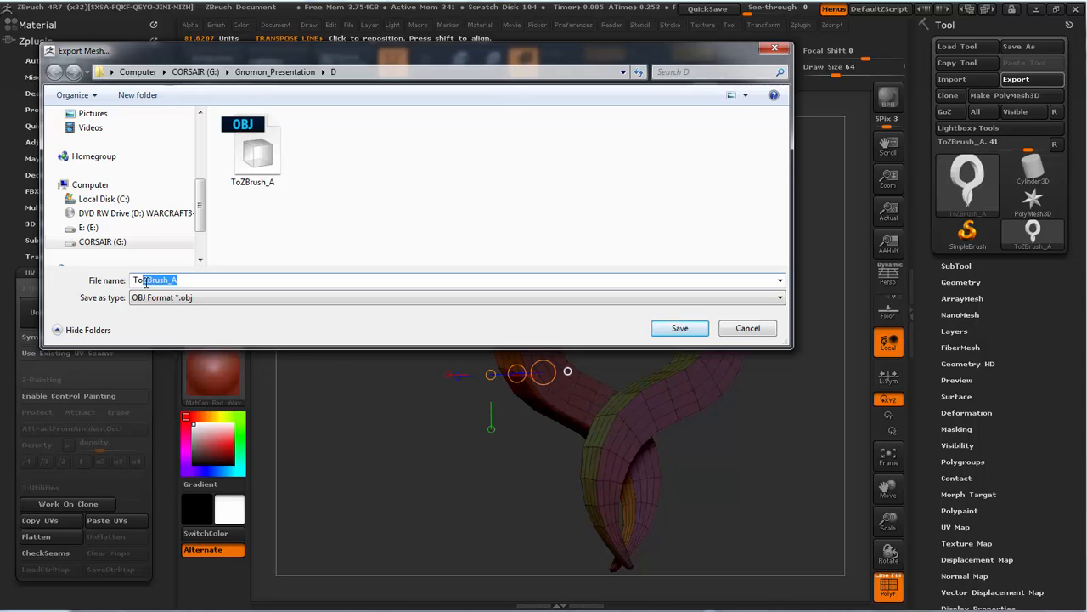
Step: Enter To3DsMax as the OBJ export file name
type("To3DsMax")
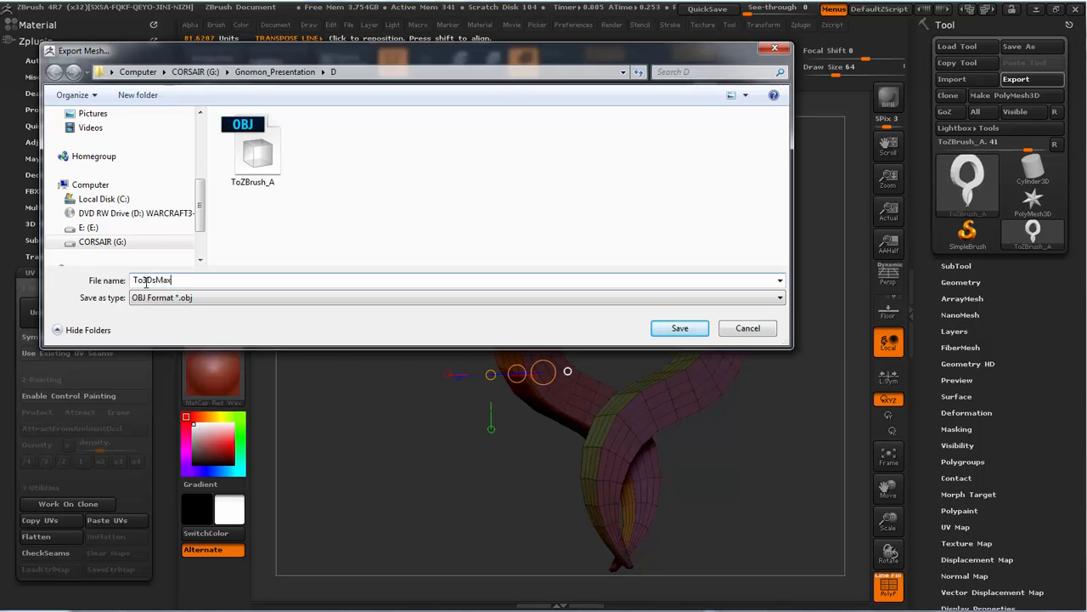